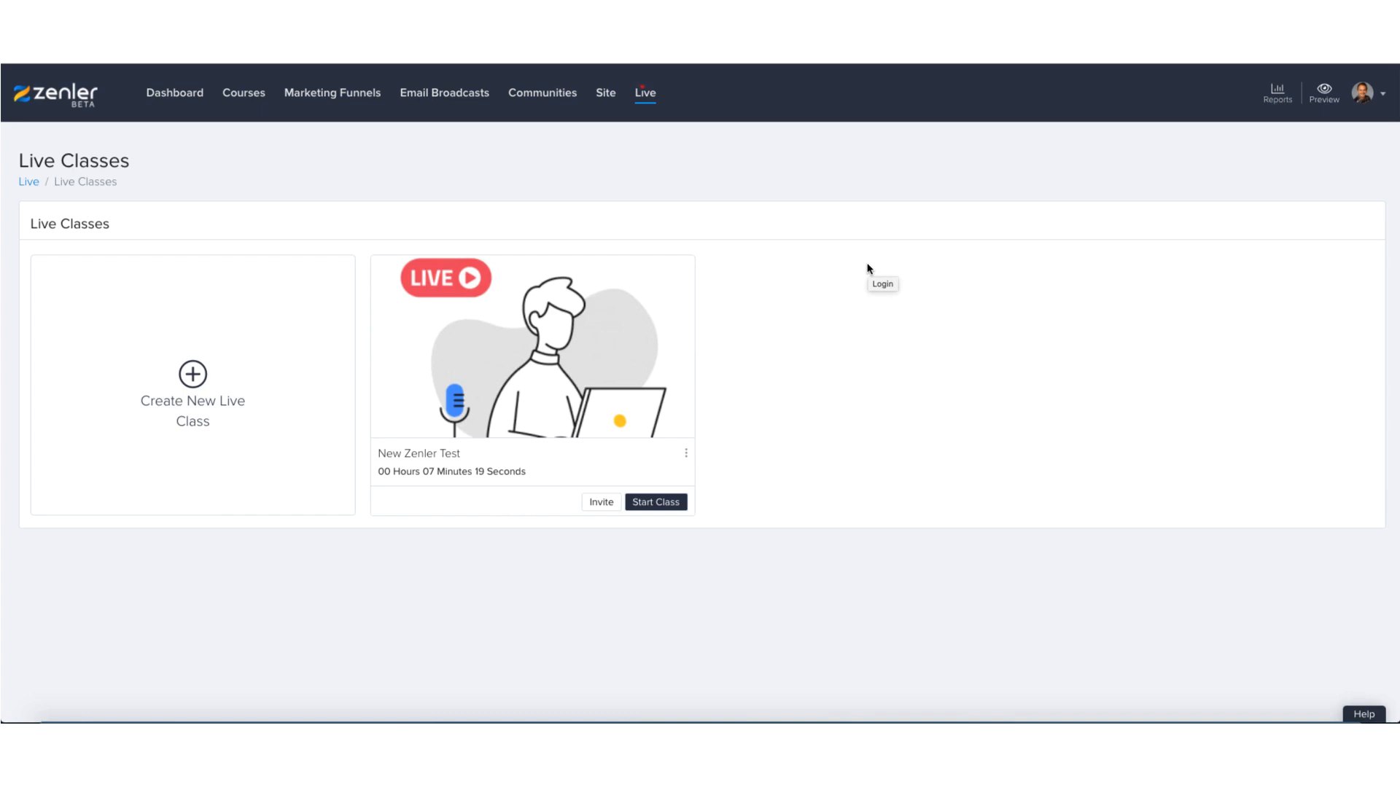
mouse_move(643, 516)
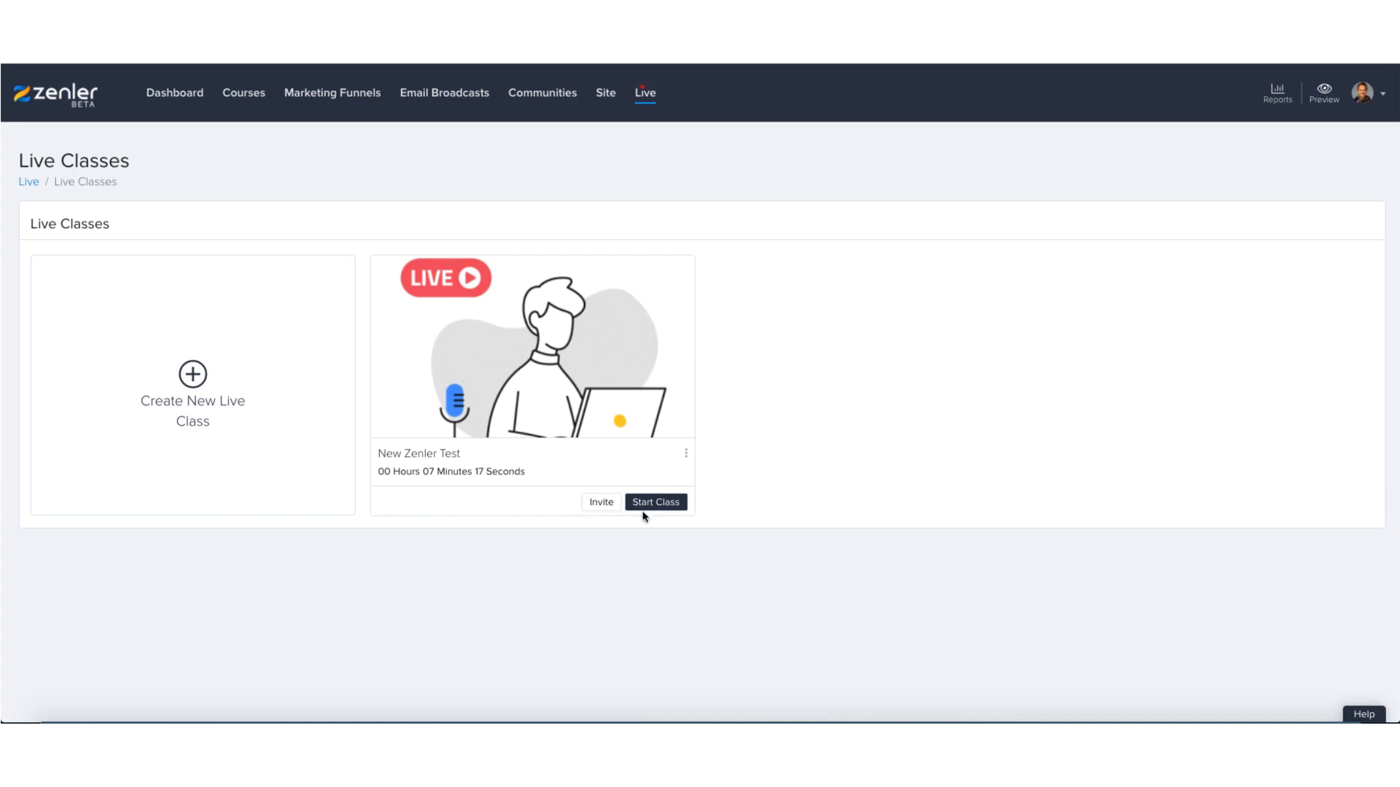
Start the New Zenler Test live class from its card and confirm in the dialog.
left_click(655, 502)
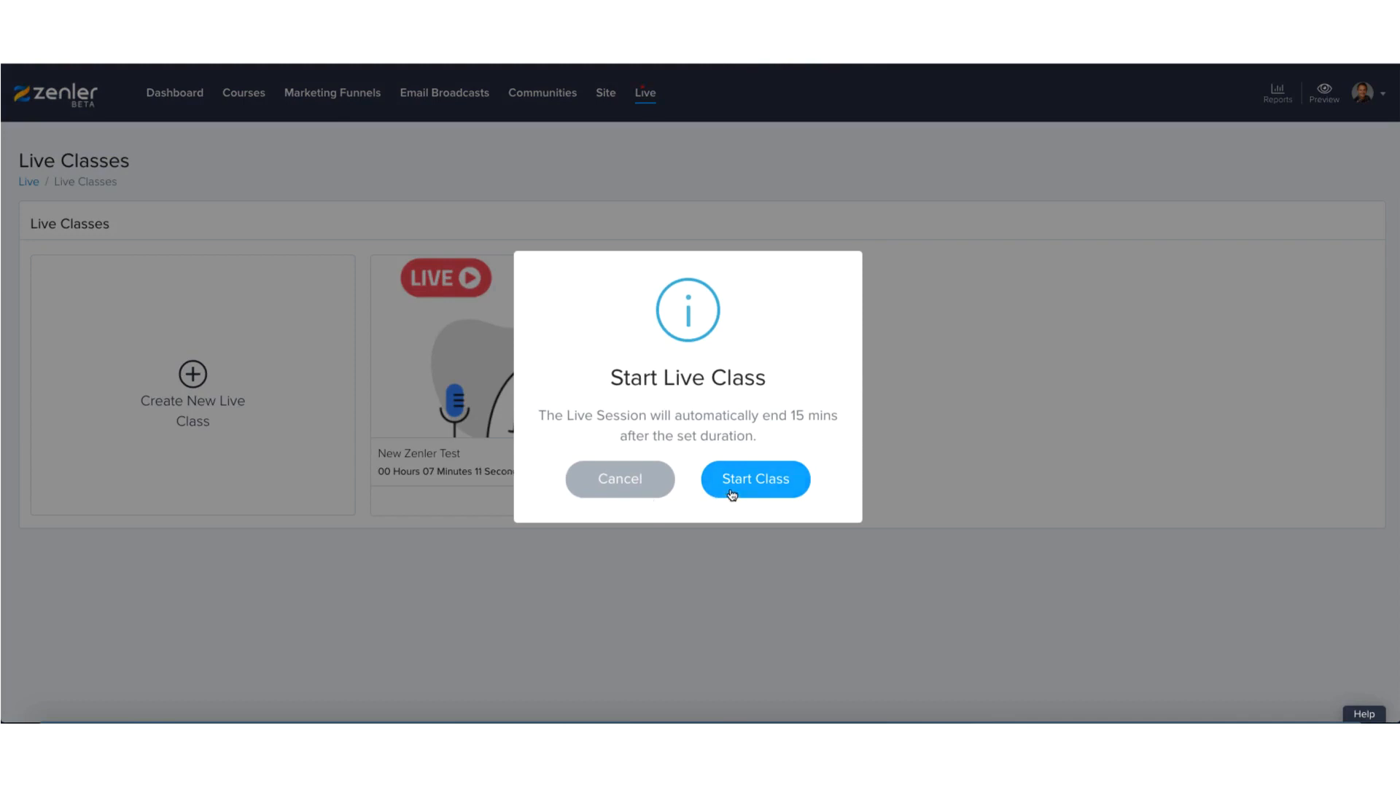
left_click(754, 480)
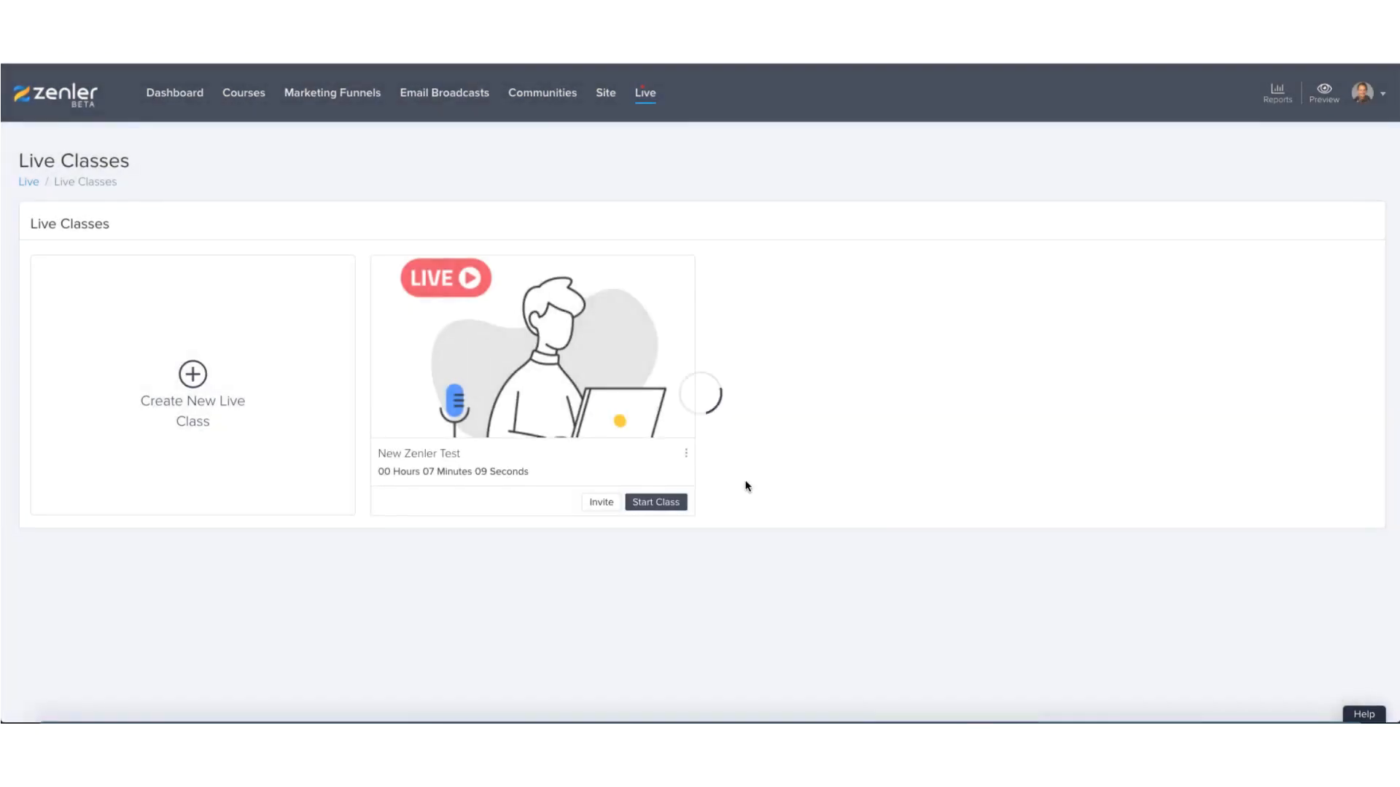
left_click(654, 502)
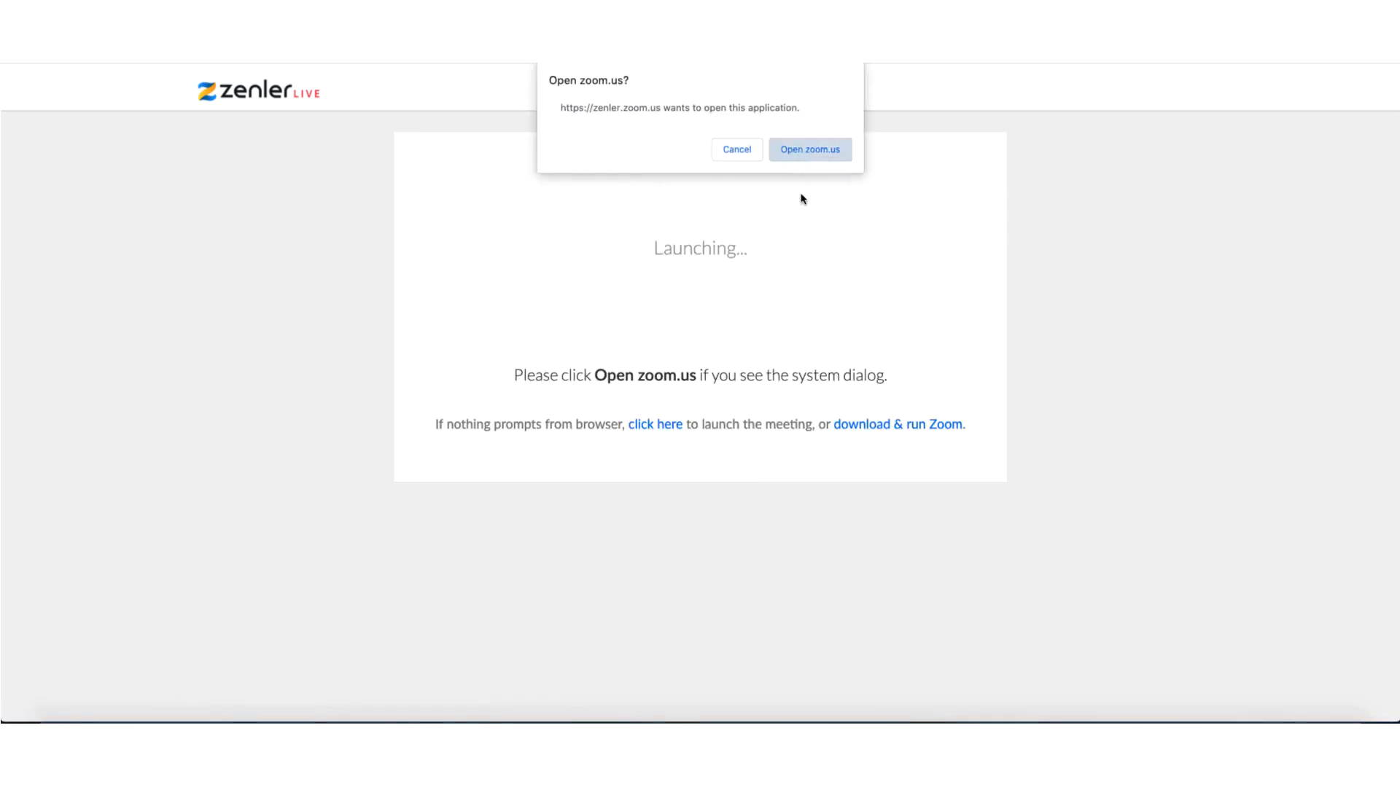
Launch the meeting via Open zoom.us and switch the camera off with Stop Video.
left_click(808, 148)
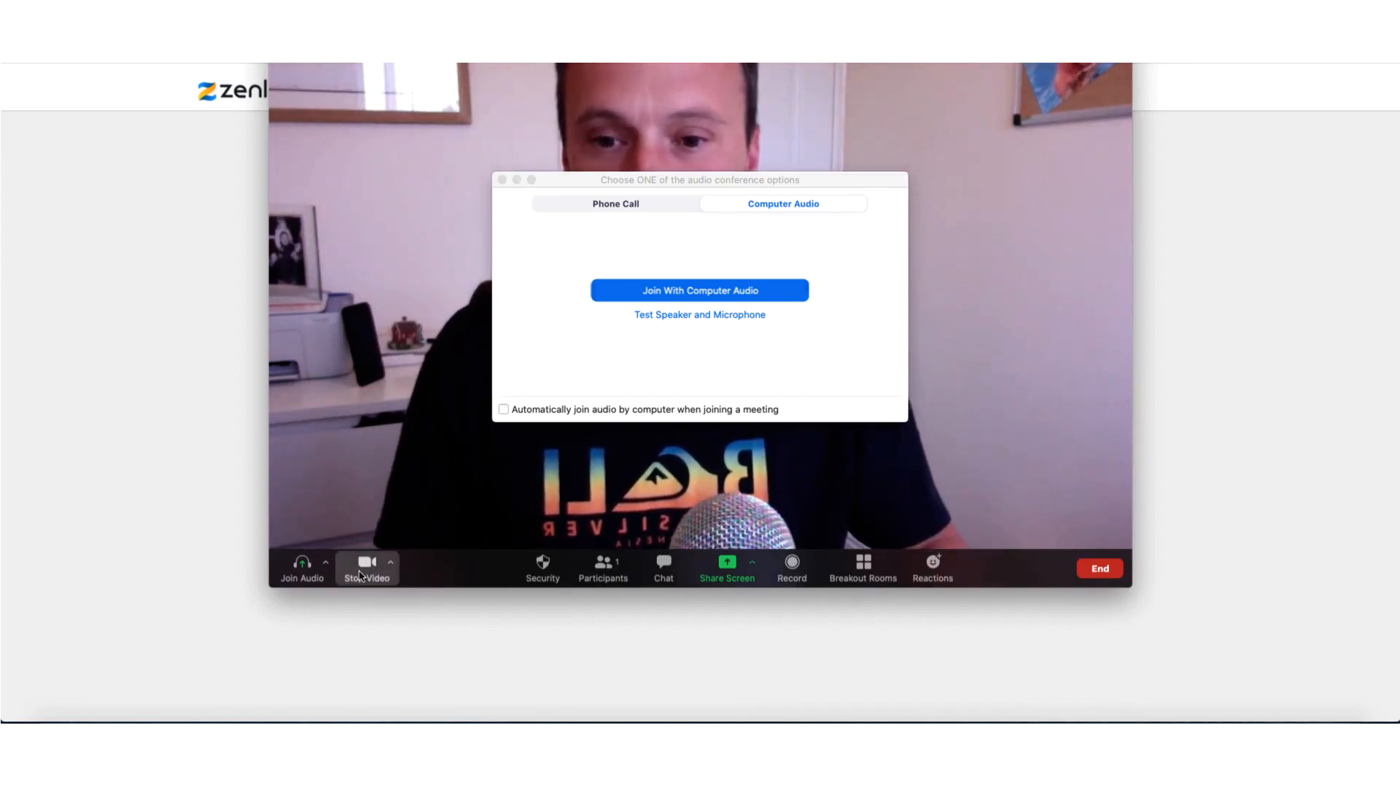
left_click(367, 568)
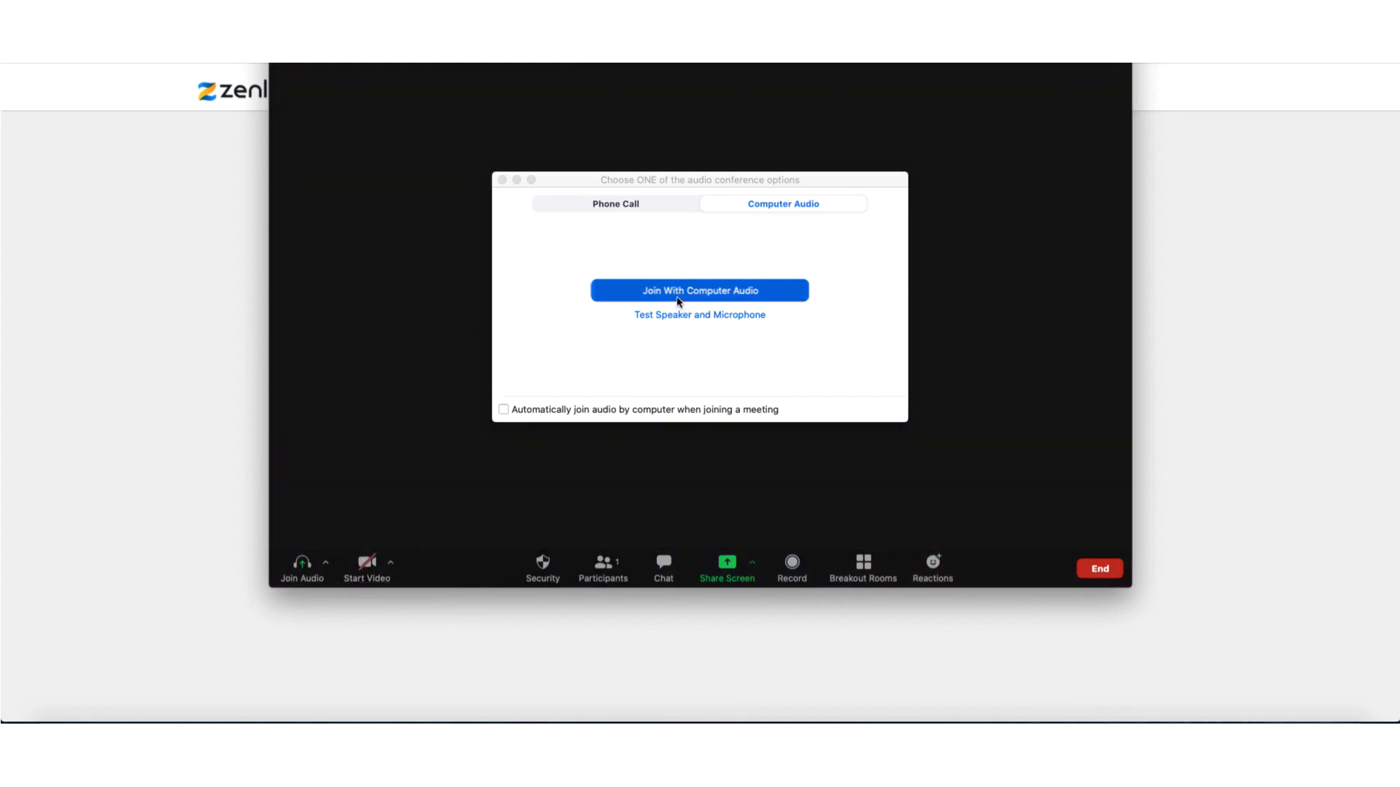
Join with computer audio, mute then unmute, and show the microphone and speaker choices.
left_click(700, 290)
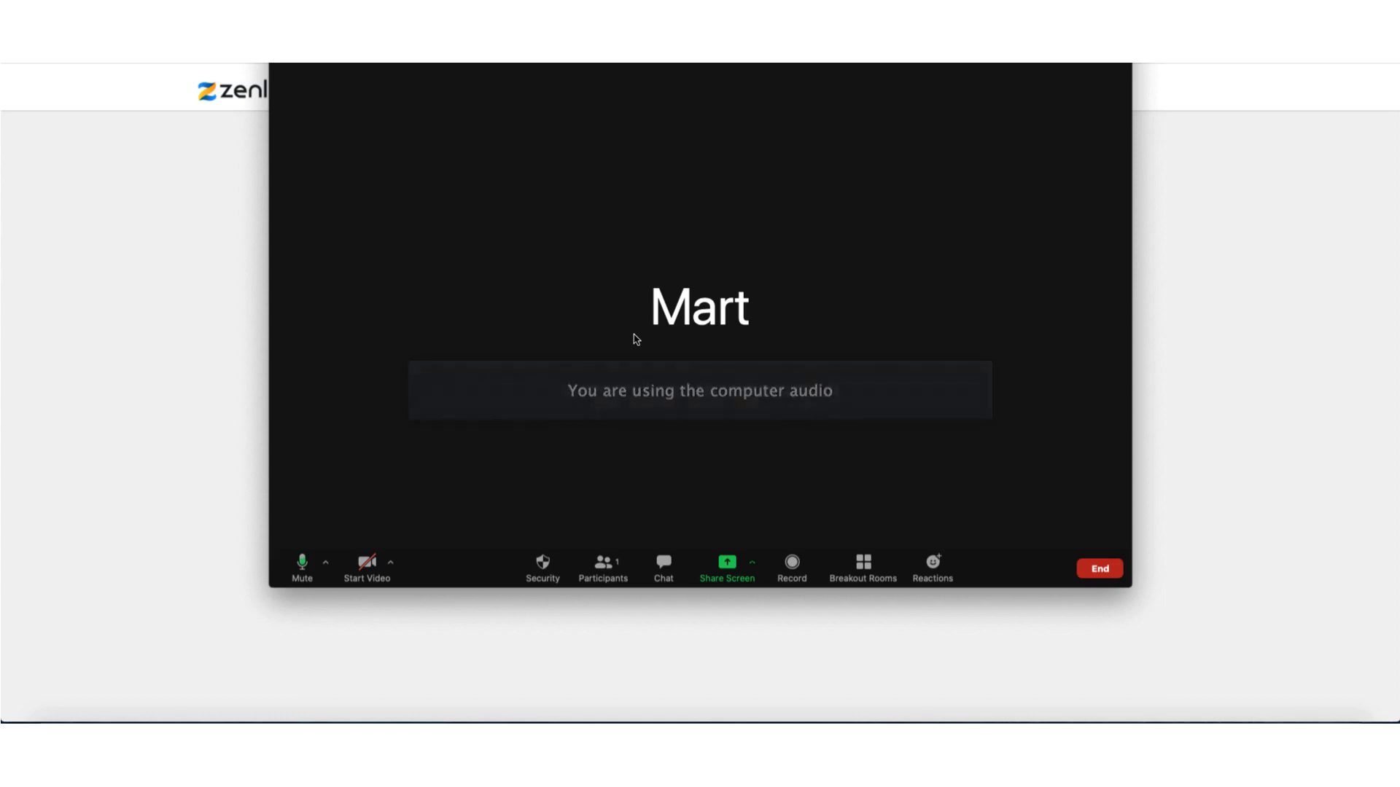
mouse_move(302, 560)
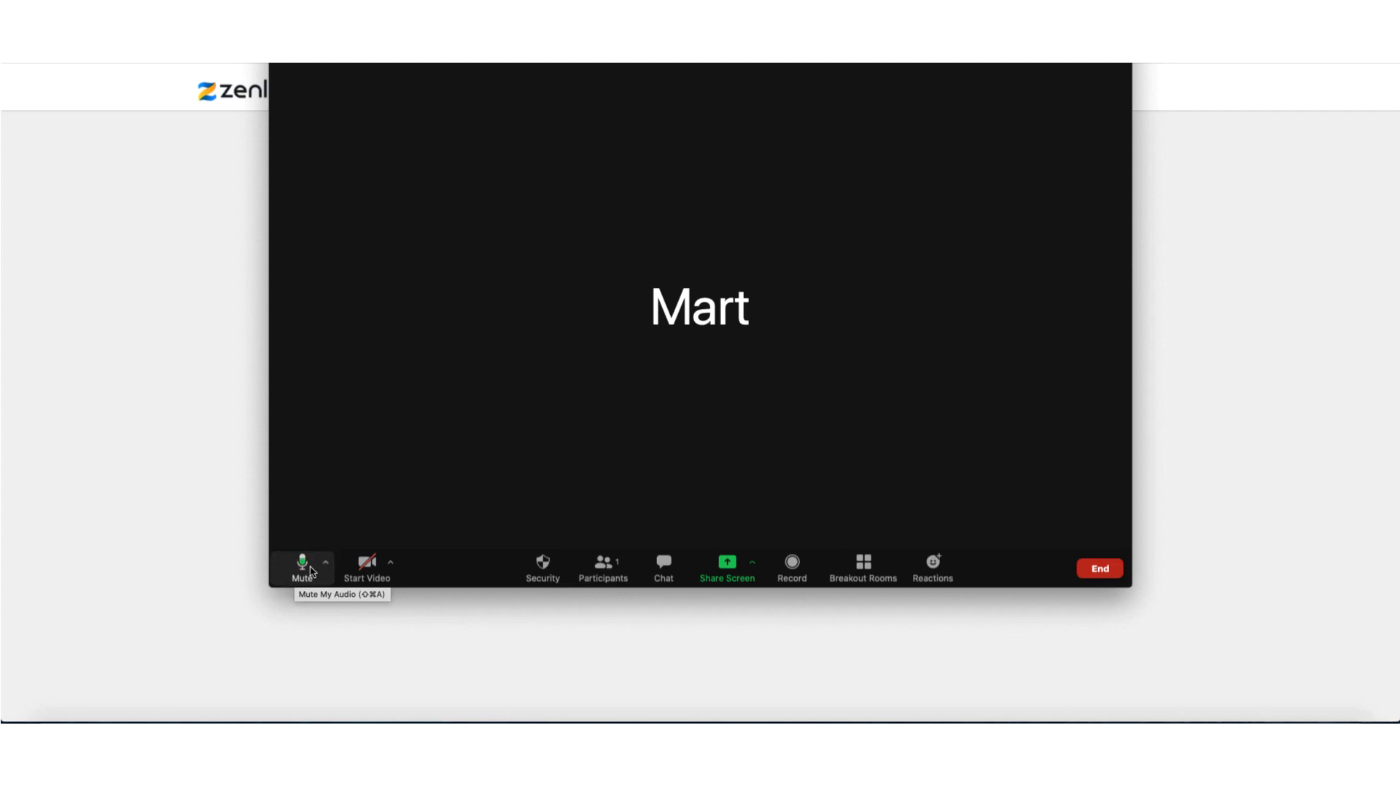
left_click(302, 567)
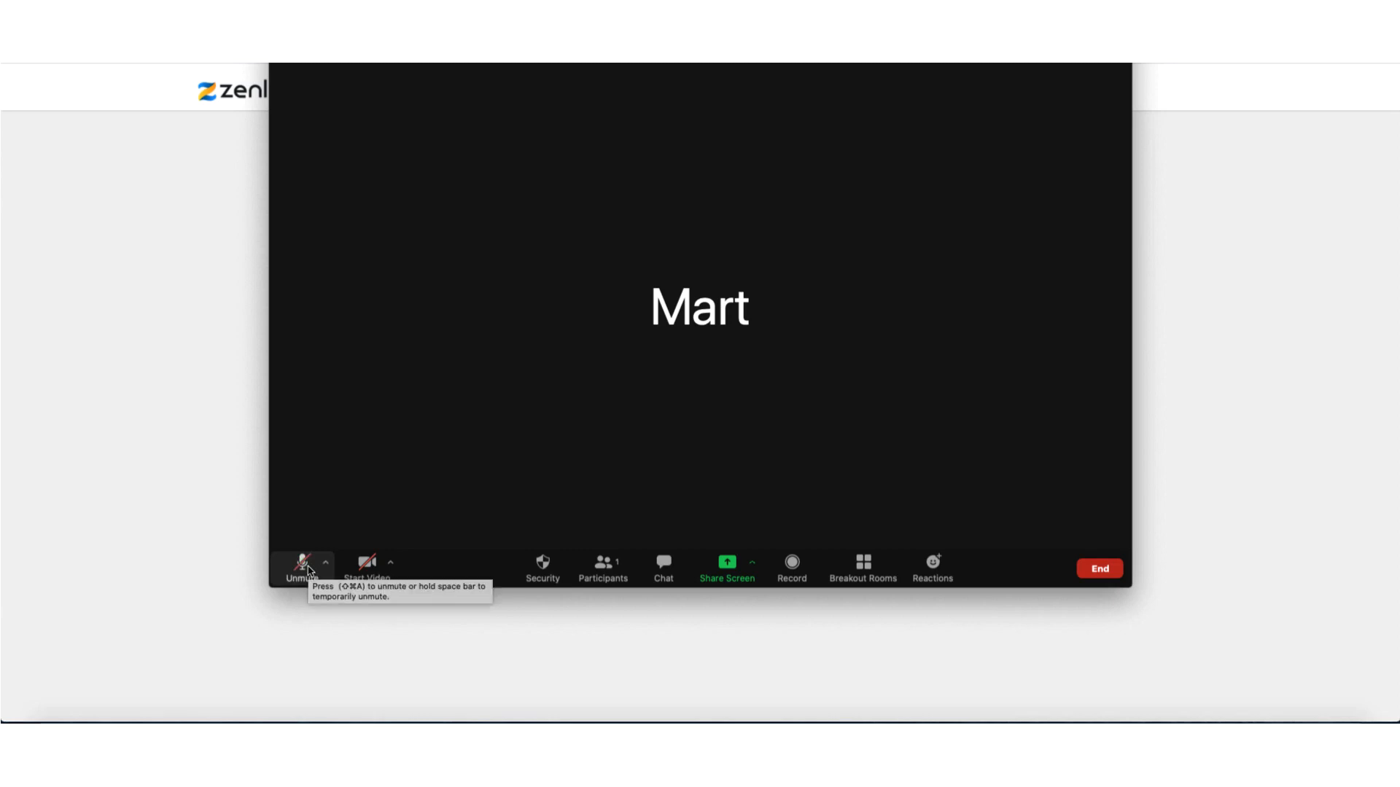
left_click(302, 564)
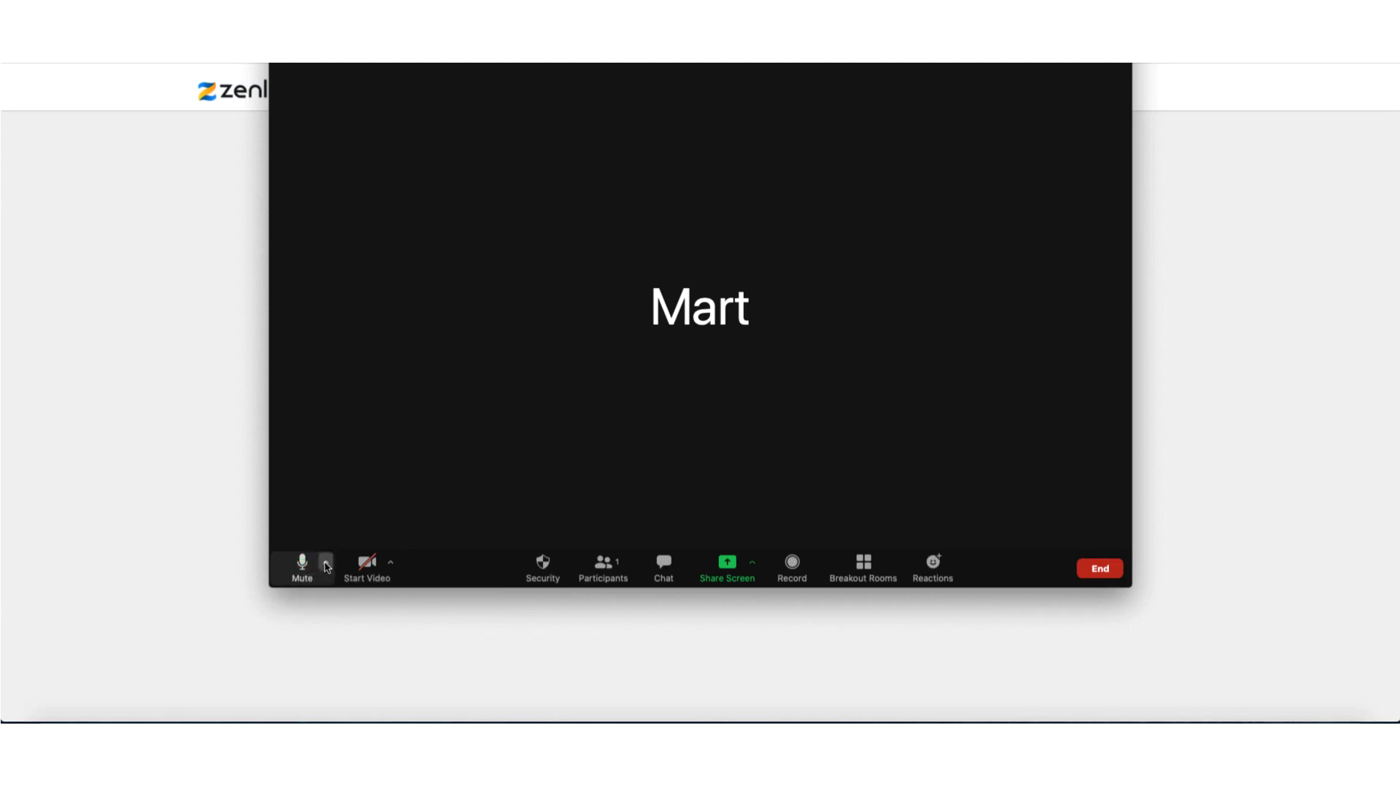
left_click(326, 563)
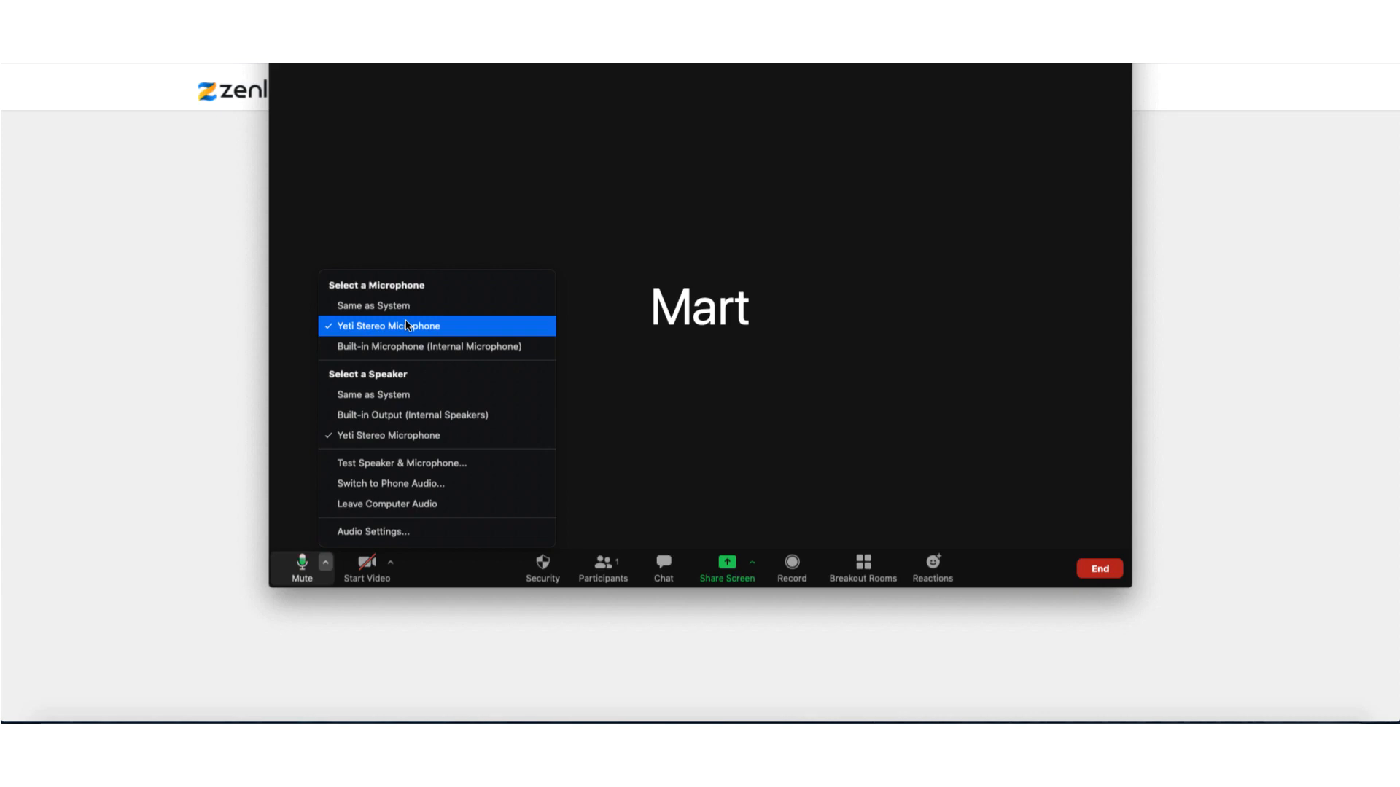
mouse_move(390, 322)
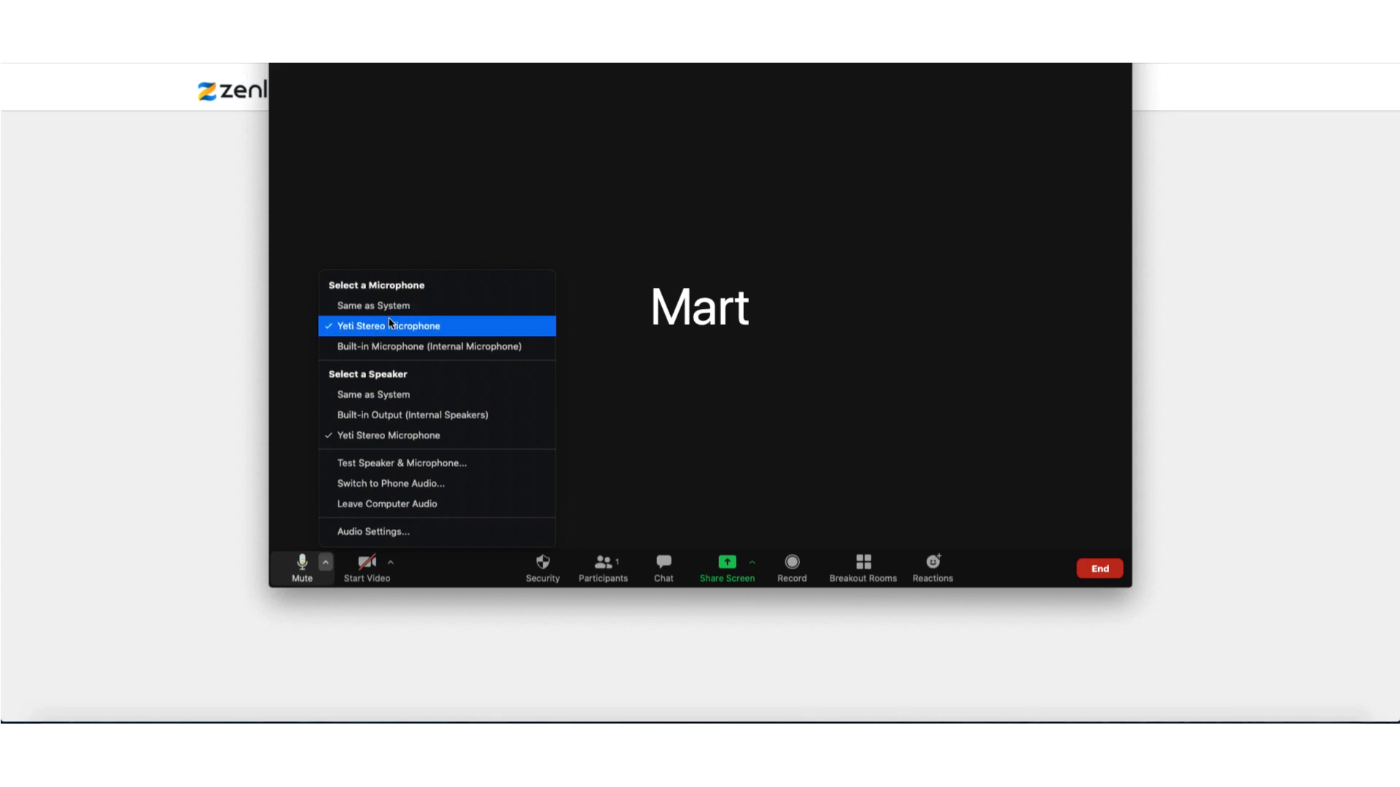
mouse_move(385, 346)
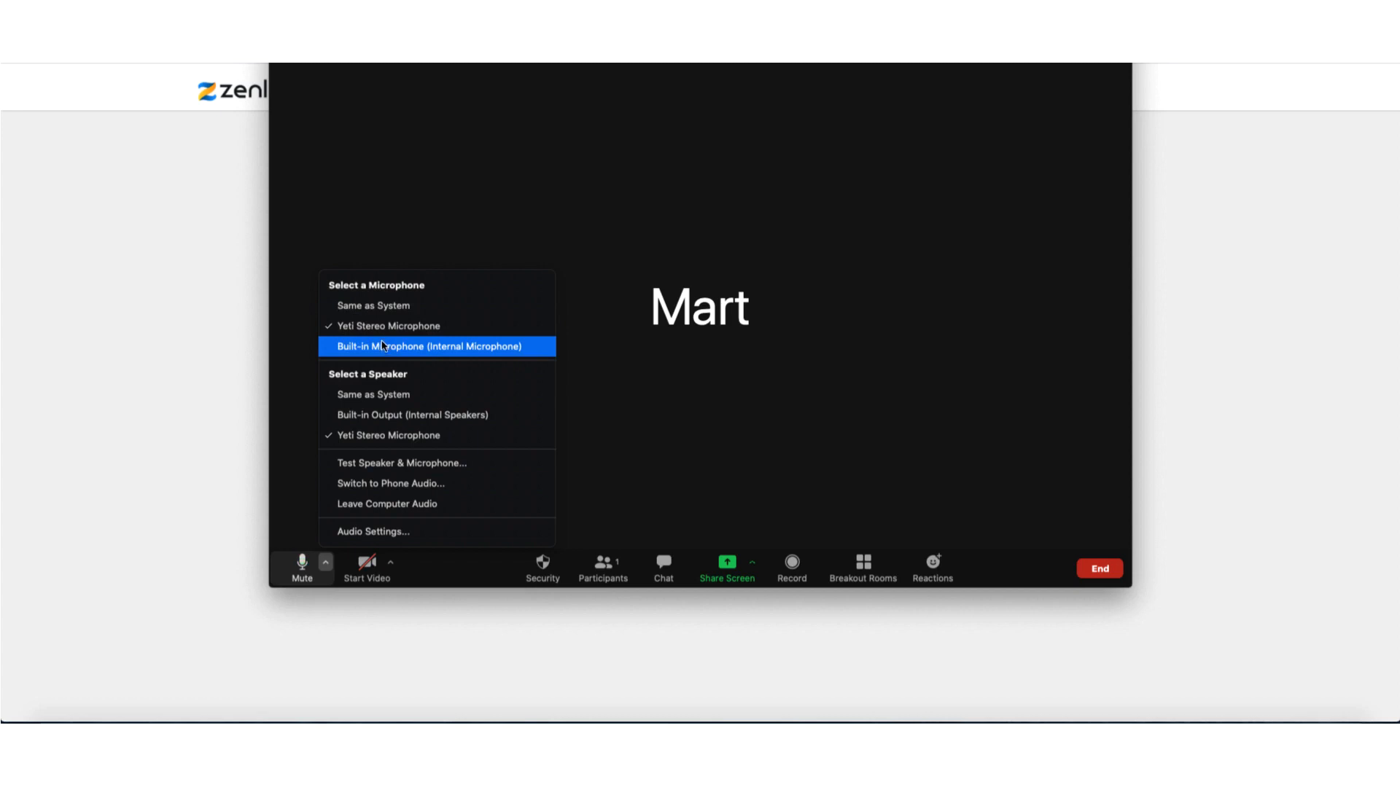
mouse_move(362, 414)
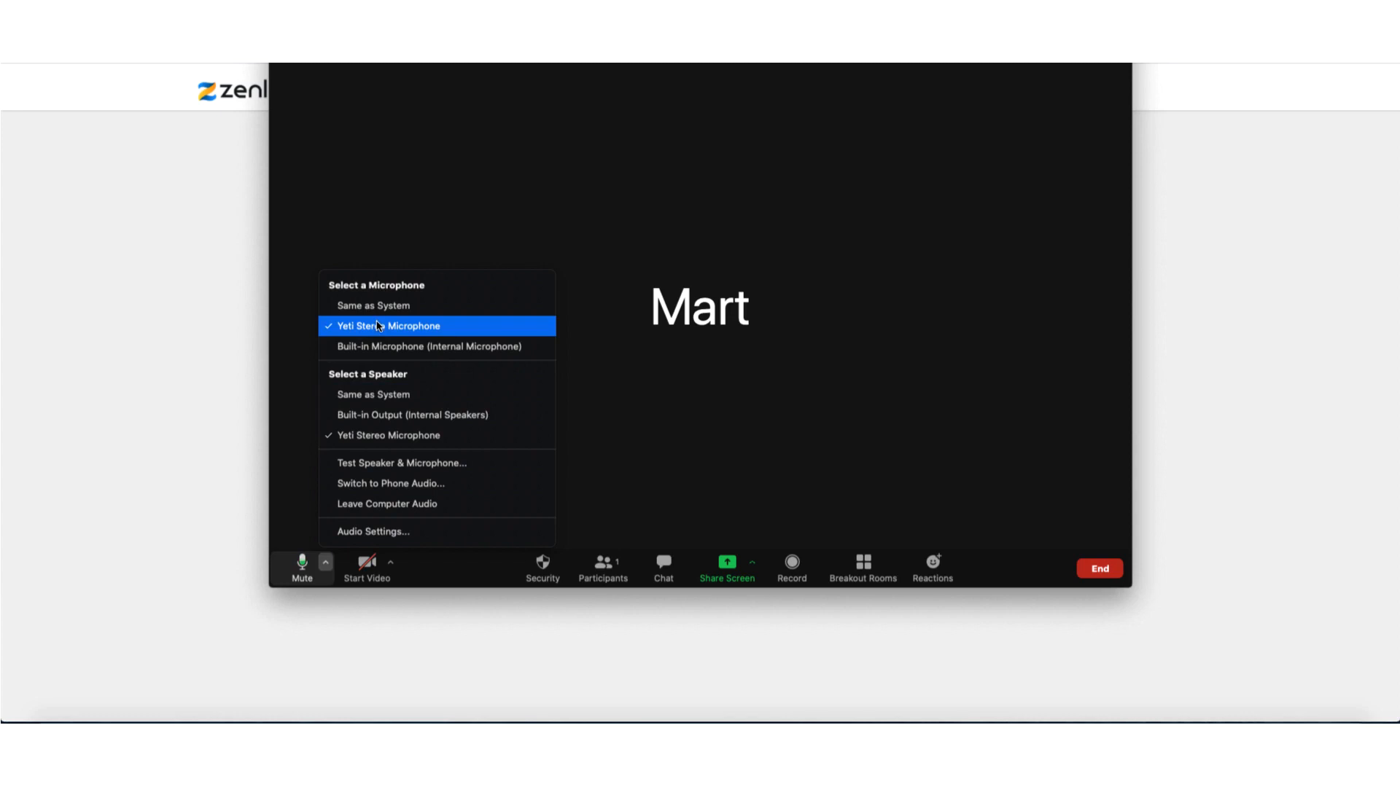
mouse_move(397, 456)
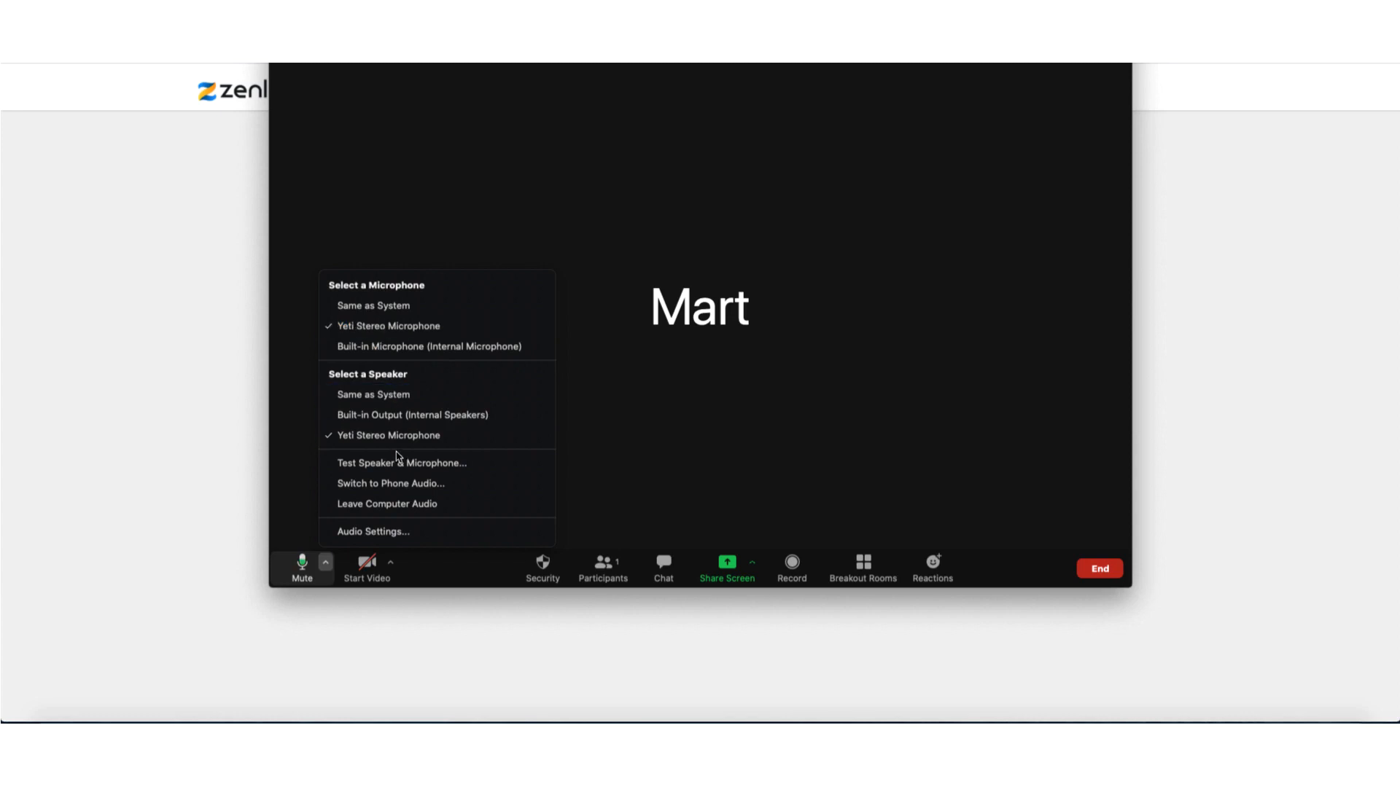
mouse_move(390, 483)
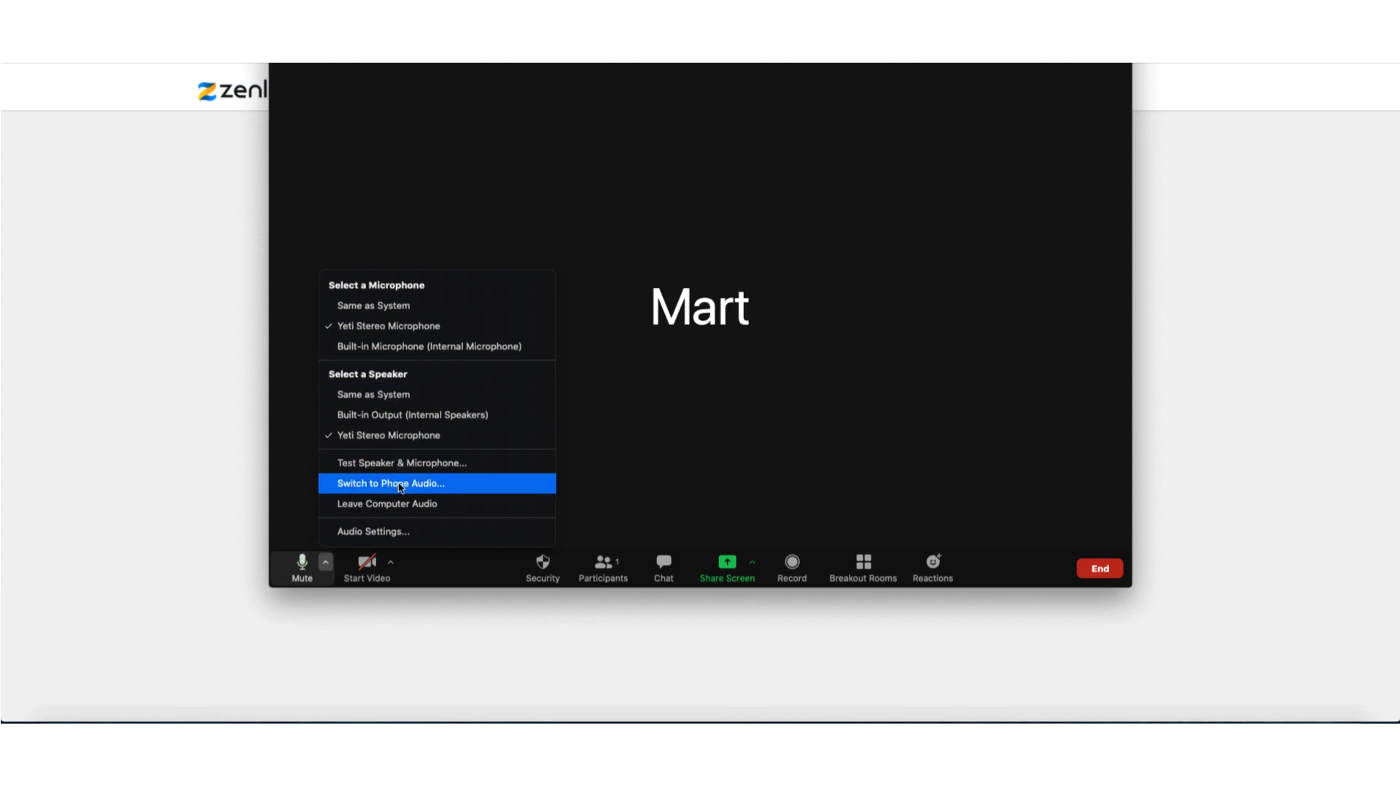
mouse_move(382, 532)
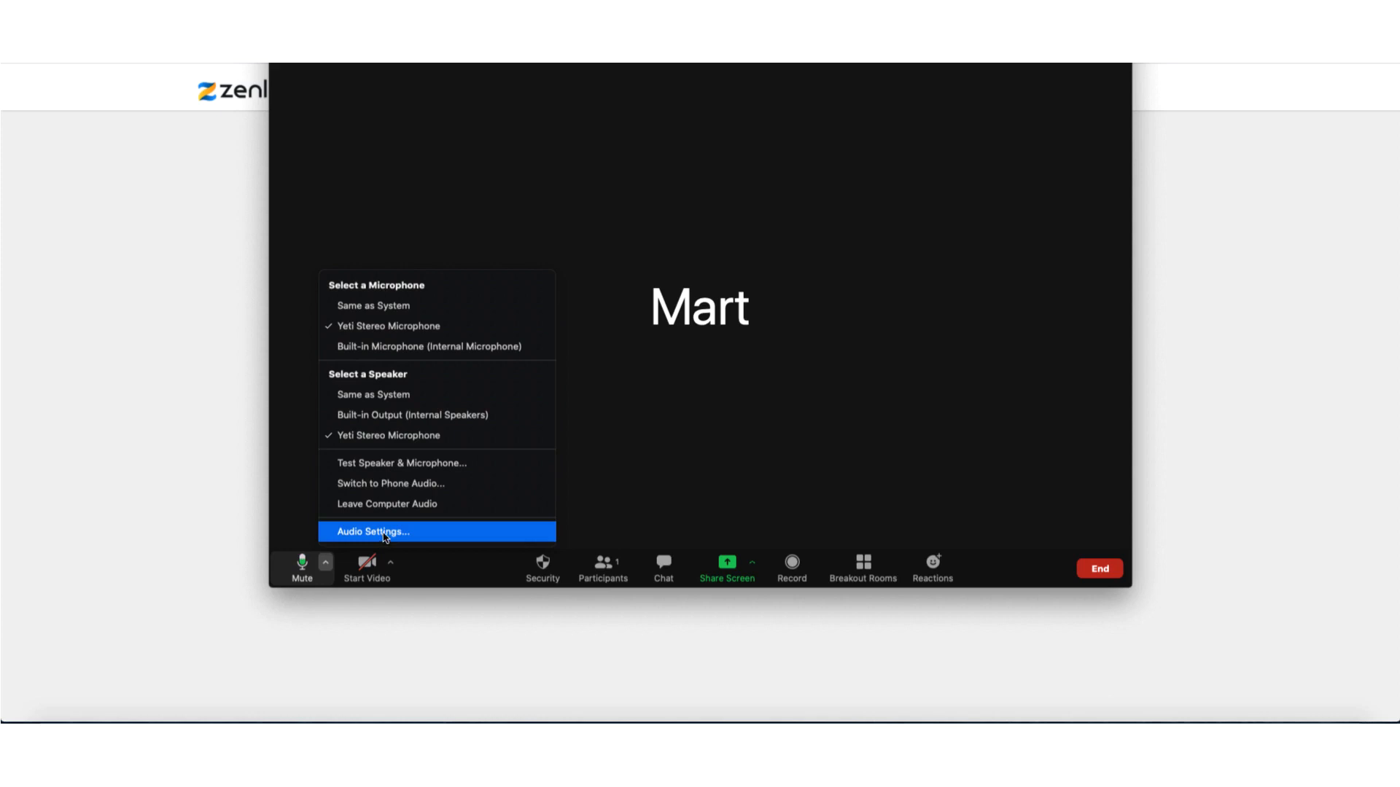
Bring up Audio Settings showing Yeti Stereo Microphone as speaker and microphone.
left_click(373, 532)
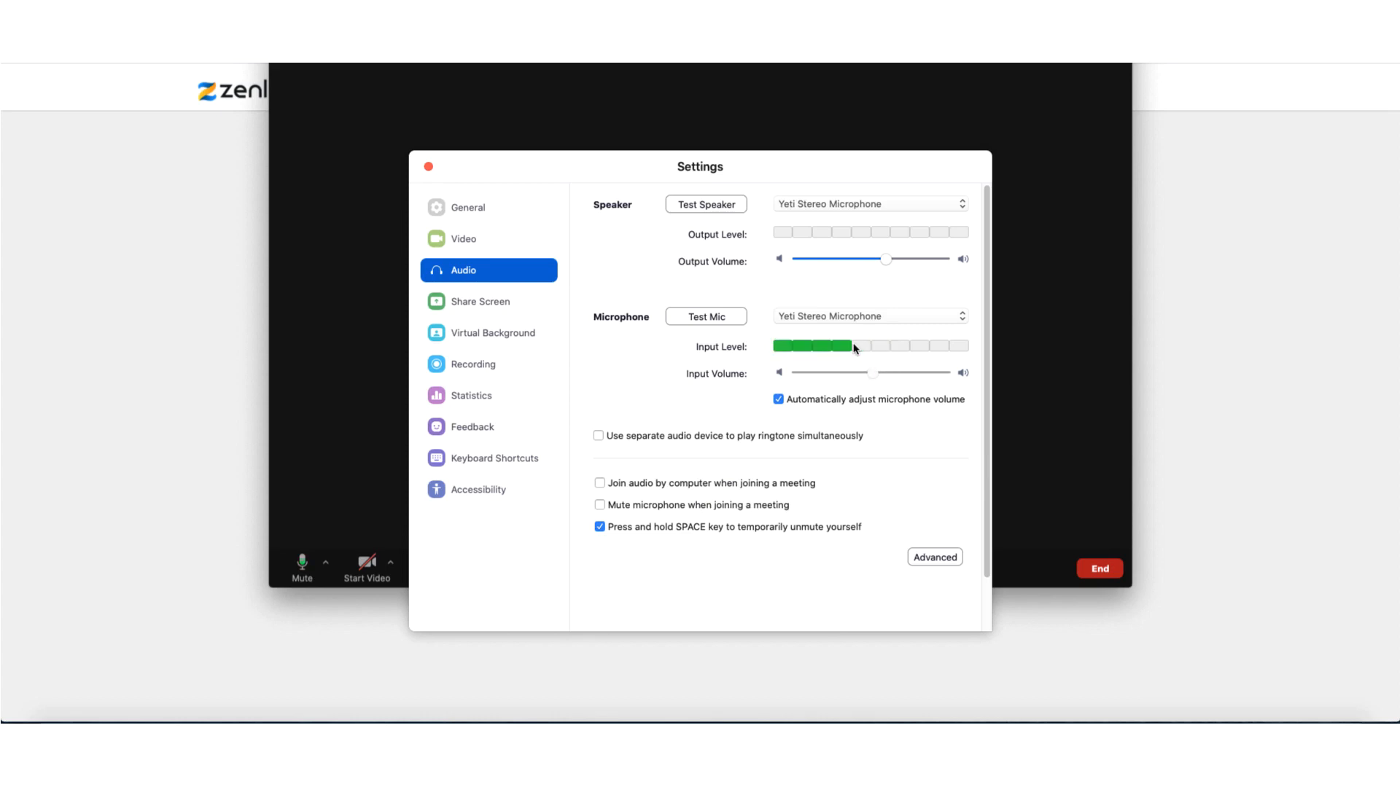
mouse_move(521, 186)
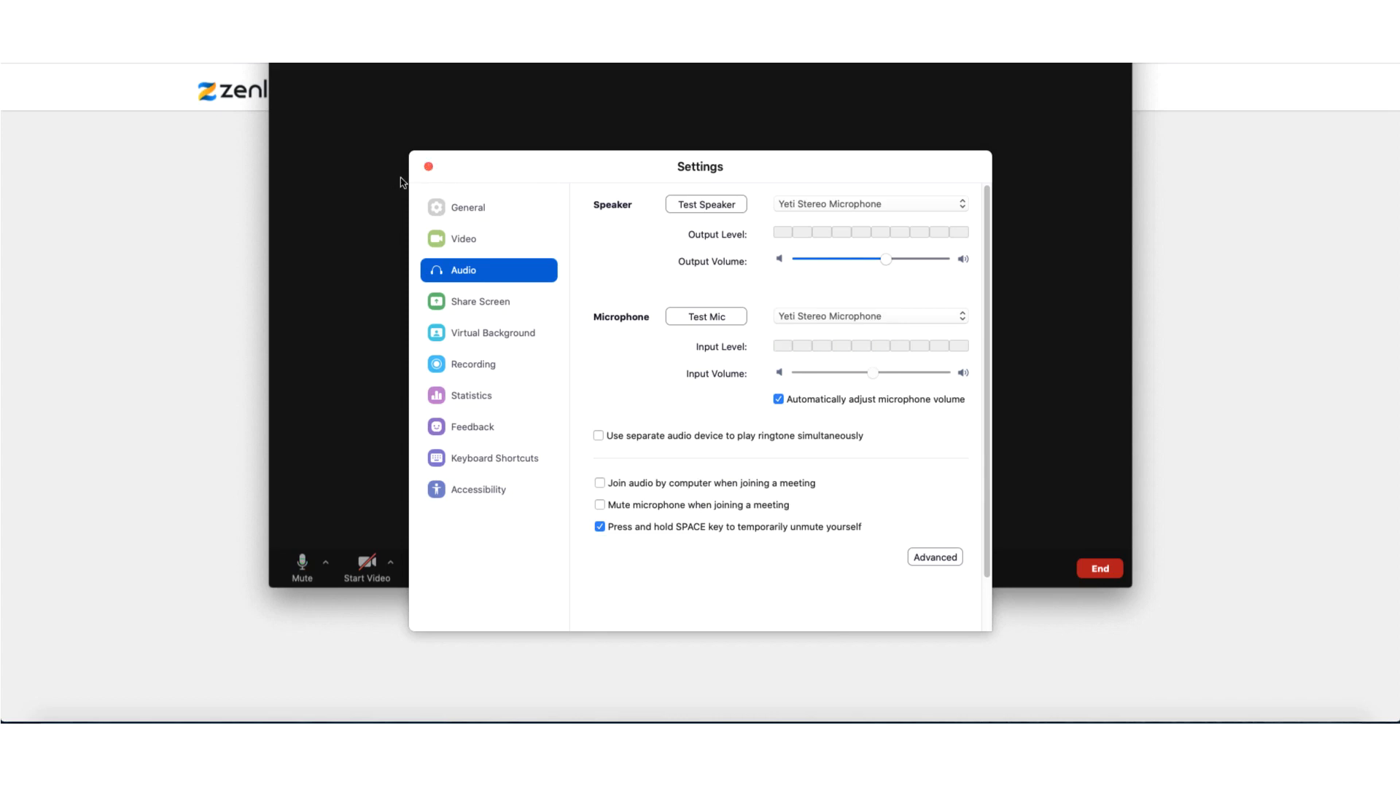
Close Settings and show the camera choices with FaceTime HD Camera selected.
left_click(426, 167)
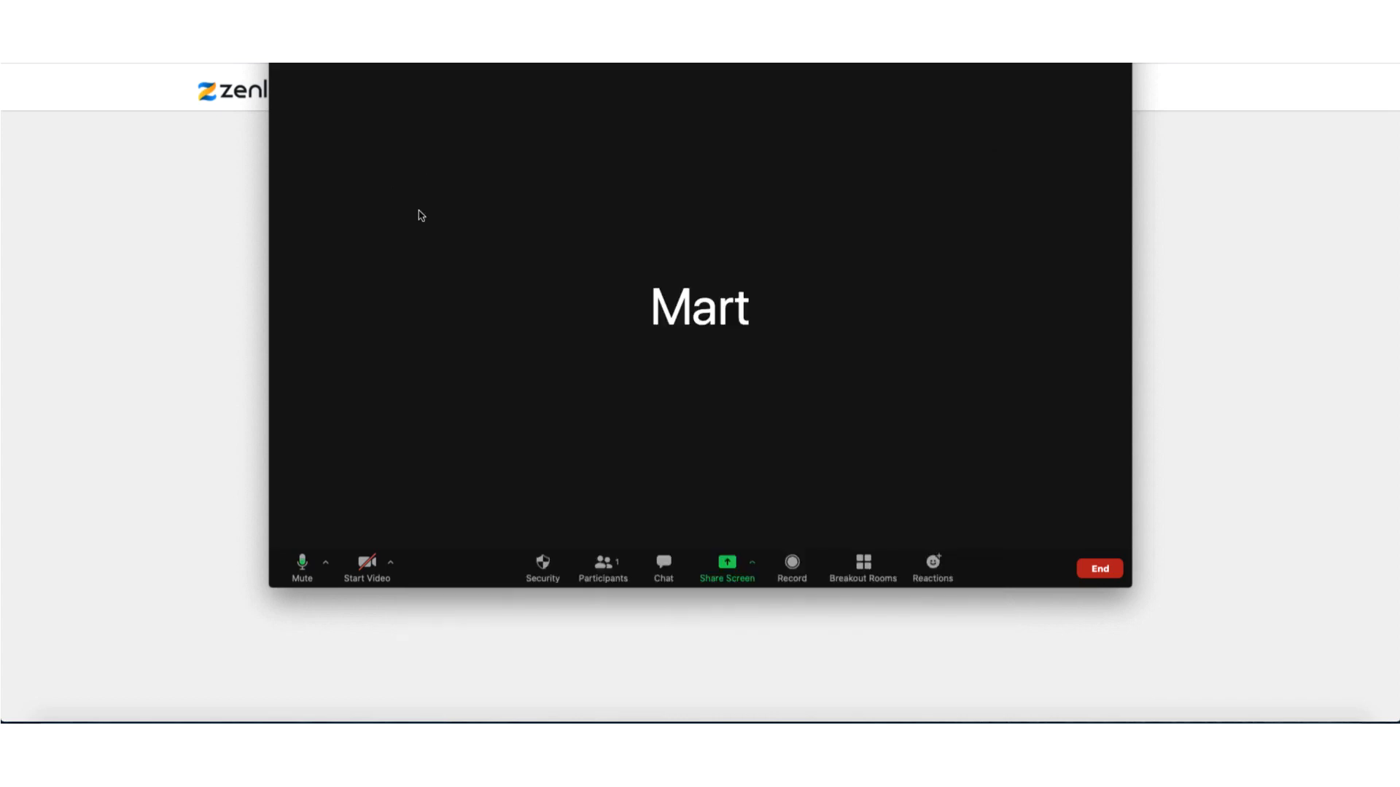
mouse_move(366, 572)
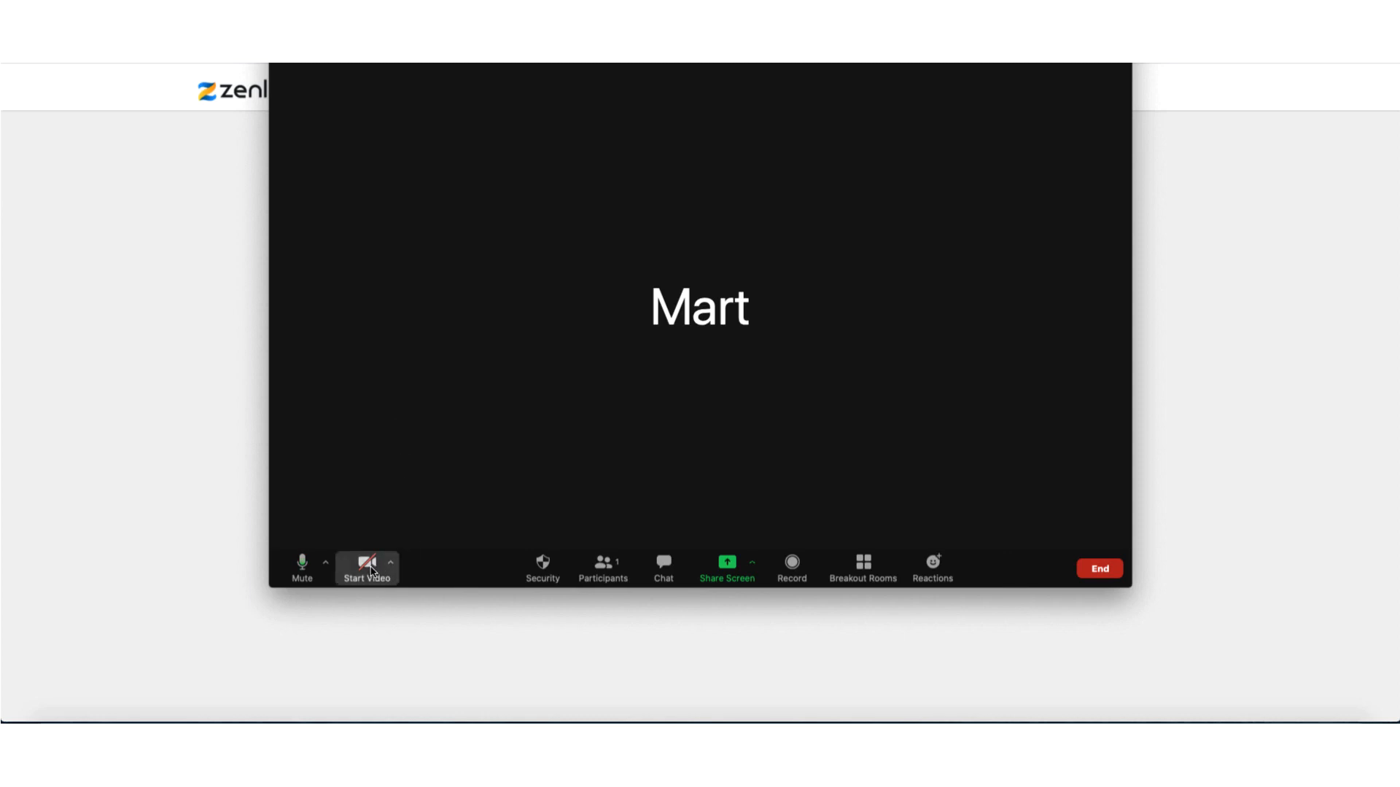
left_click(391, 563)
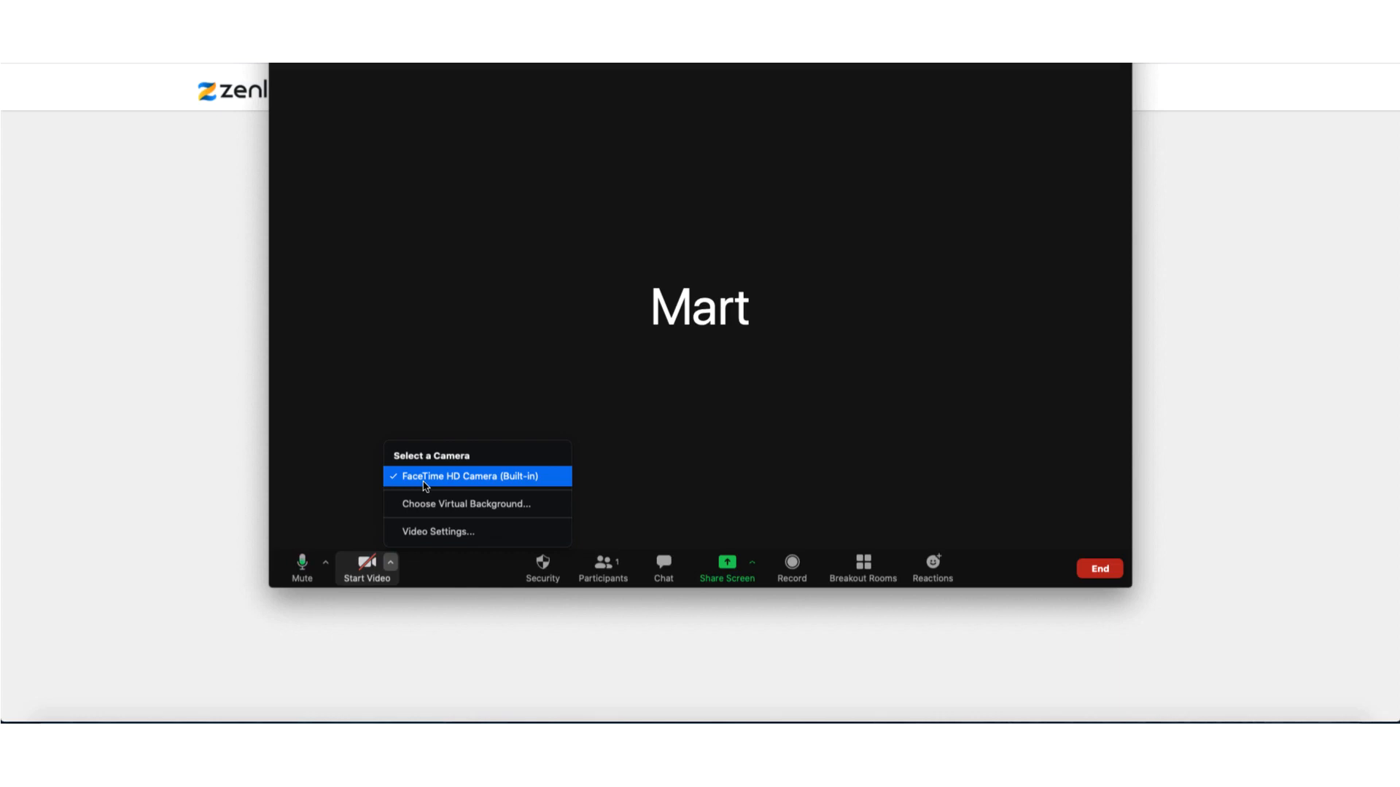
mouse_move(433, 493)
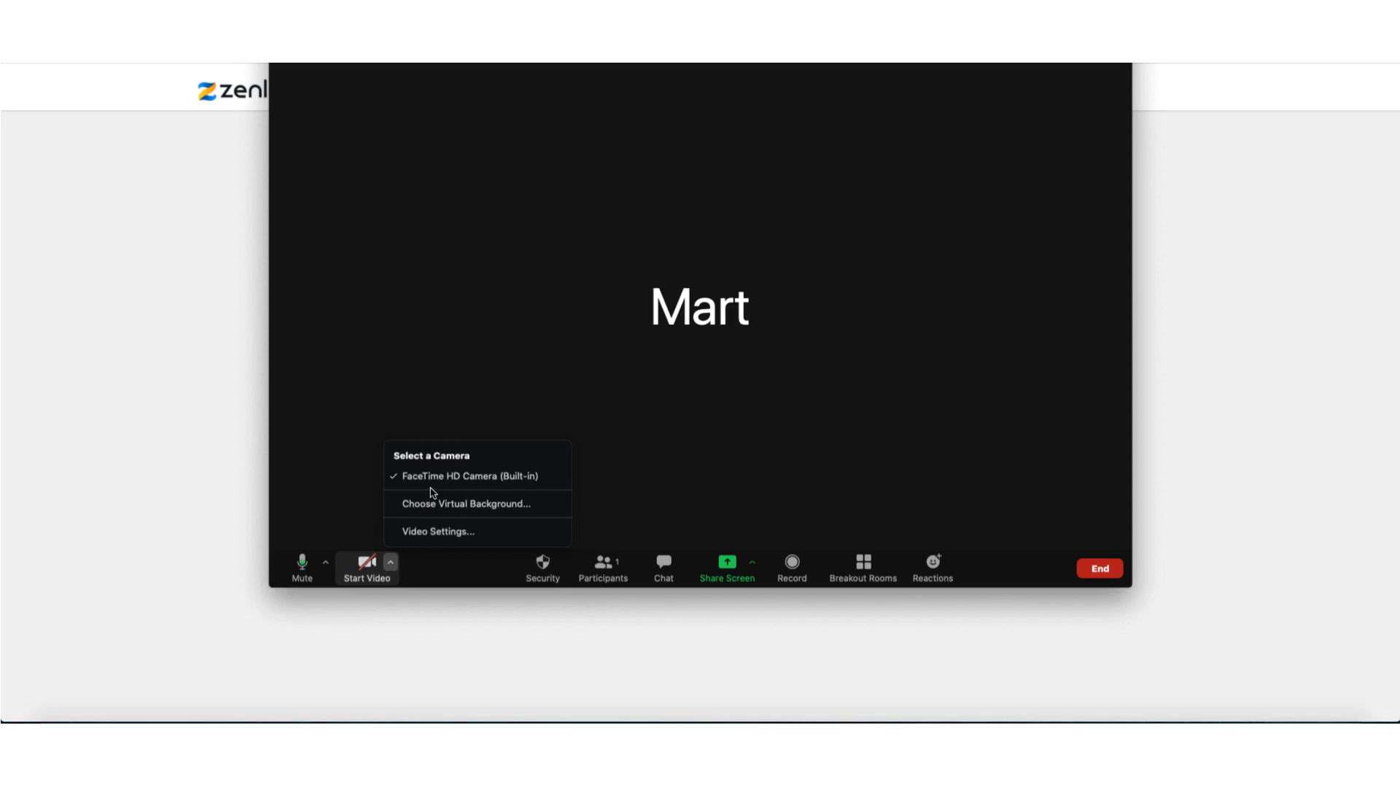
mouse_move(437, 504)
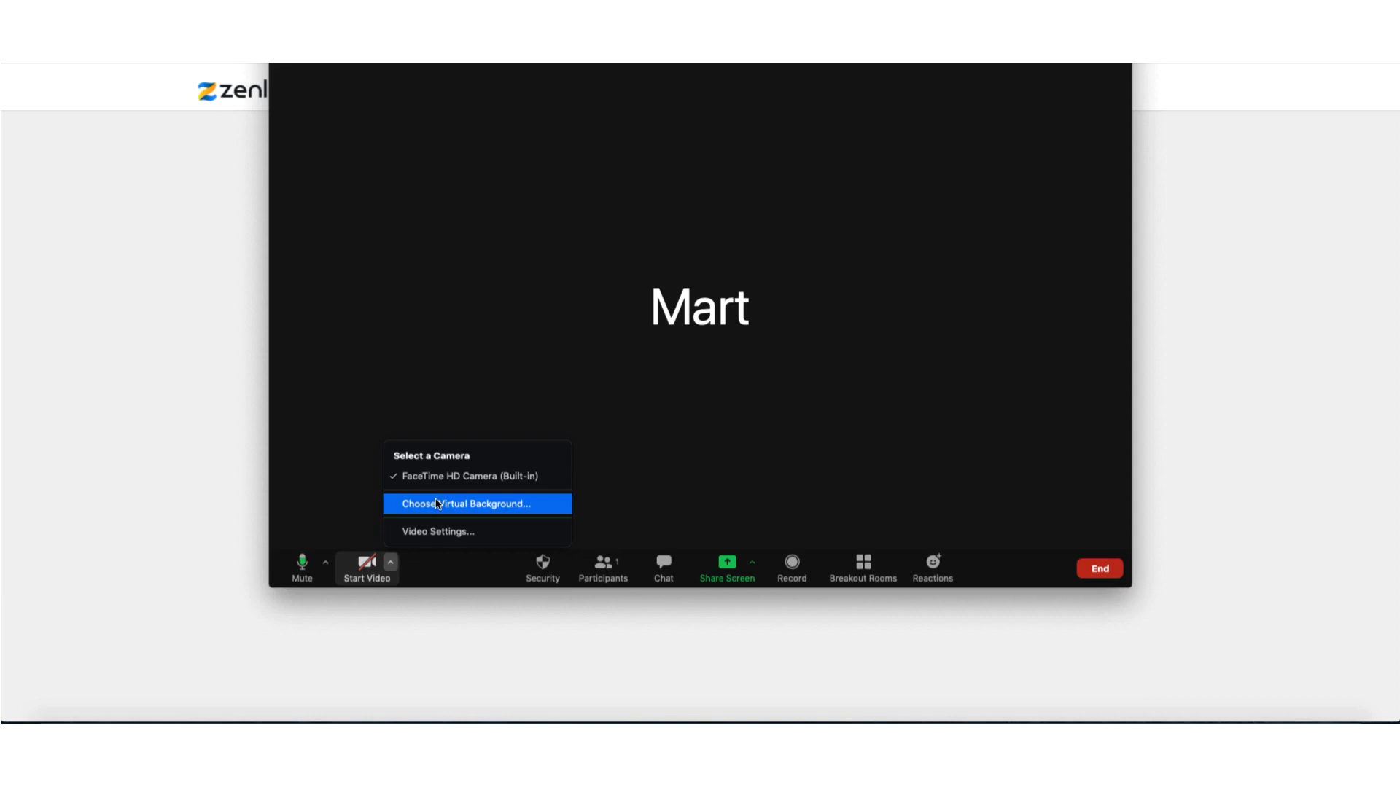
Briefly check virtual background settings, then bring up Video settings with the camera preview.
left_click(463, 504)
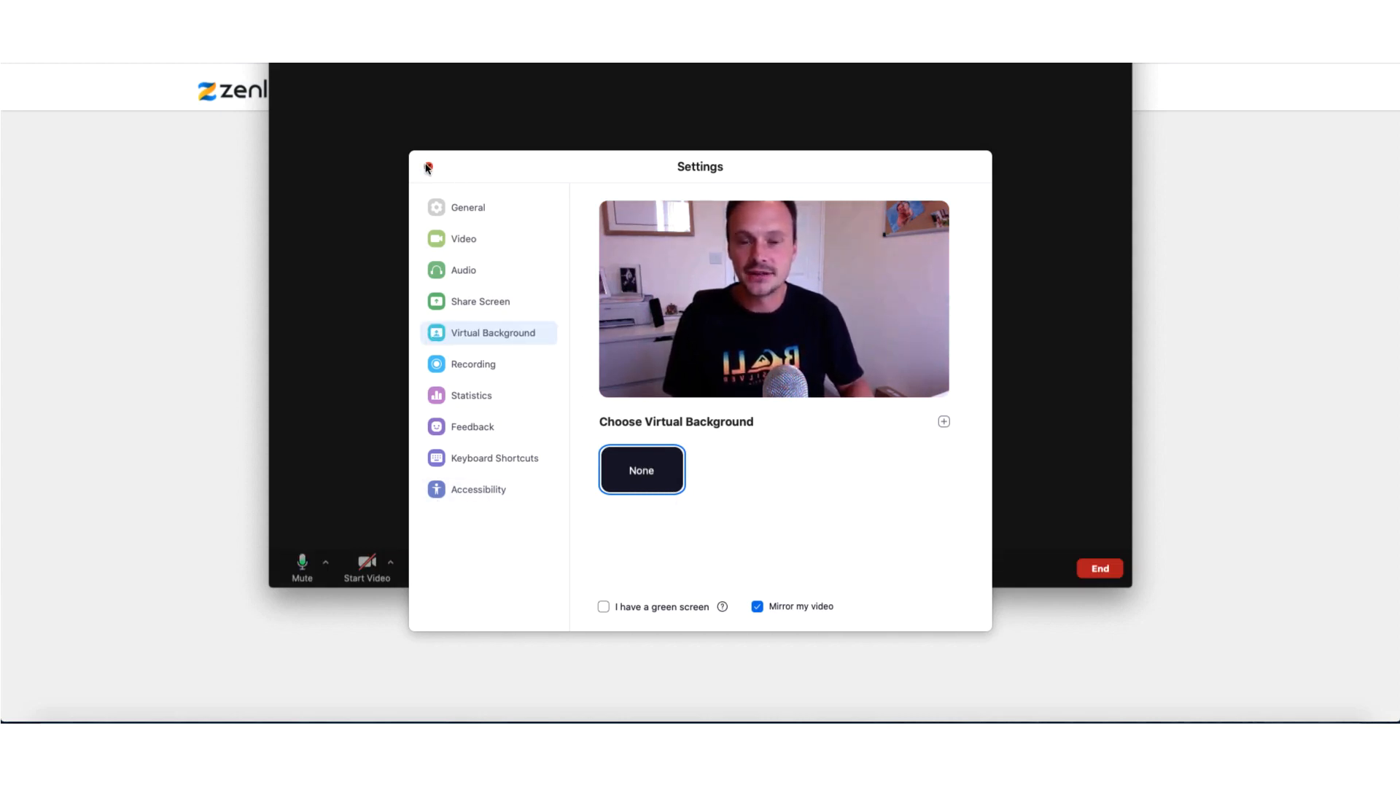
left_click(427, 166)
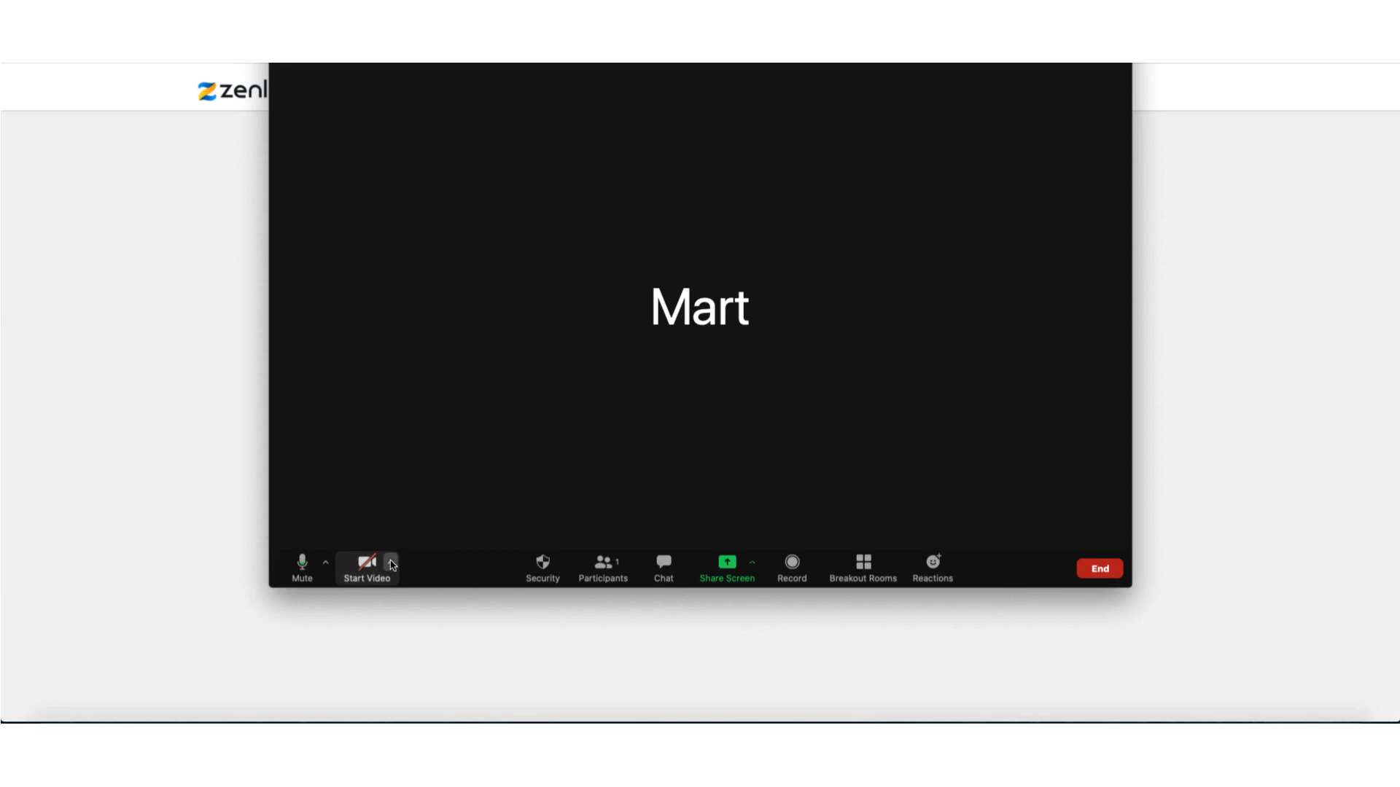
left_click(390, 564)
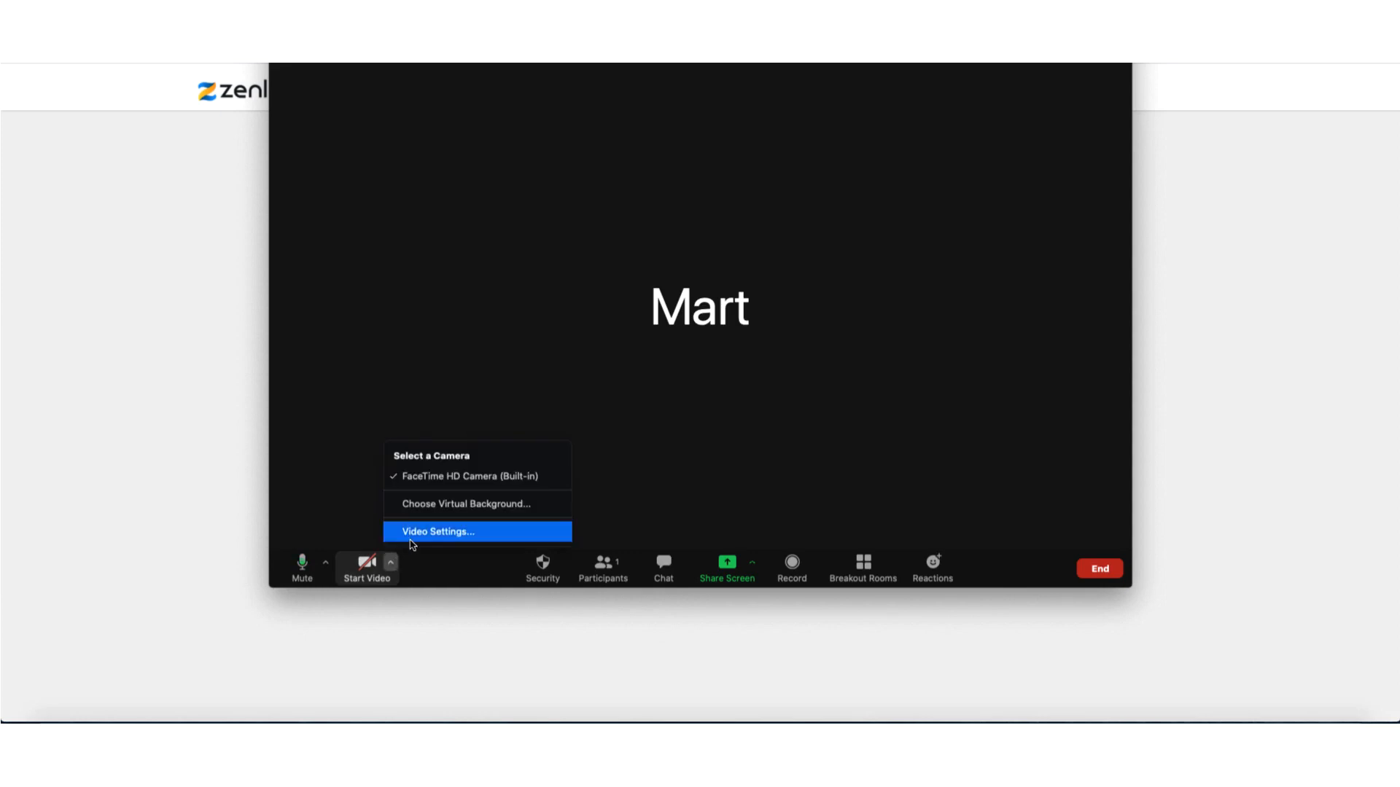
left_click(437, 531)
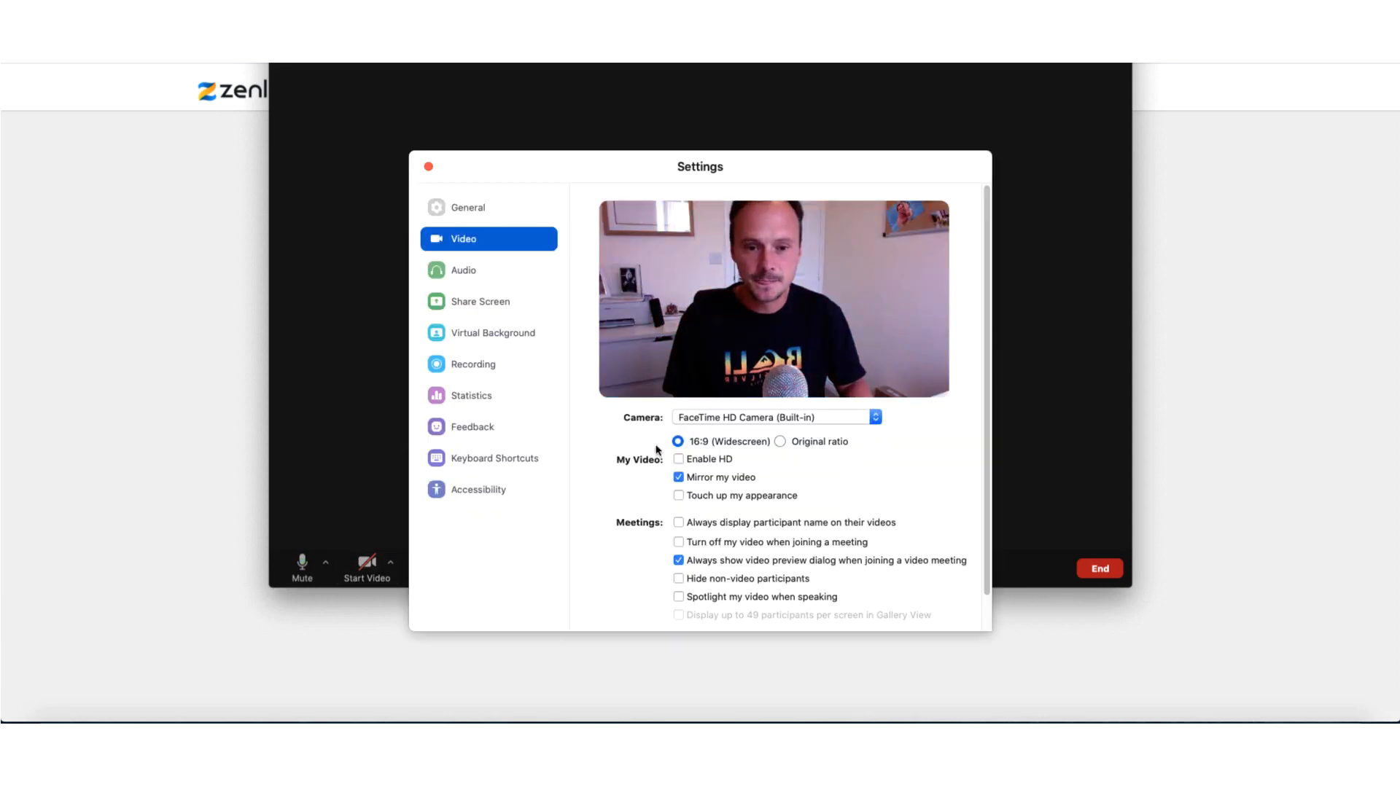
mouse_move(468, 207)
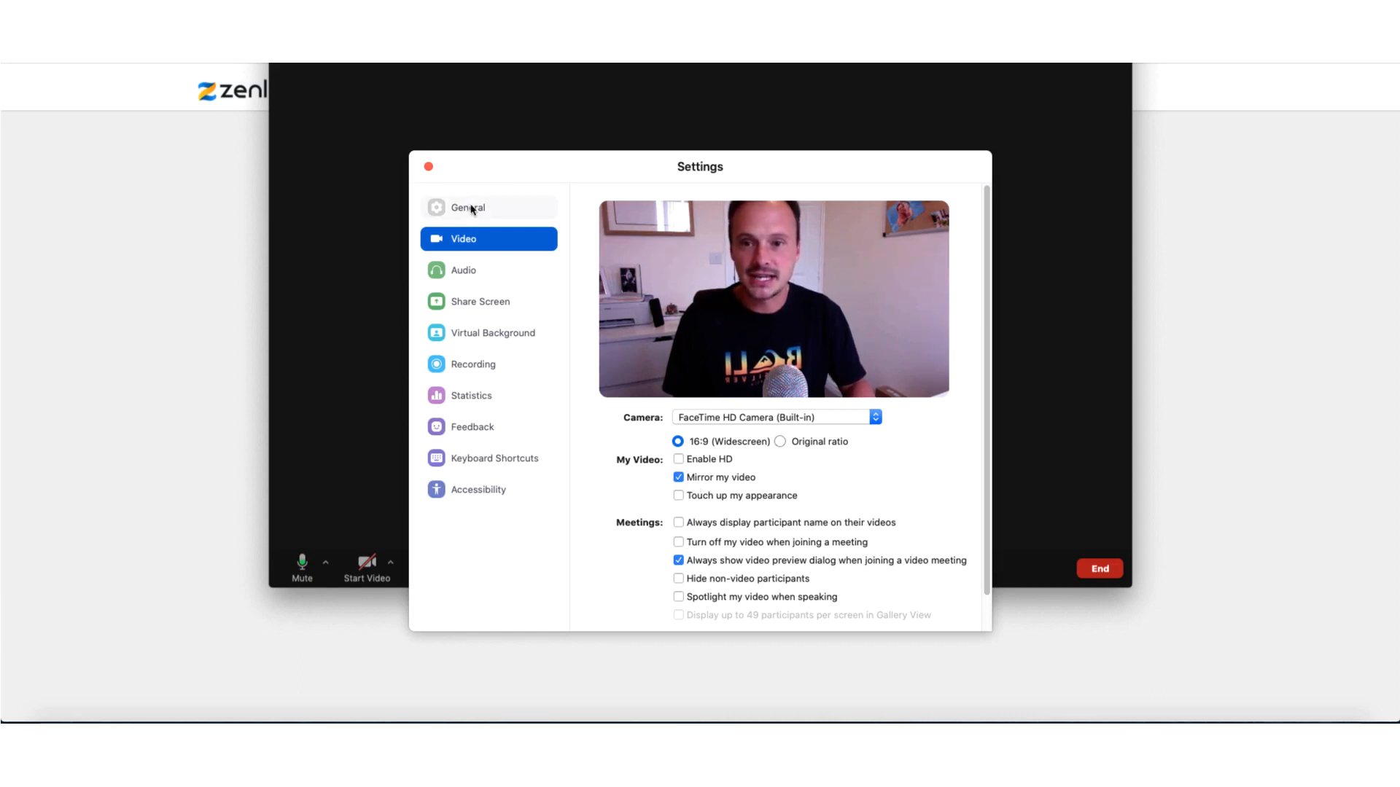
Close Settings and enable the waiting room from the Security menu.
left_click(427, 166)
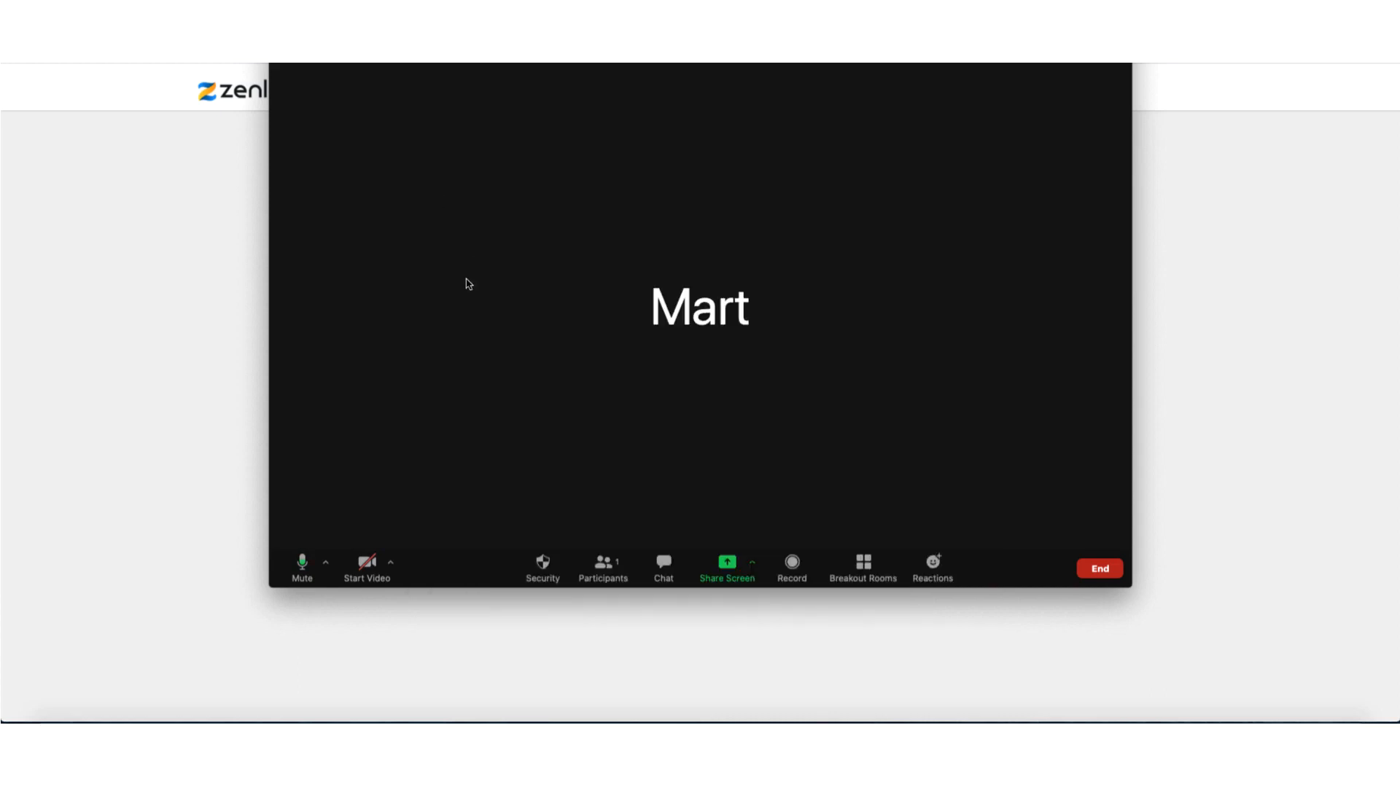
mouse_move(542, 569)
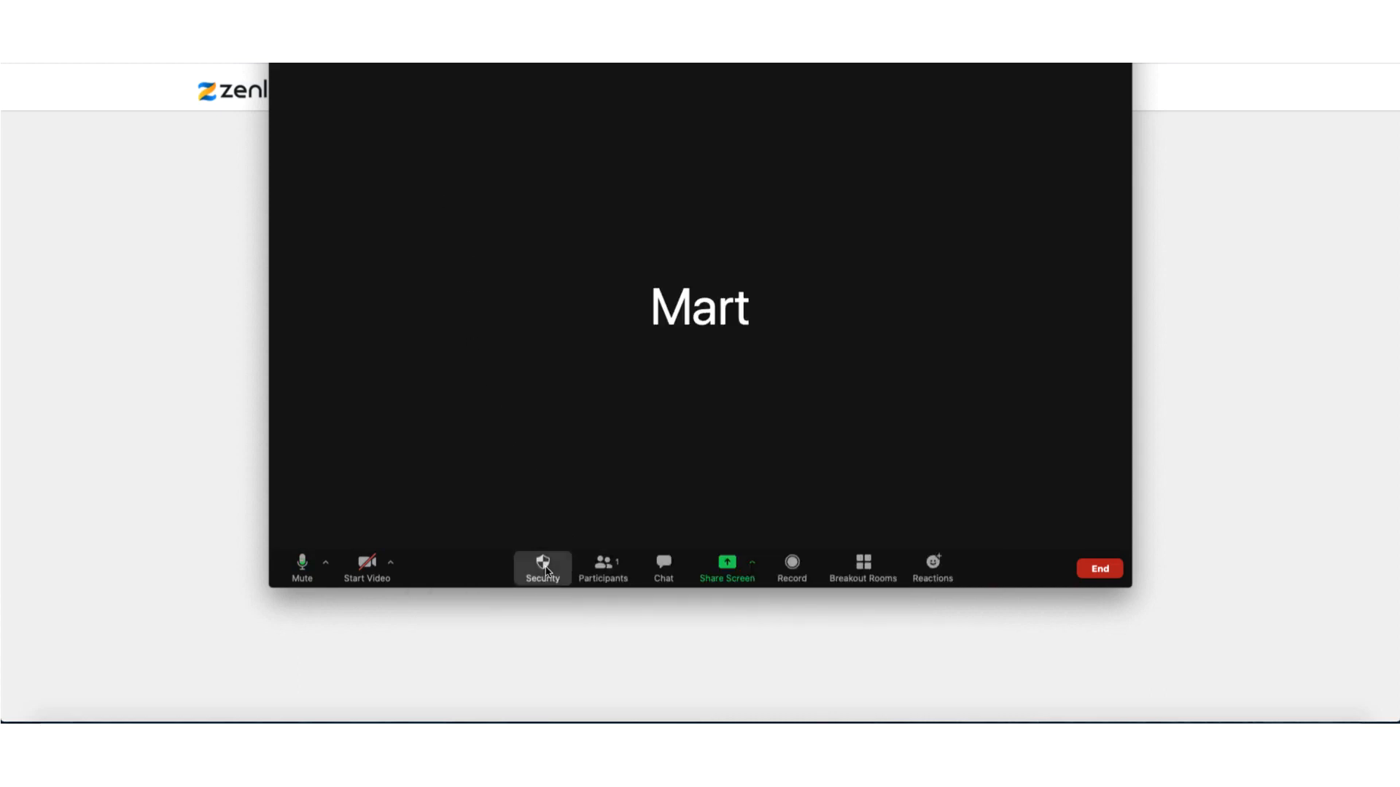
left_click(542, 569)
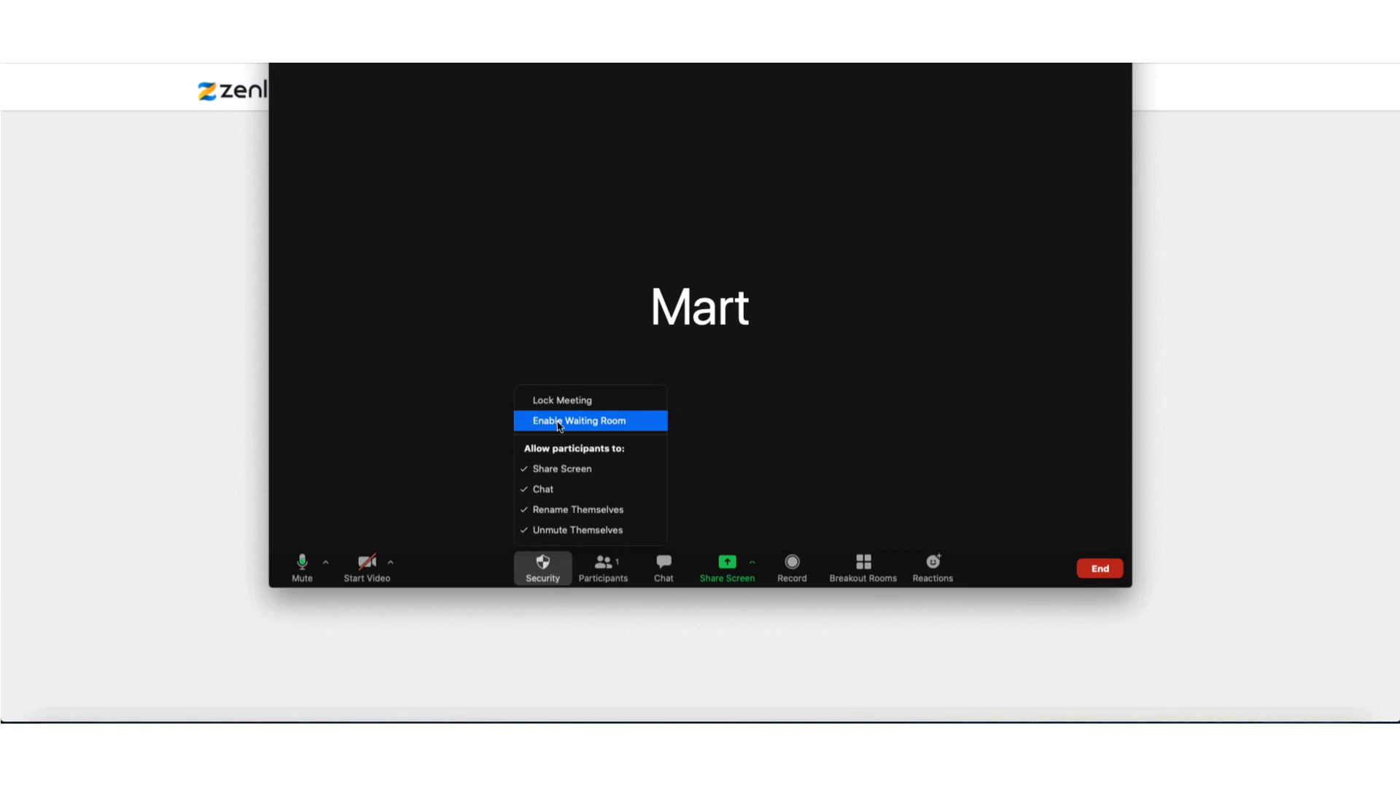
left_click(578, 421)
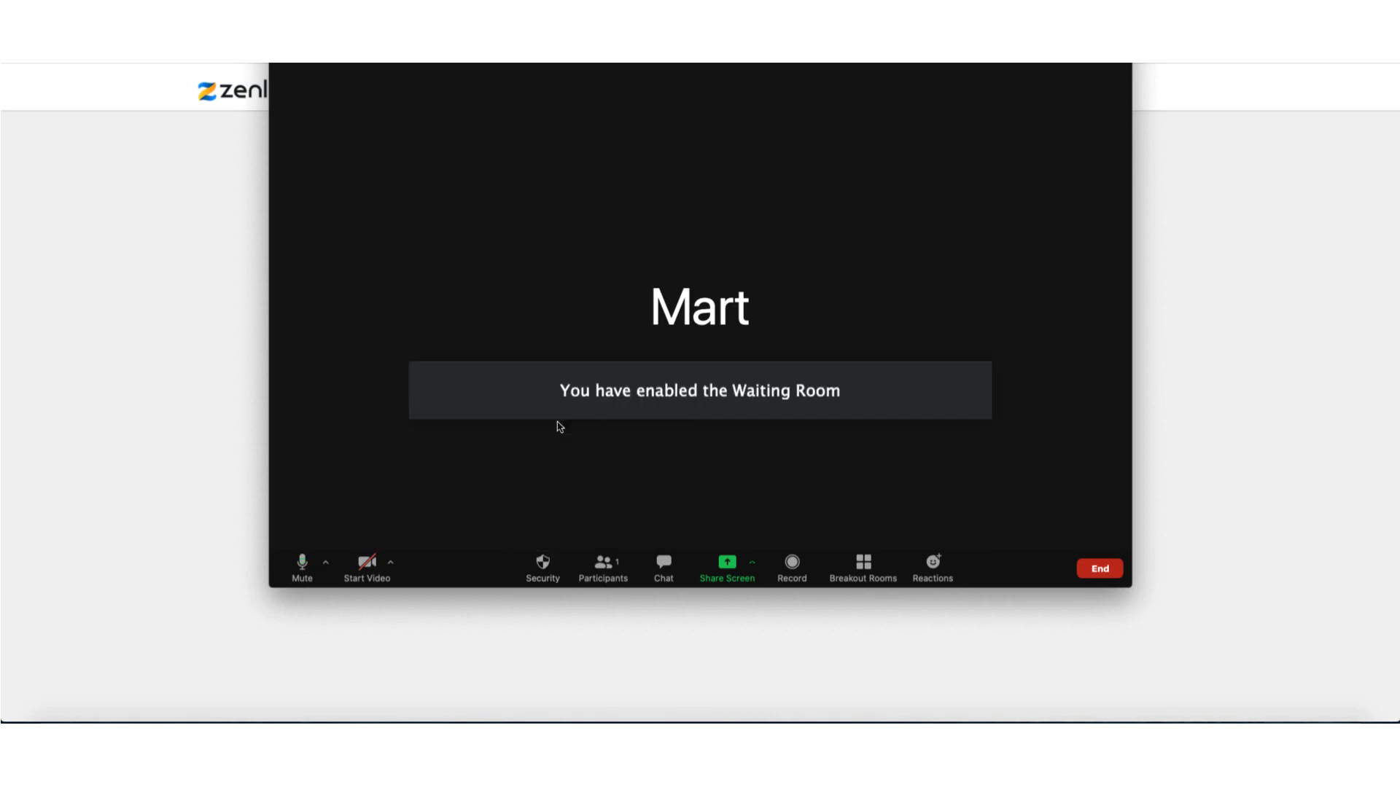
left_click(542, 565)
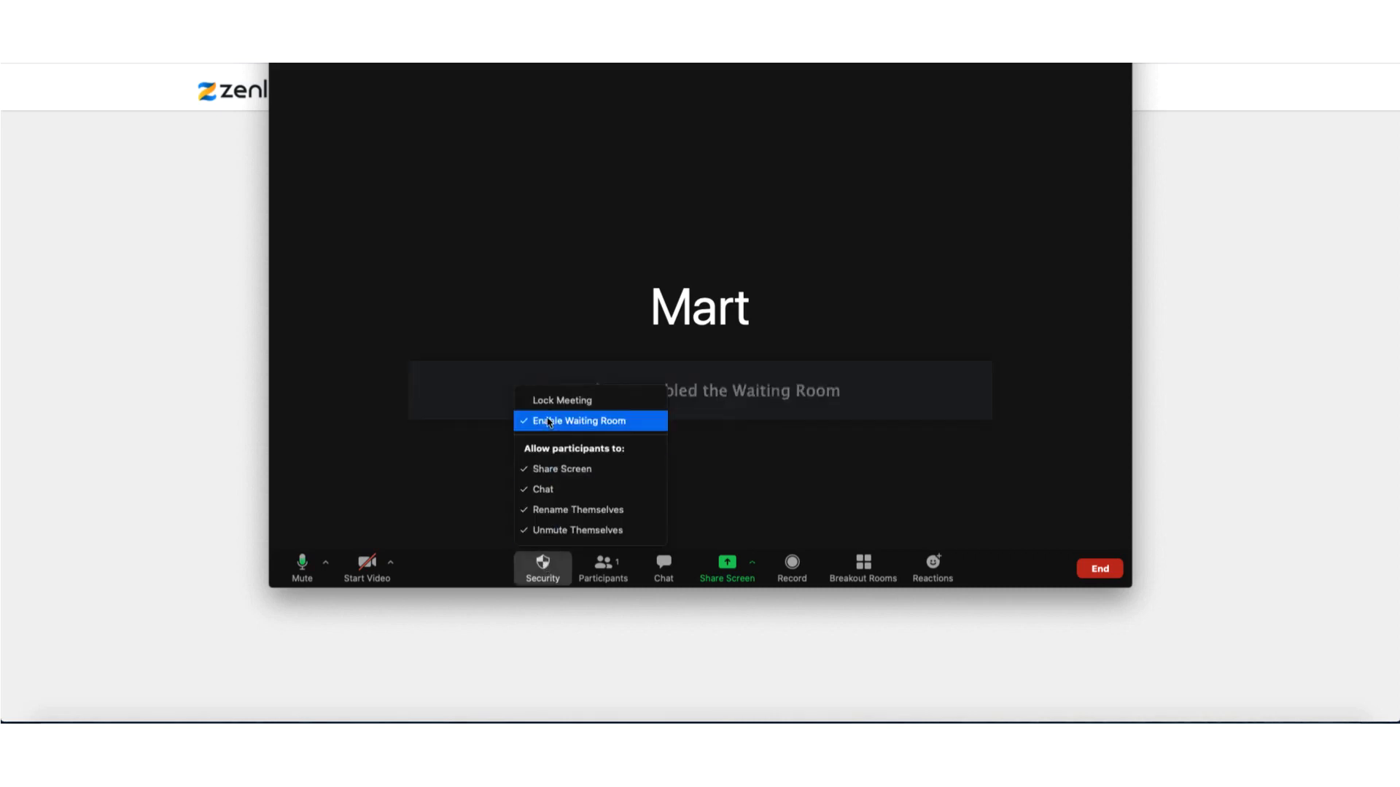
mouse_move(561, 400)
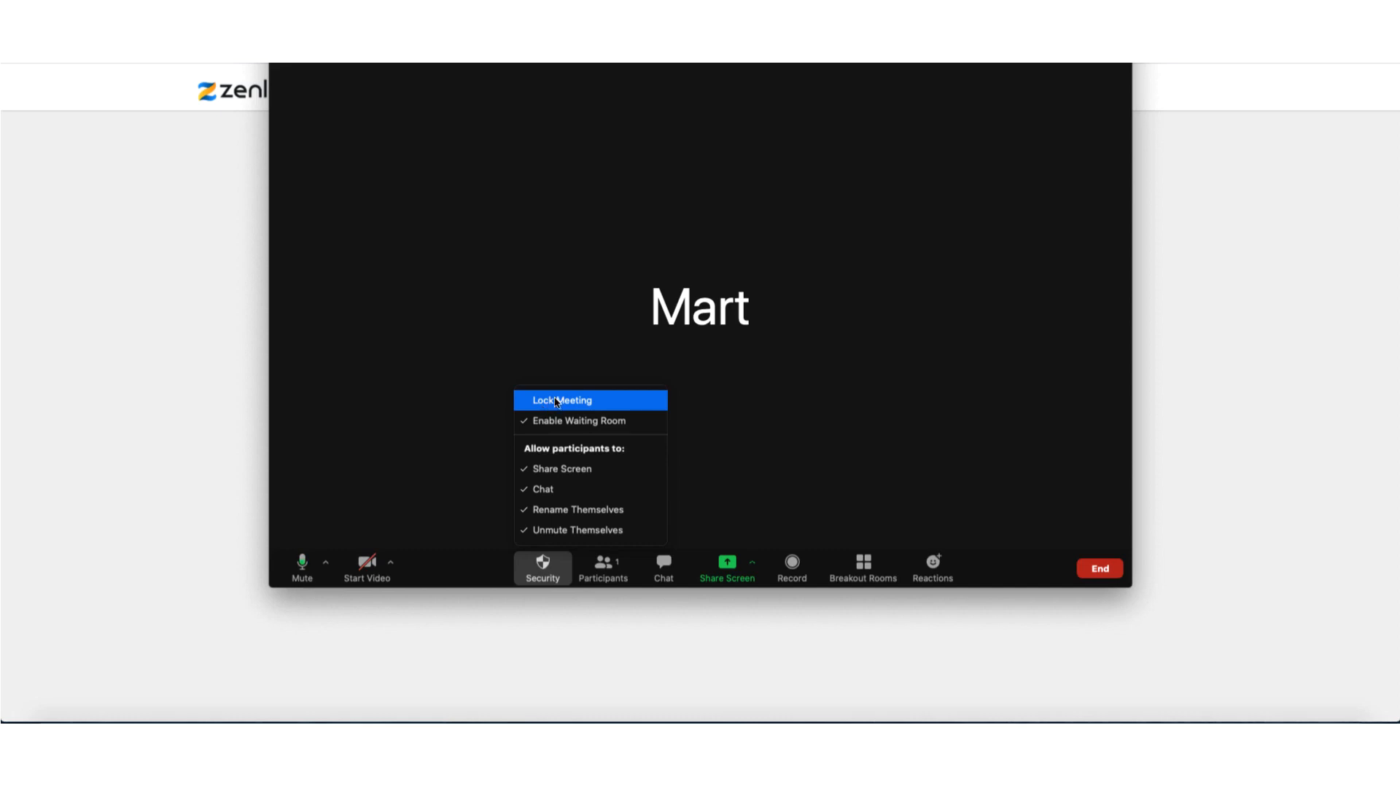
mouse_move(518, 458)
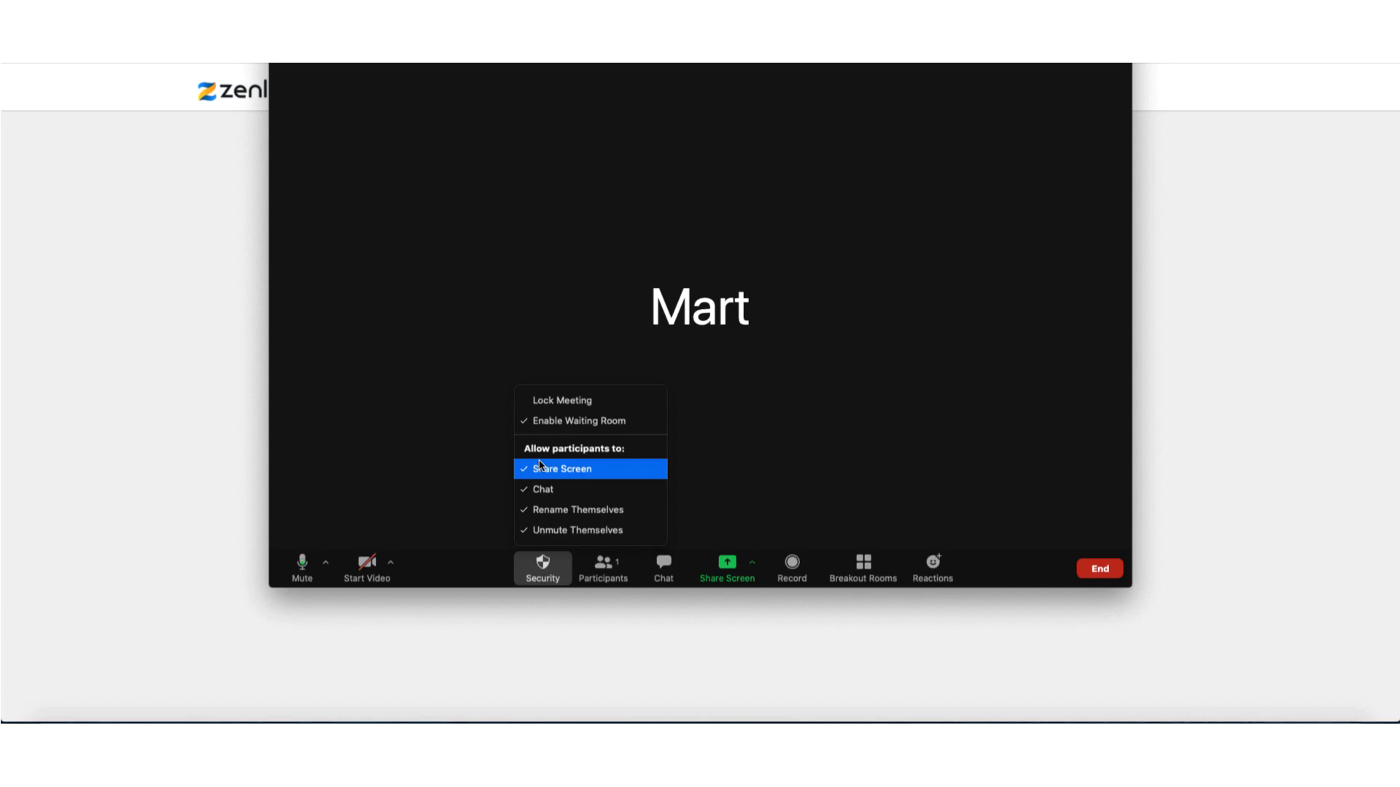
mouse_move(540, 489)
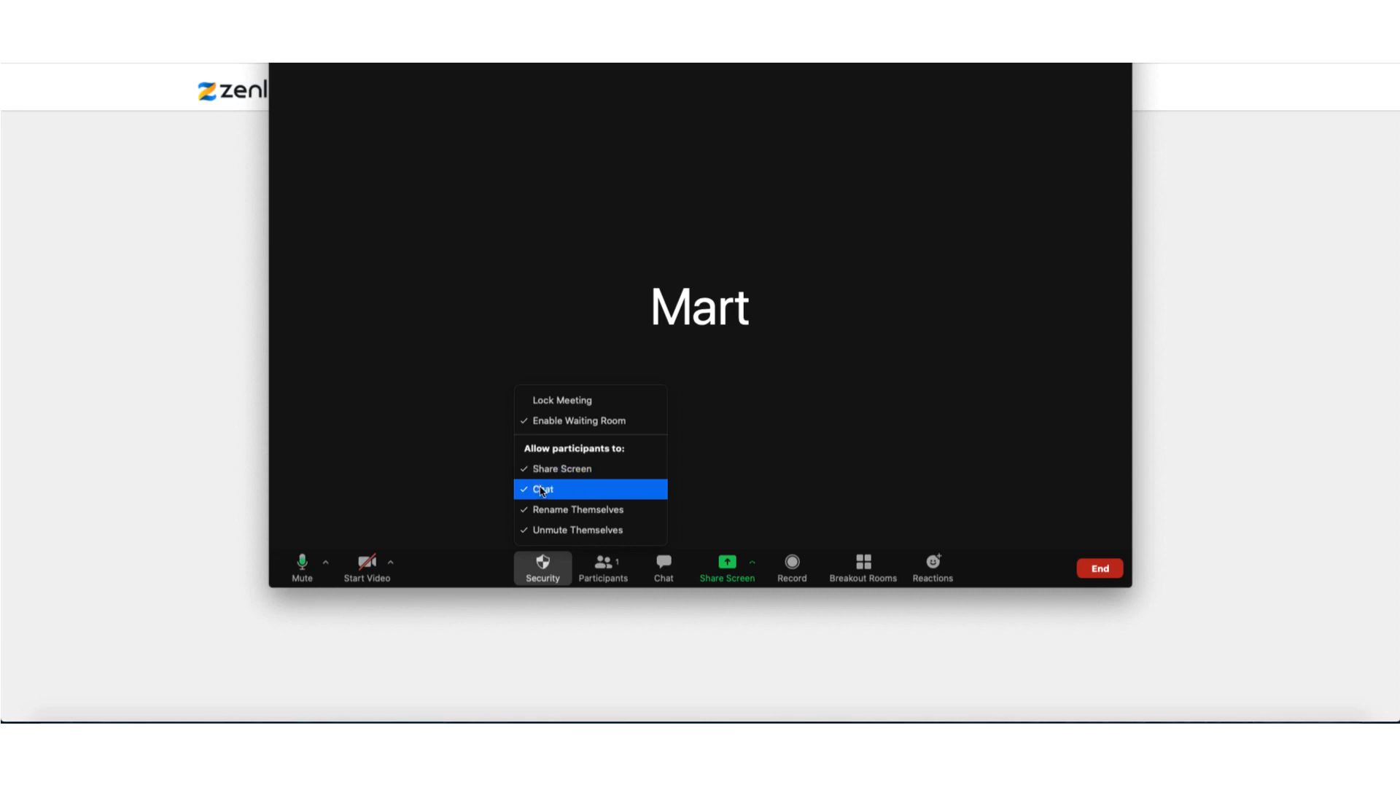
mouse_move(546, 469)
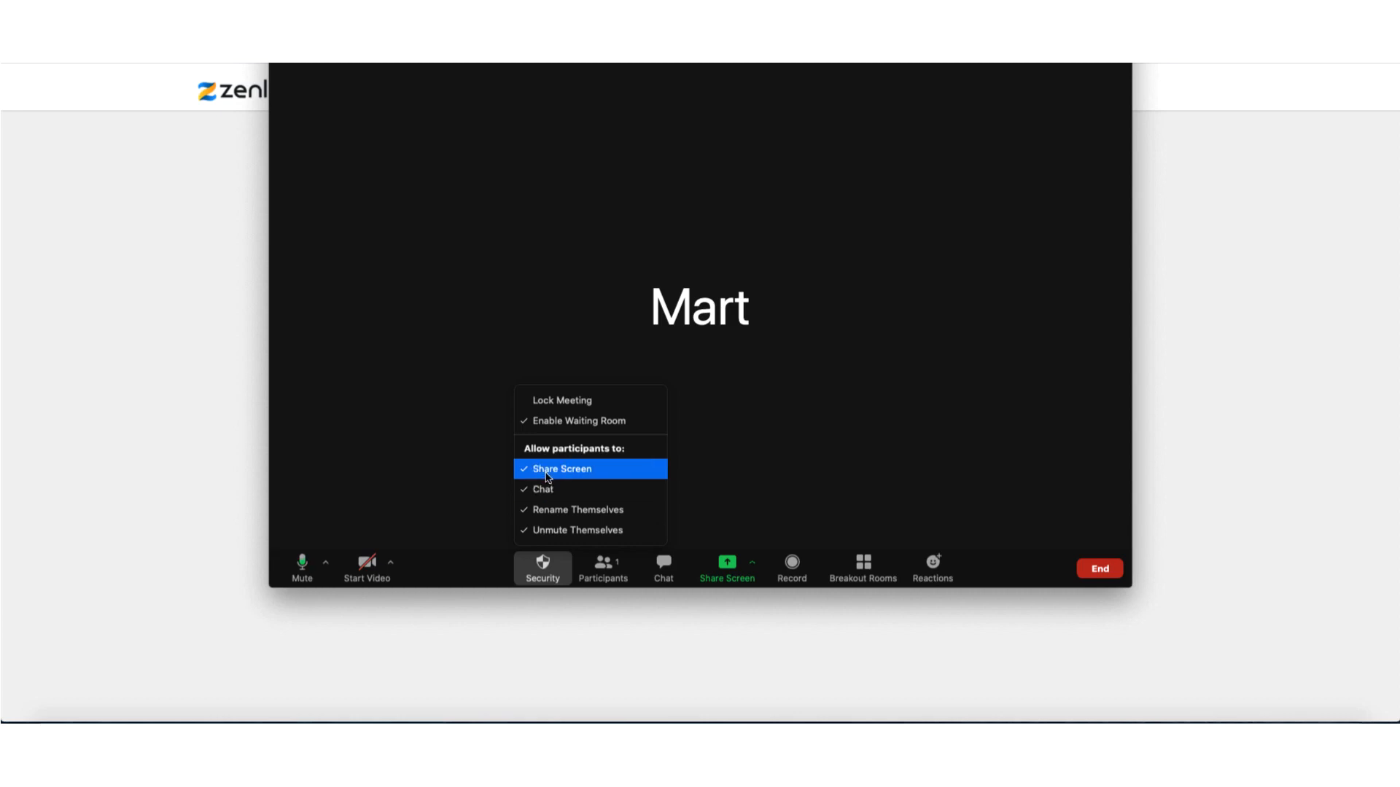
Untick Share Screen and Unmute Themselves under Allow participants to, then recheck Security.
left_click(561, 469)
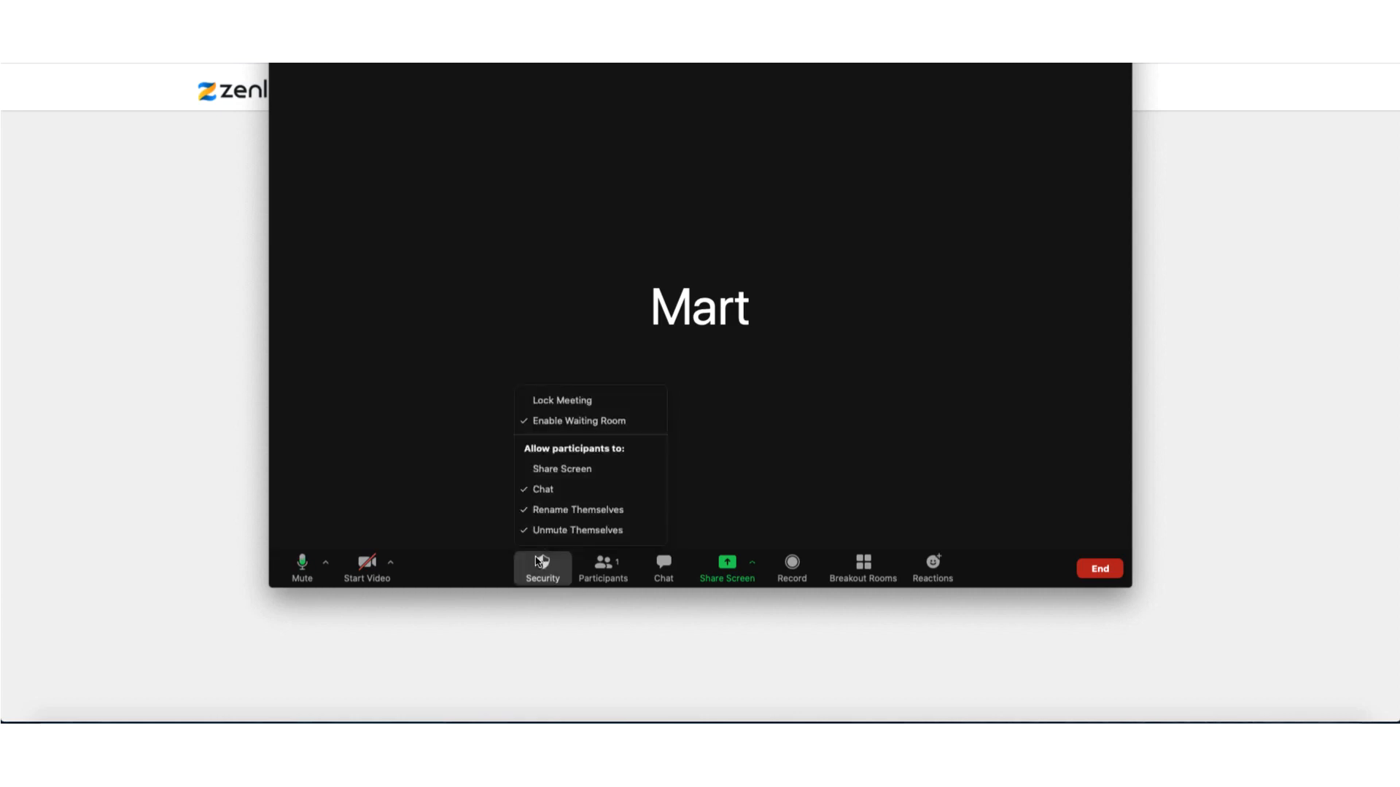
mouse_move(579, 510)
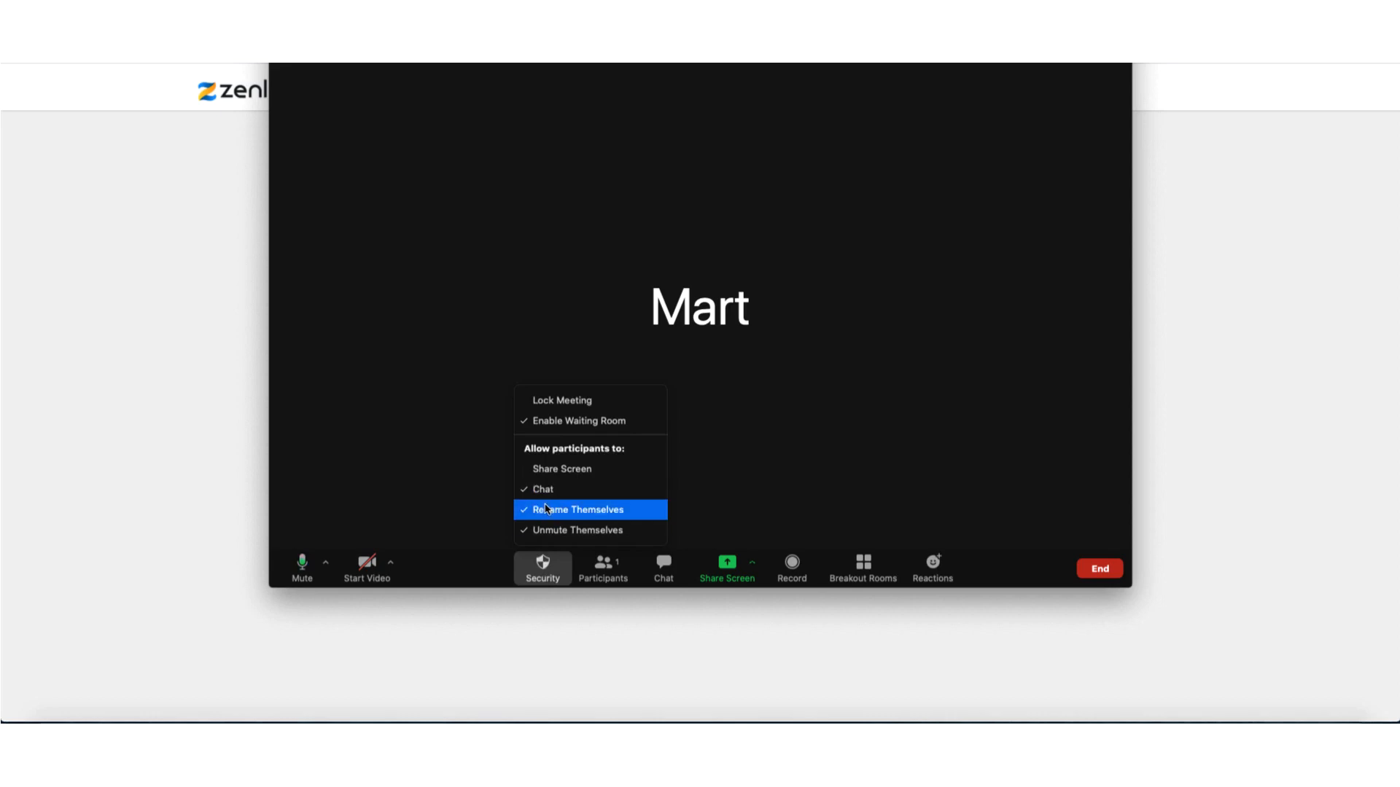
left_click(579, 509)
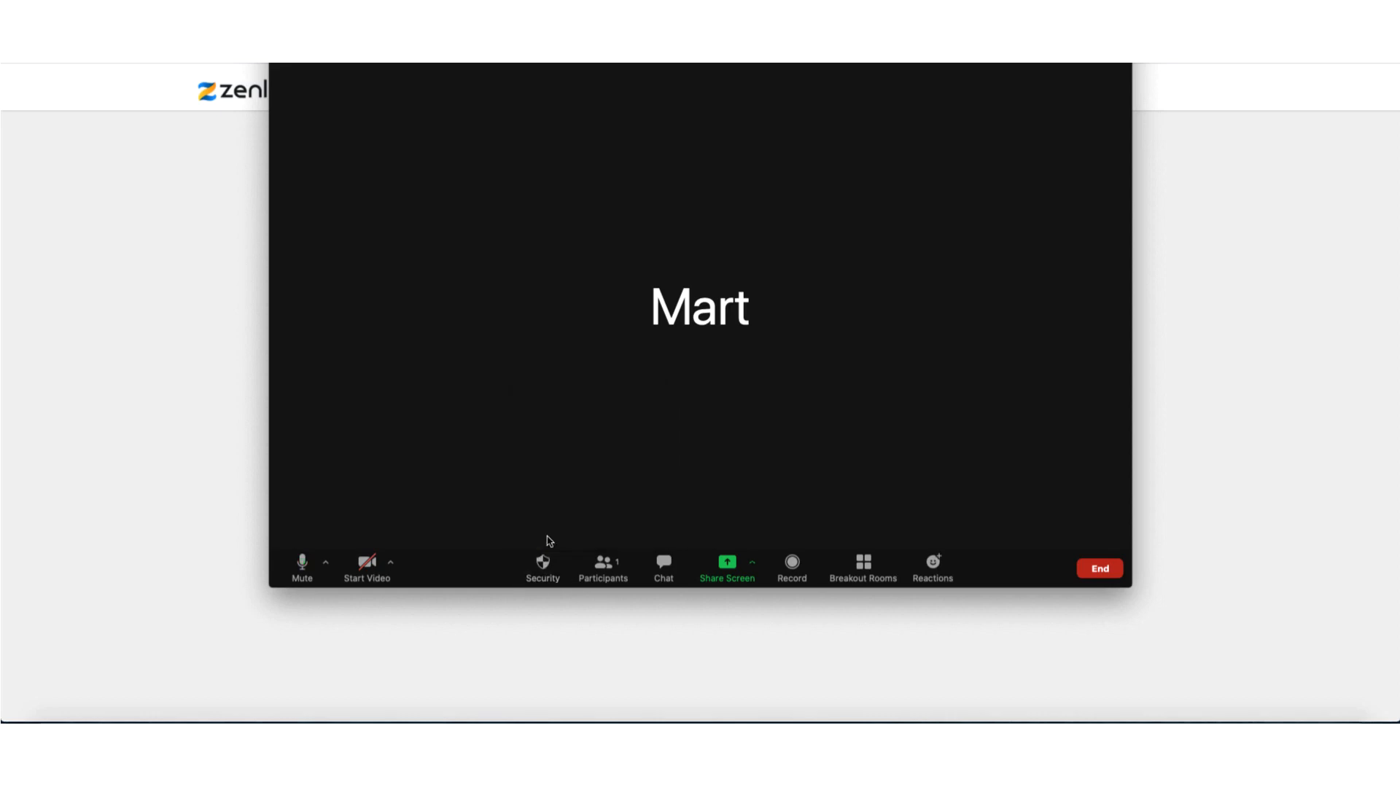
left_click(542, 568)
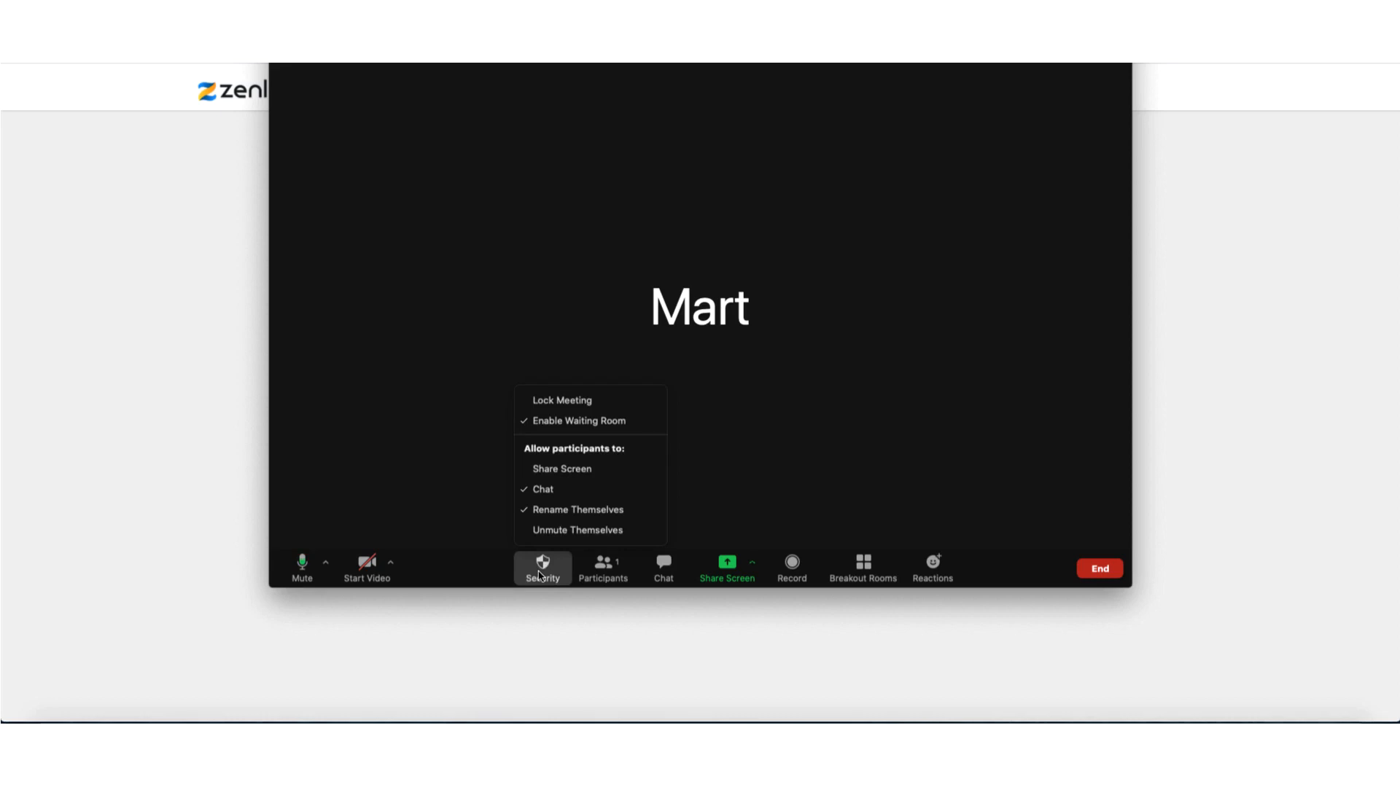
mouse_move(577, 530)
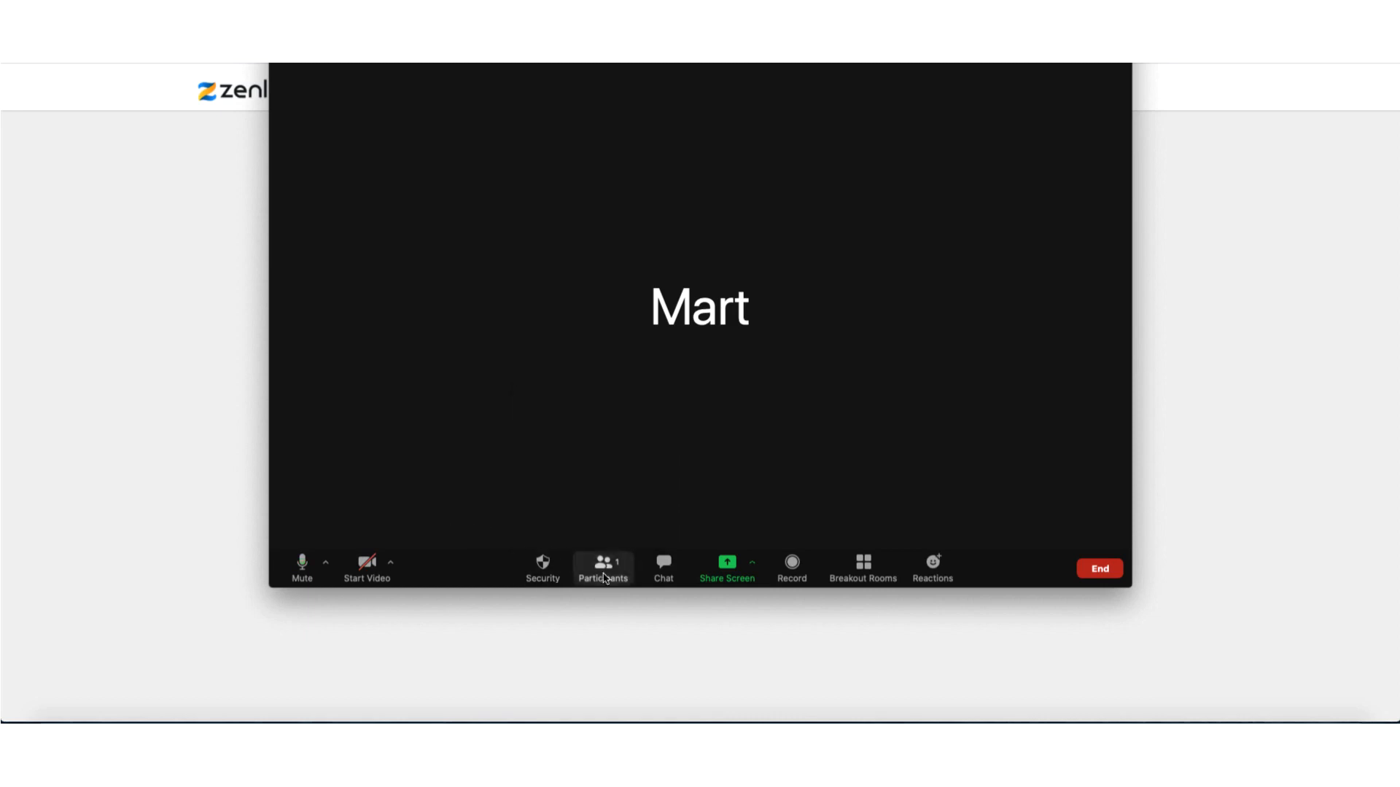
Show the Participants panel with only the host and review its More host options.
left_click(603, 569)
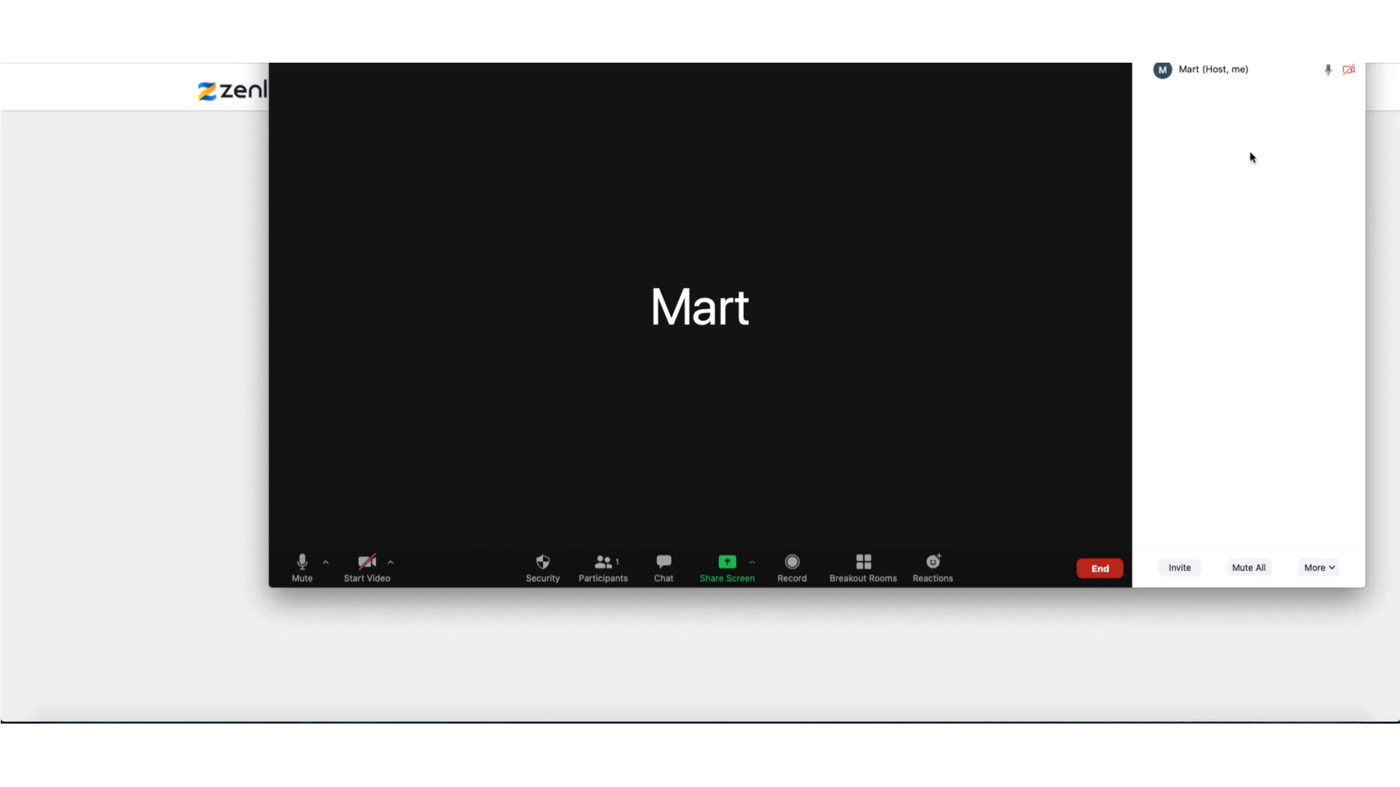
mouse_move(1192, 73)
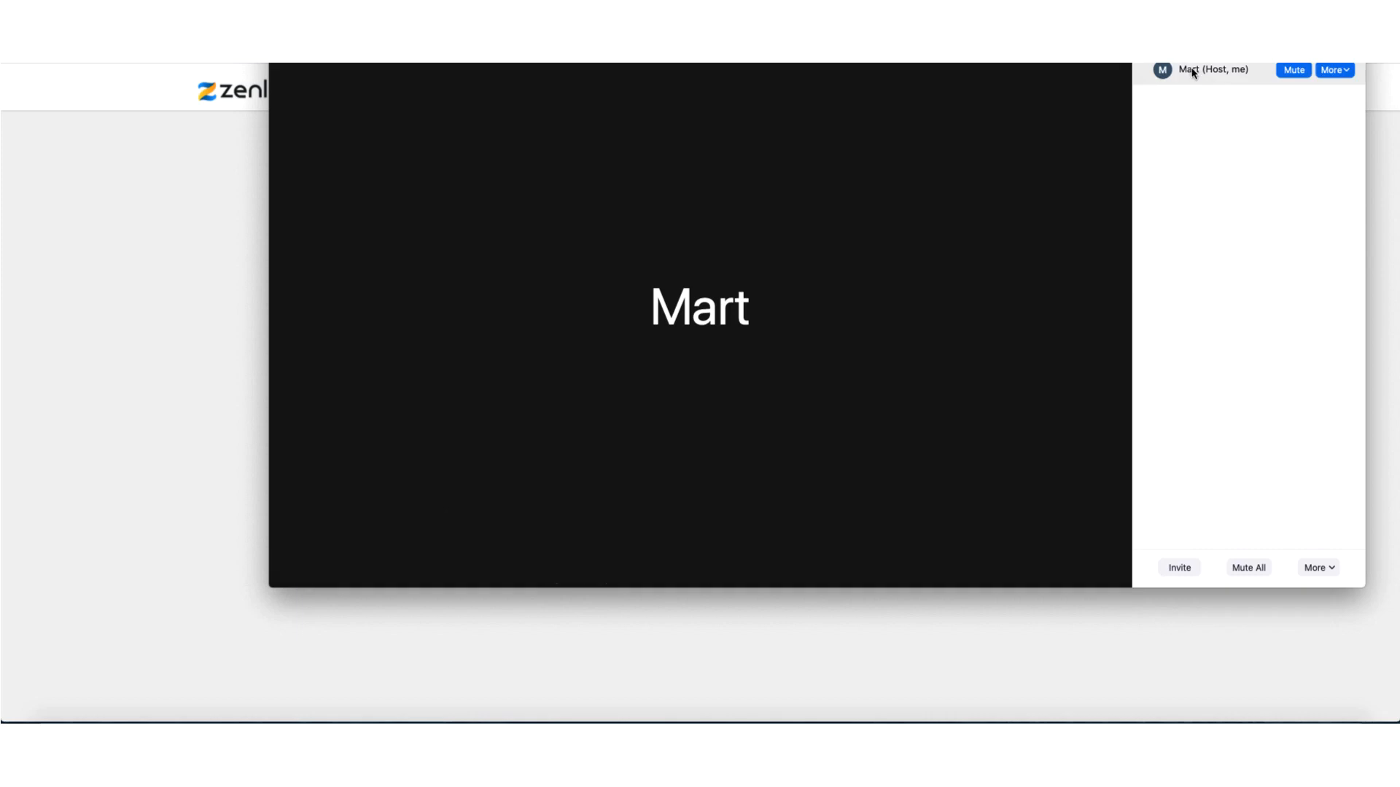
mouse_move(1335, 70)
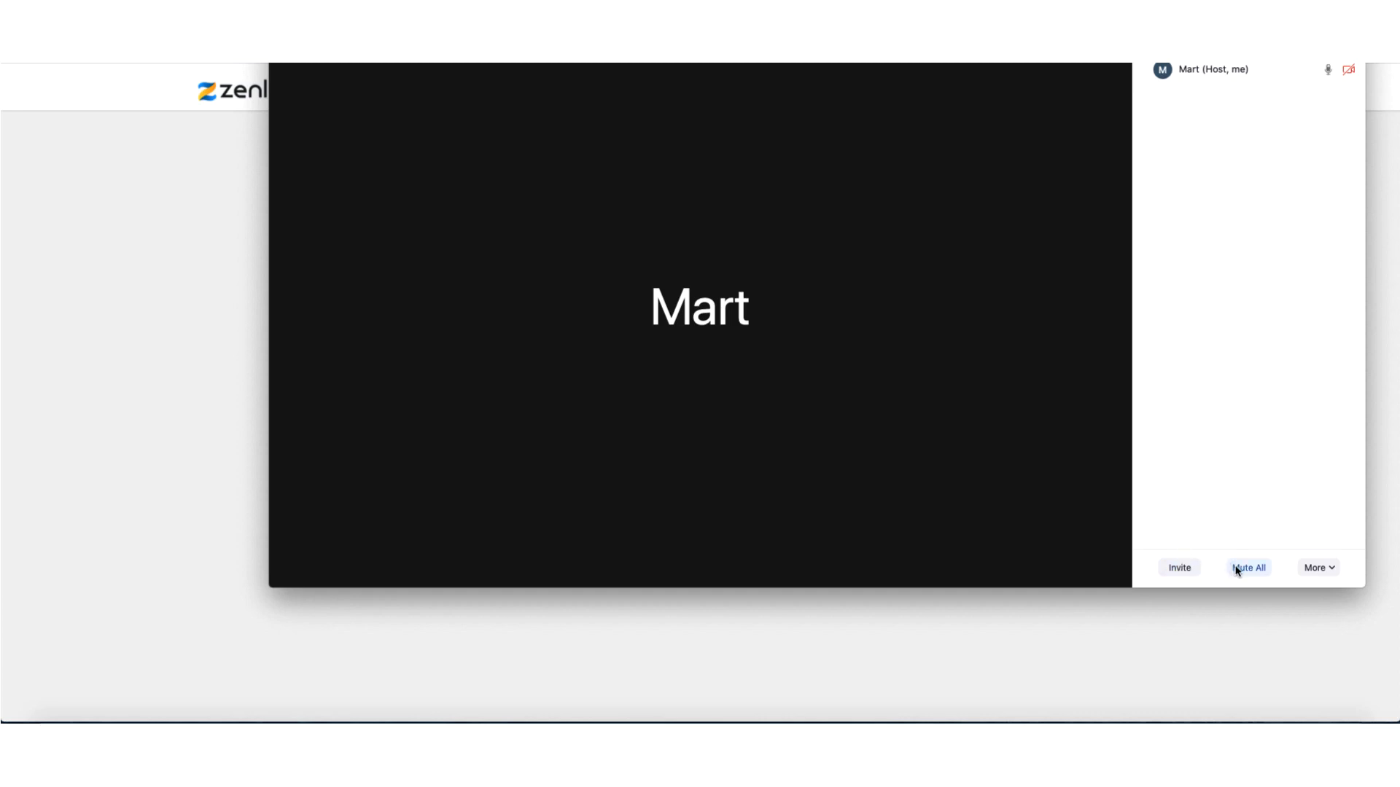
left_click(1317, 567)
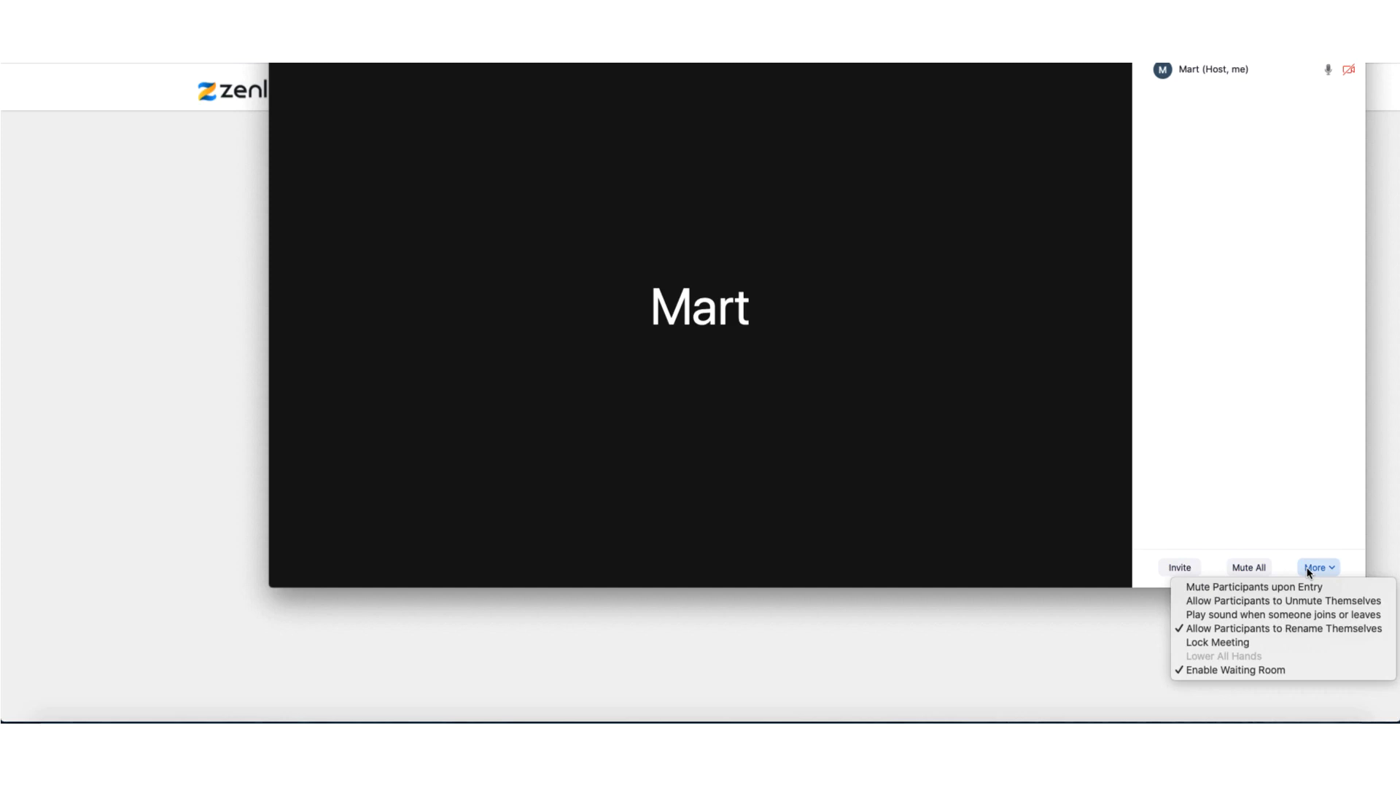
mouse_move(1265, 581)
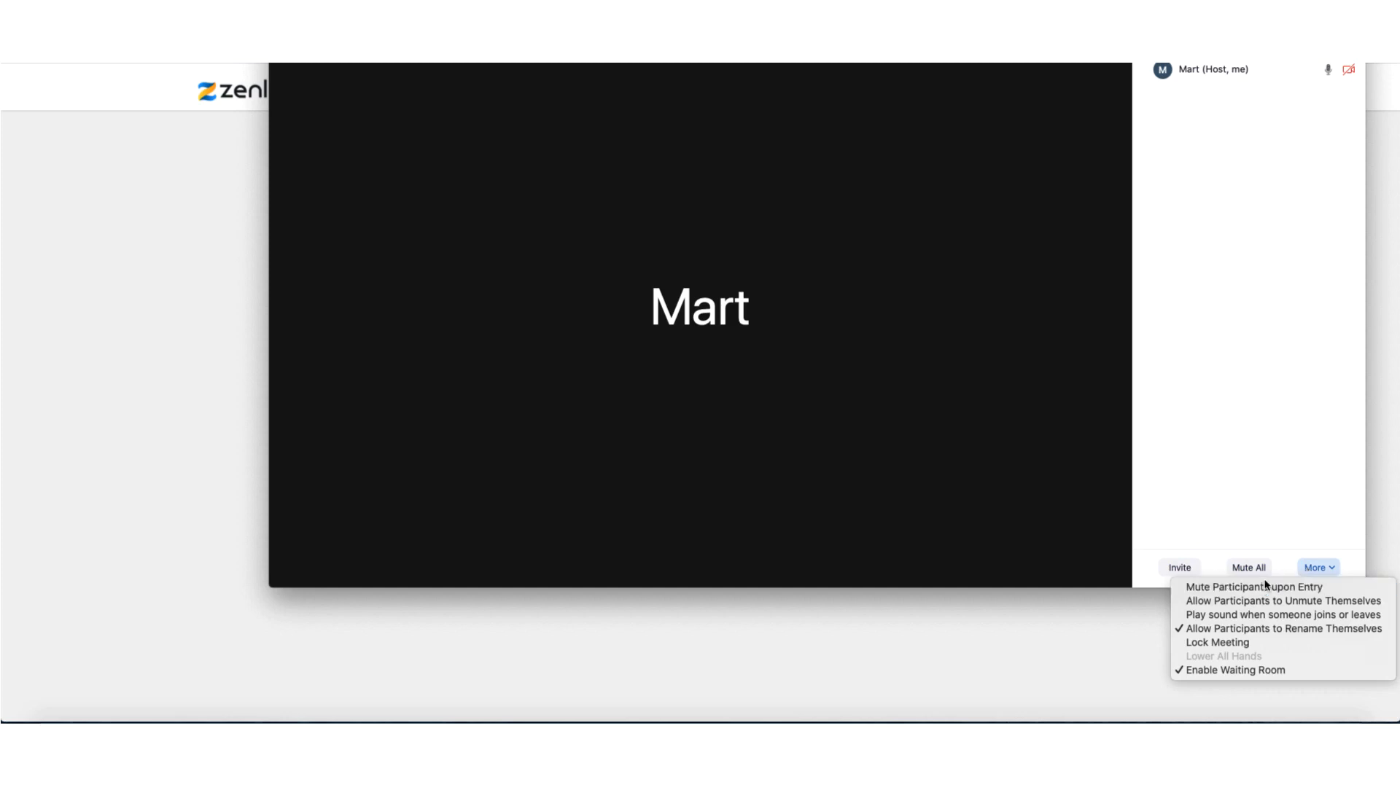
mouse_move(1254, 586)
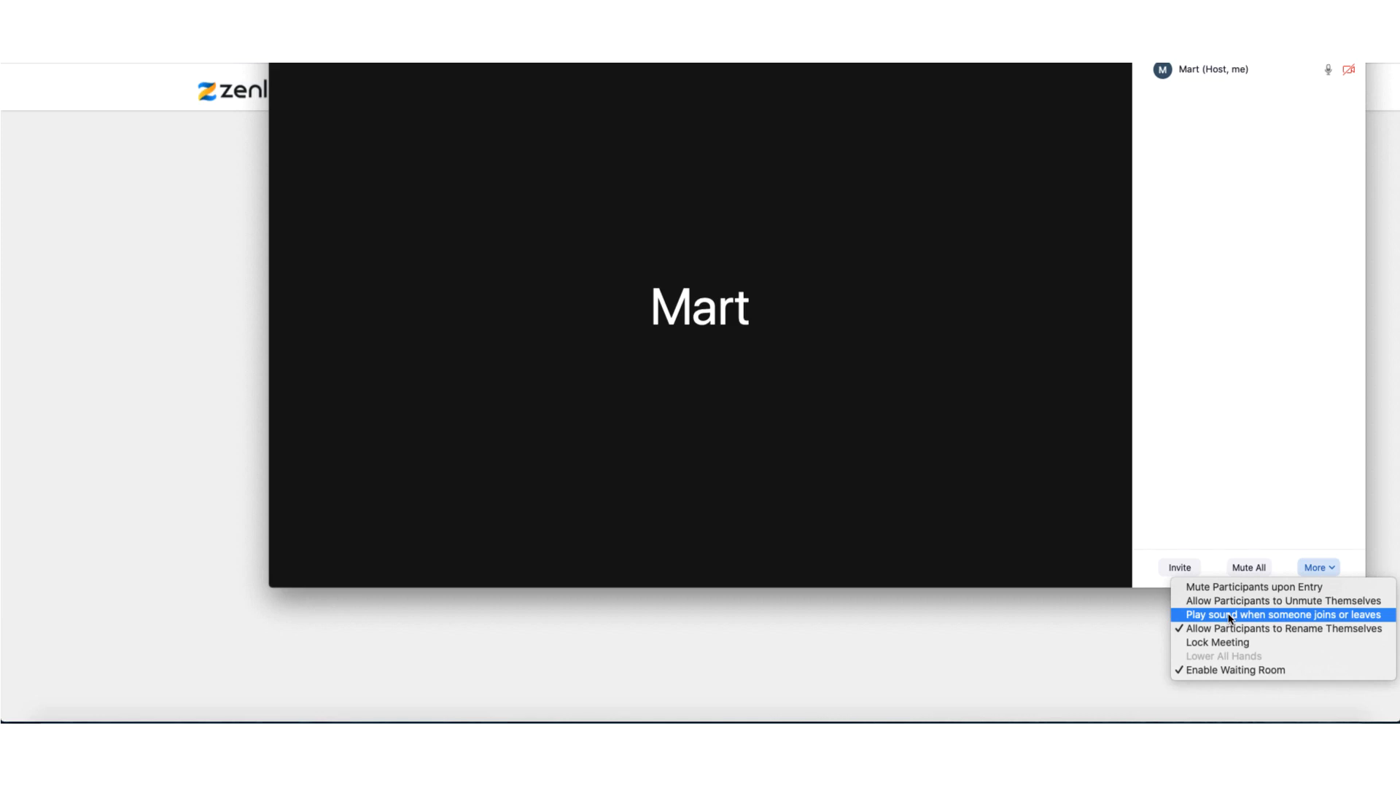
mouse_move(1217, 643)
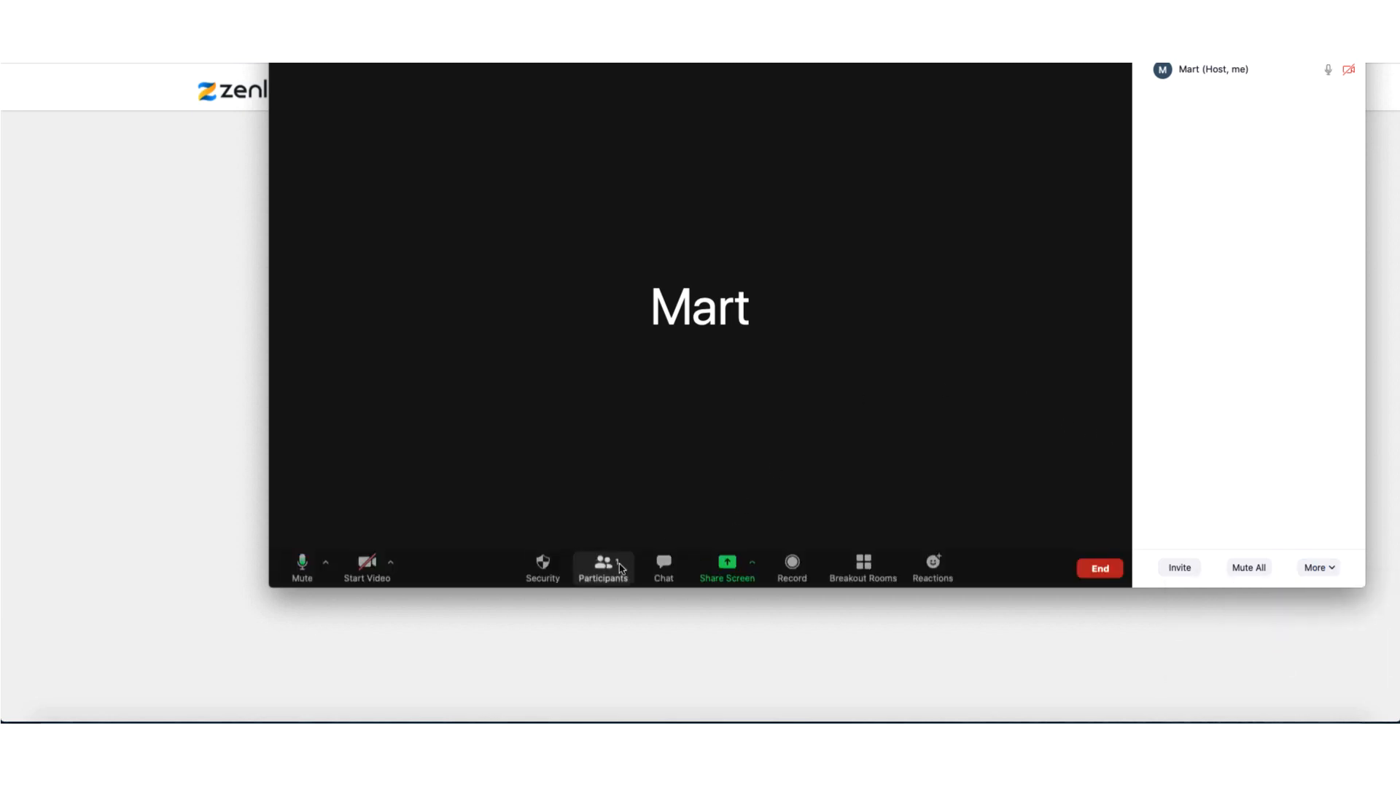
Show the meeting chat addressed to everyone and check its ... options menu.
left_click(663, 567)
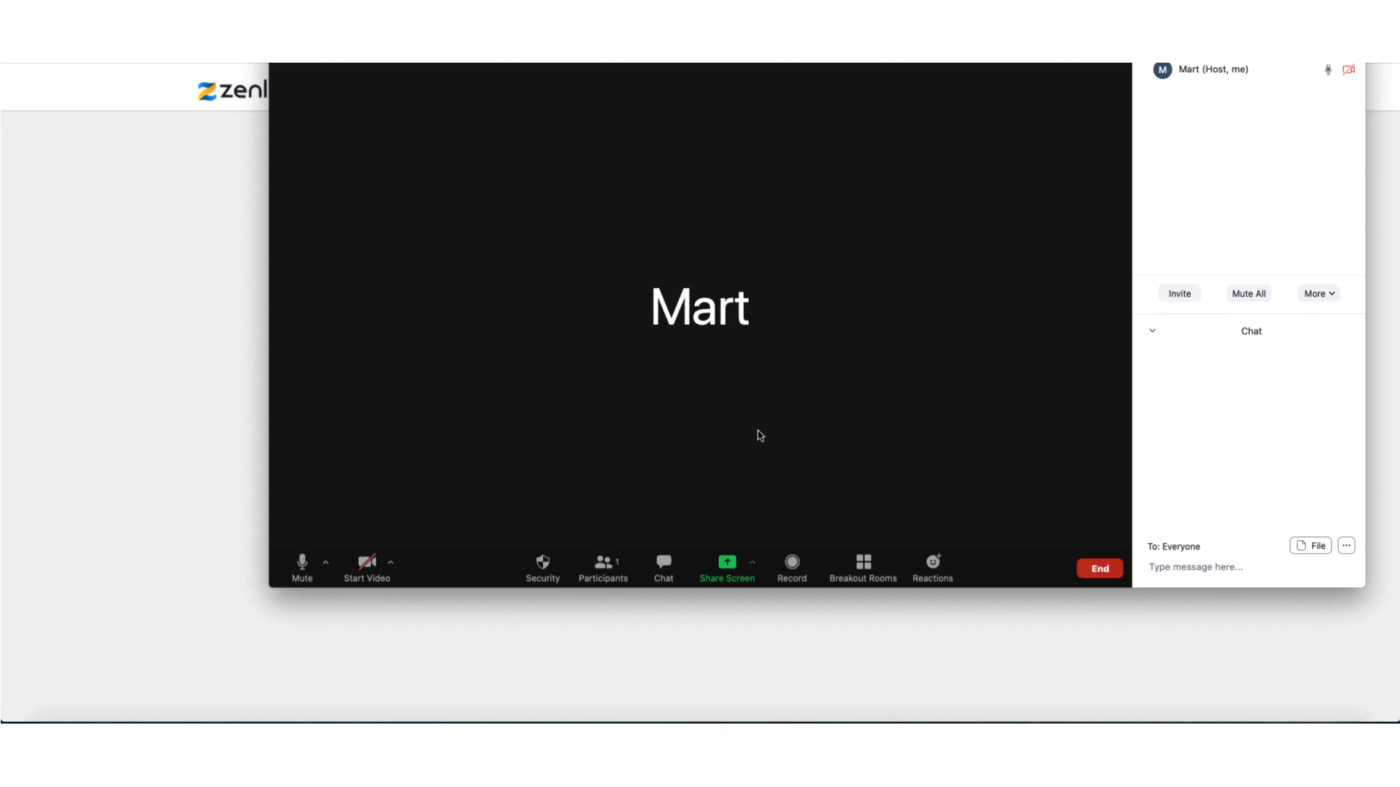
mouse_move(1202, 562)
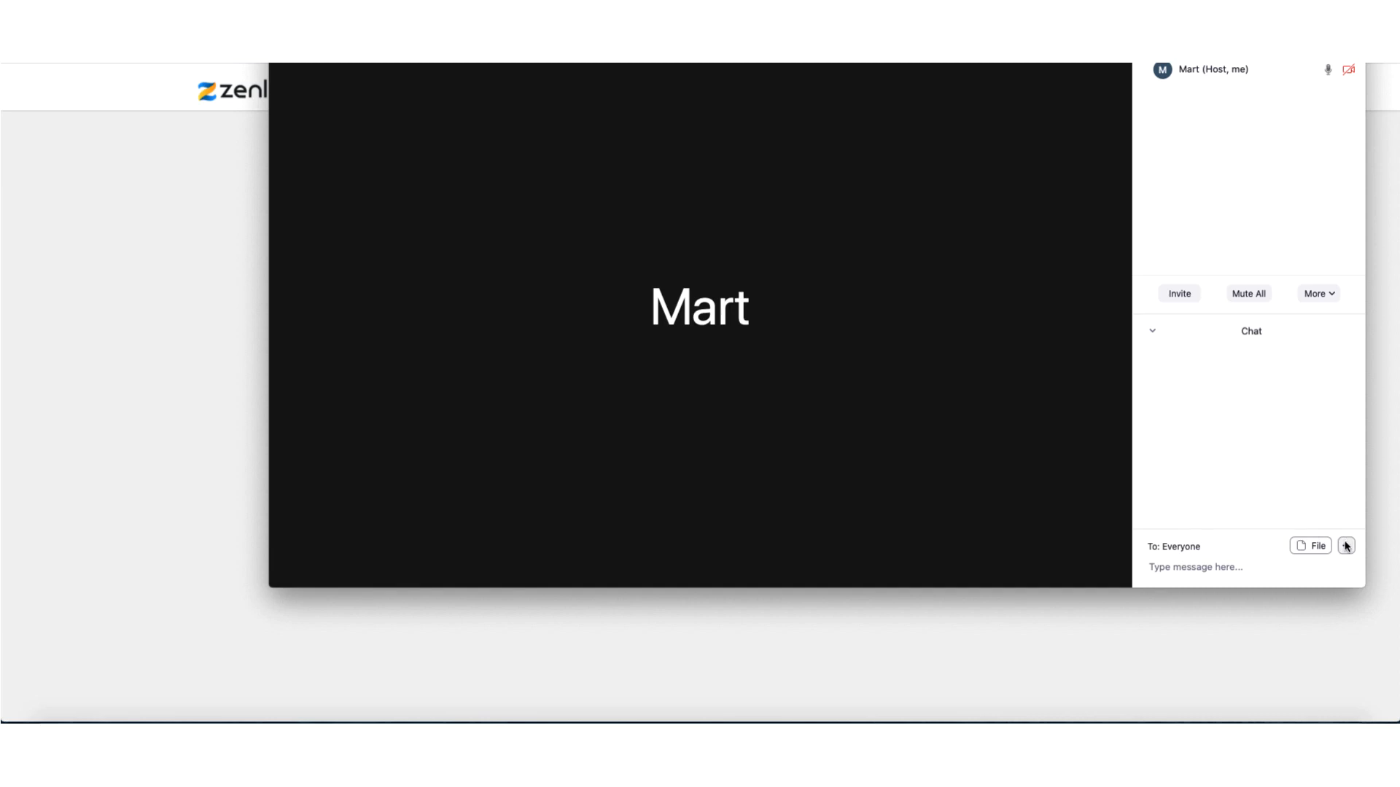
left_click(1345, 545)
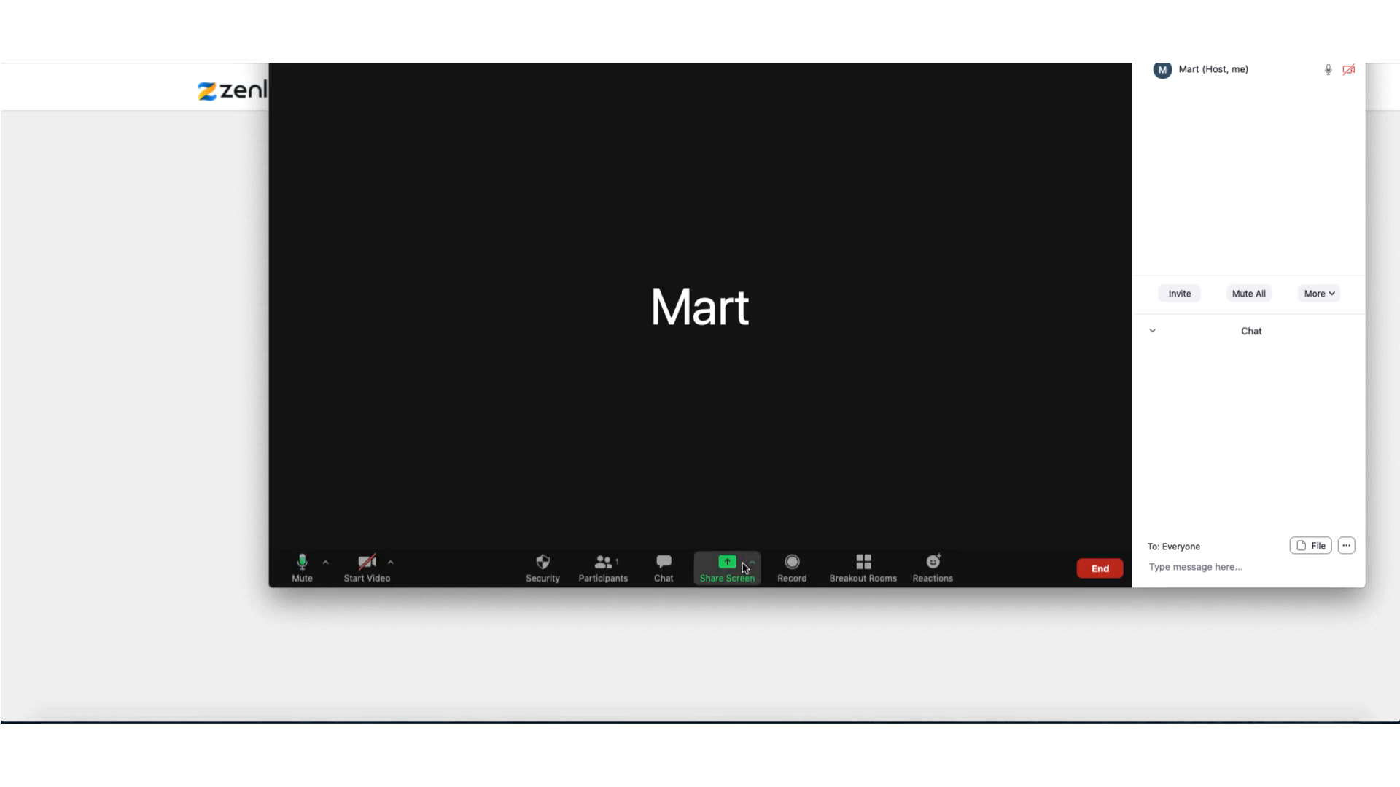
Share a blank Whiteboard from the Basic tab of Share Screen.
left_click(727, 568)
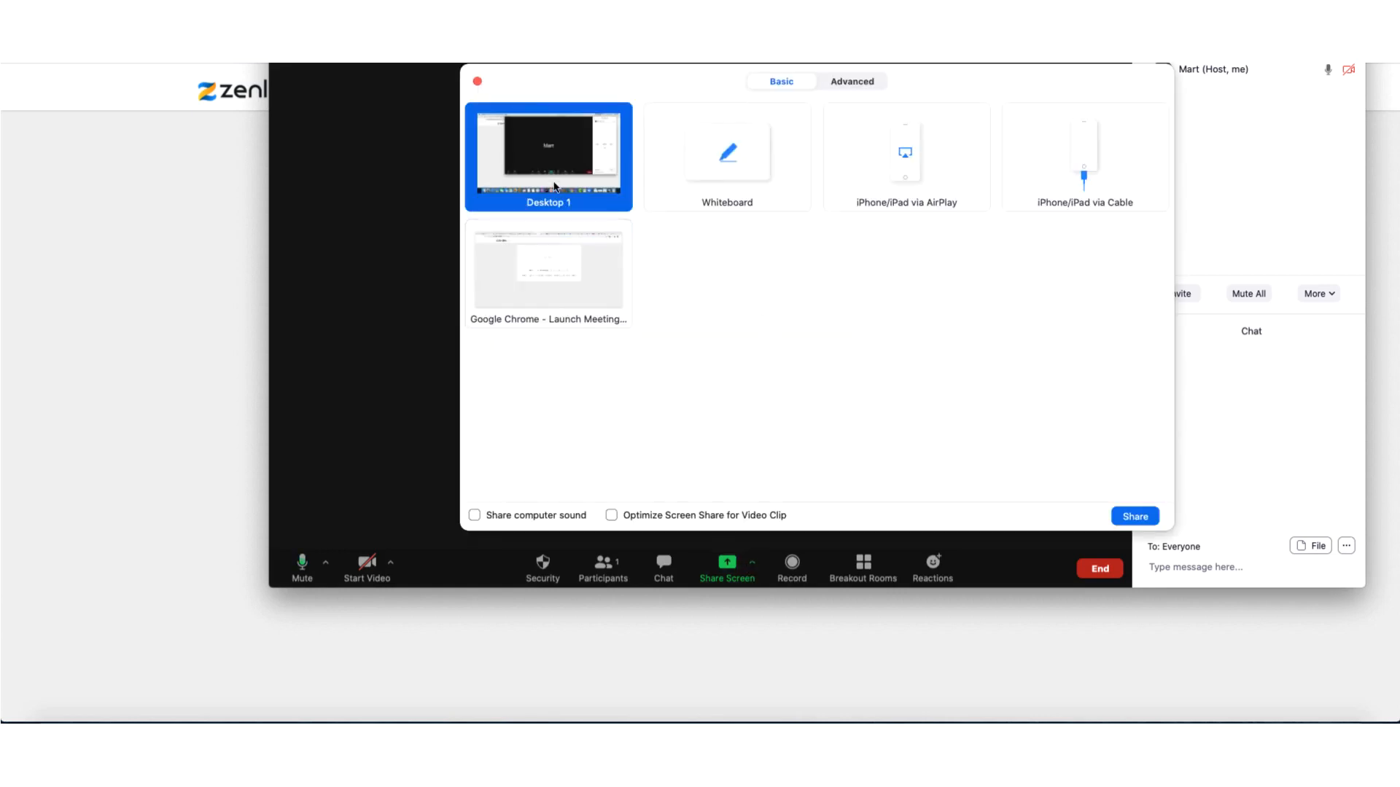
mouse_move(571, 175)
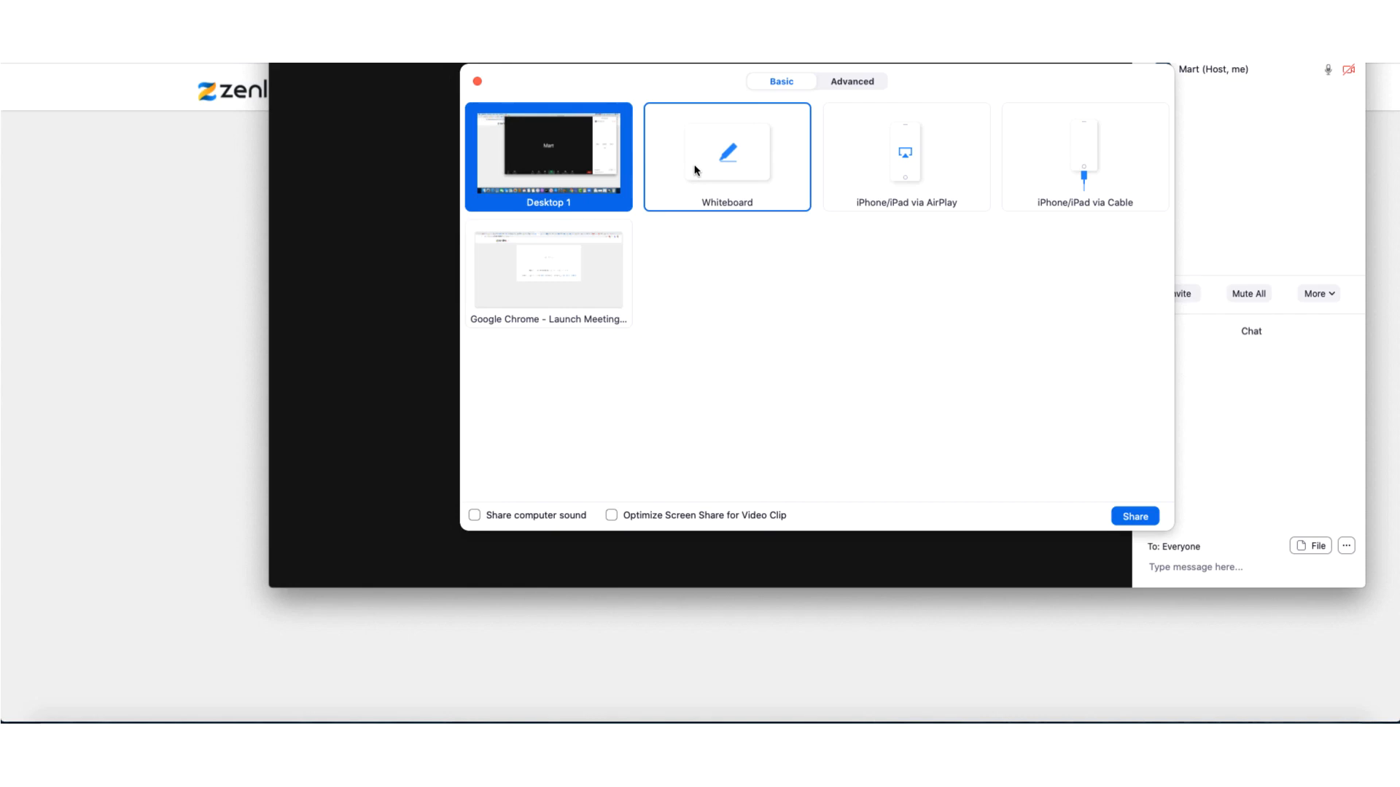
mouse_move(713, 175)
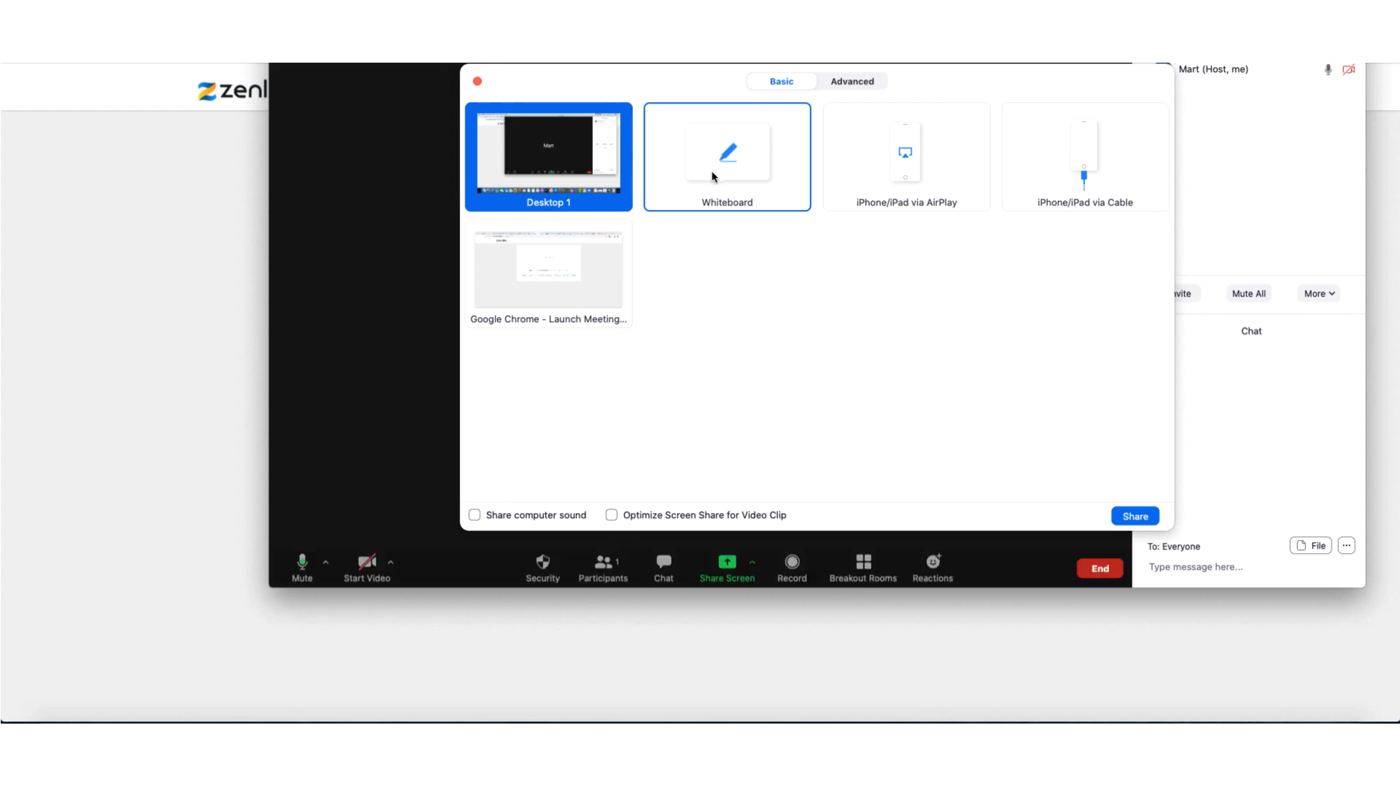
left_click(727, 156)
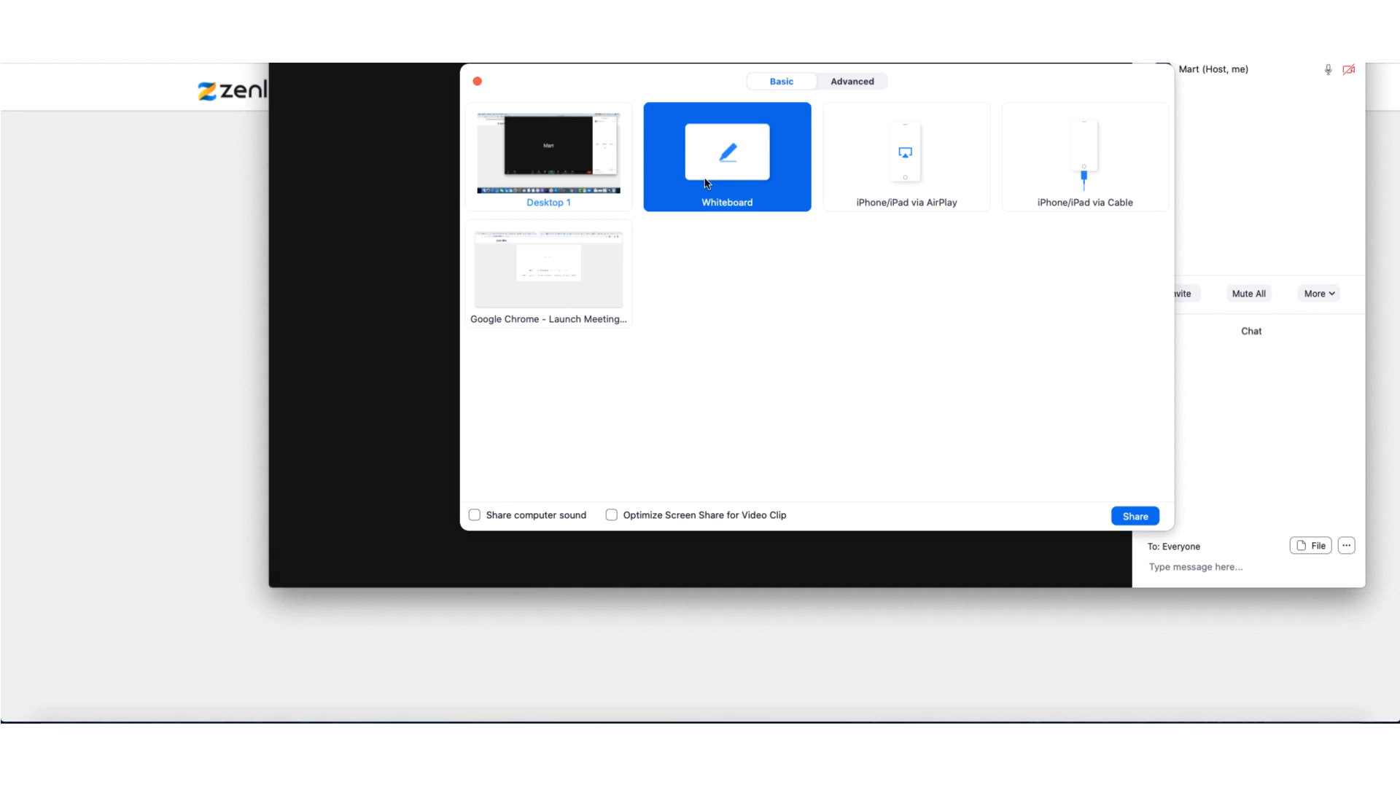
mouse_move(713, 217)
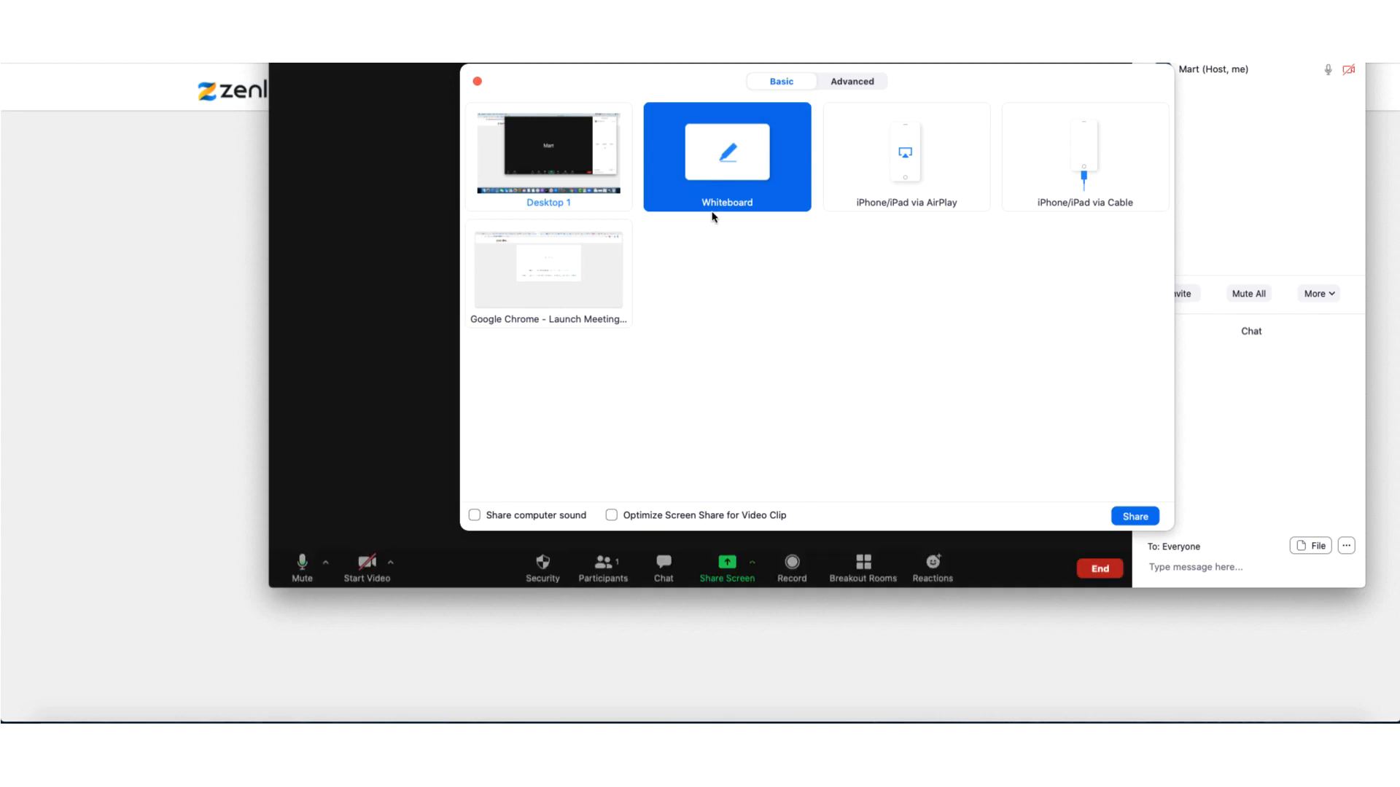
mouse_move(715, 194)
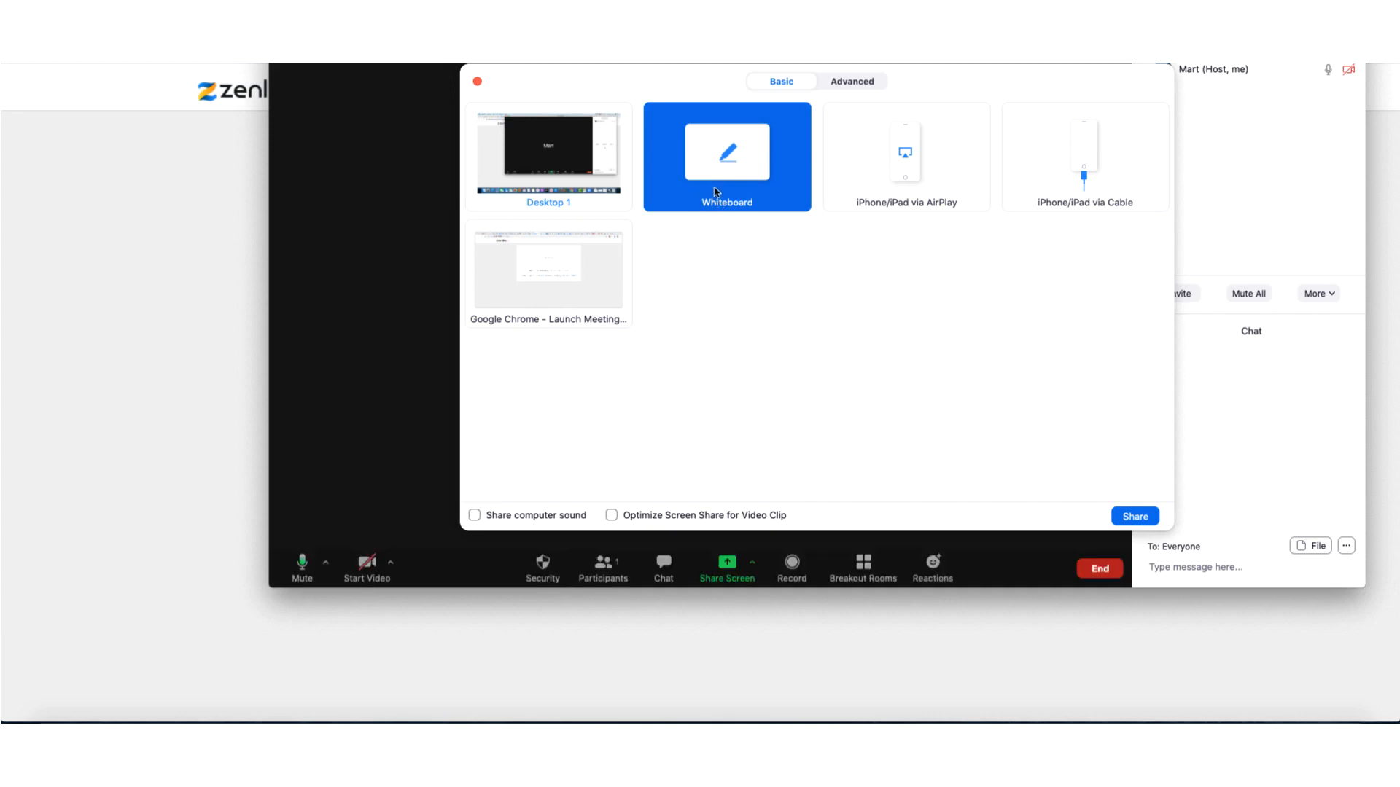
mouse_move(1064, 501)
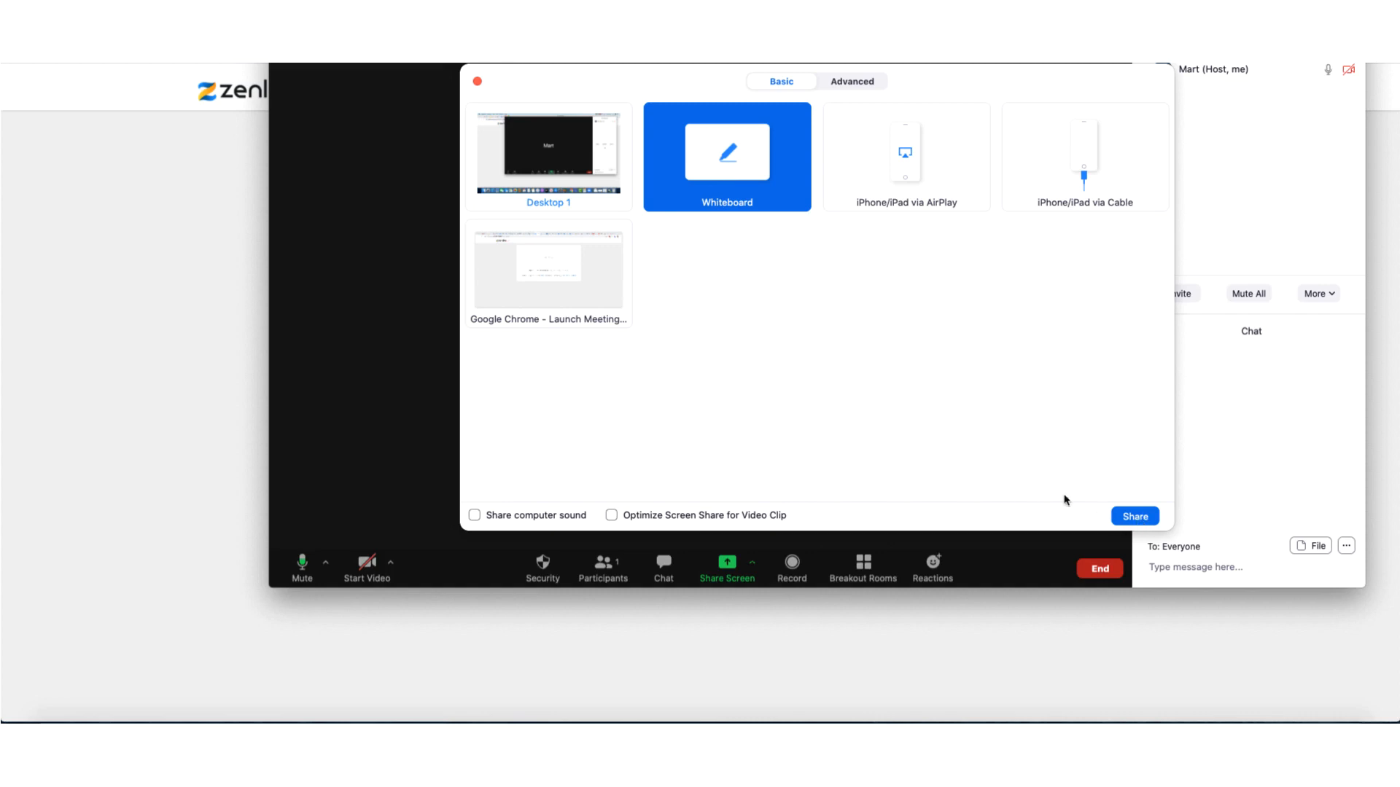
mouse_move(836, 435)
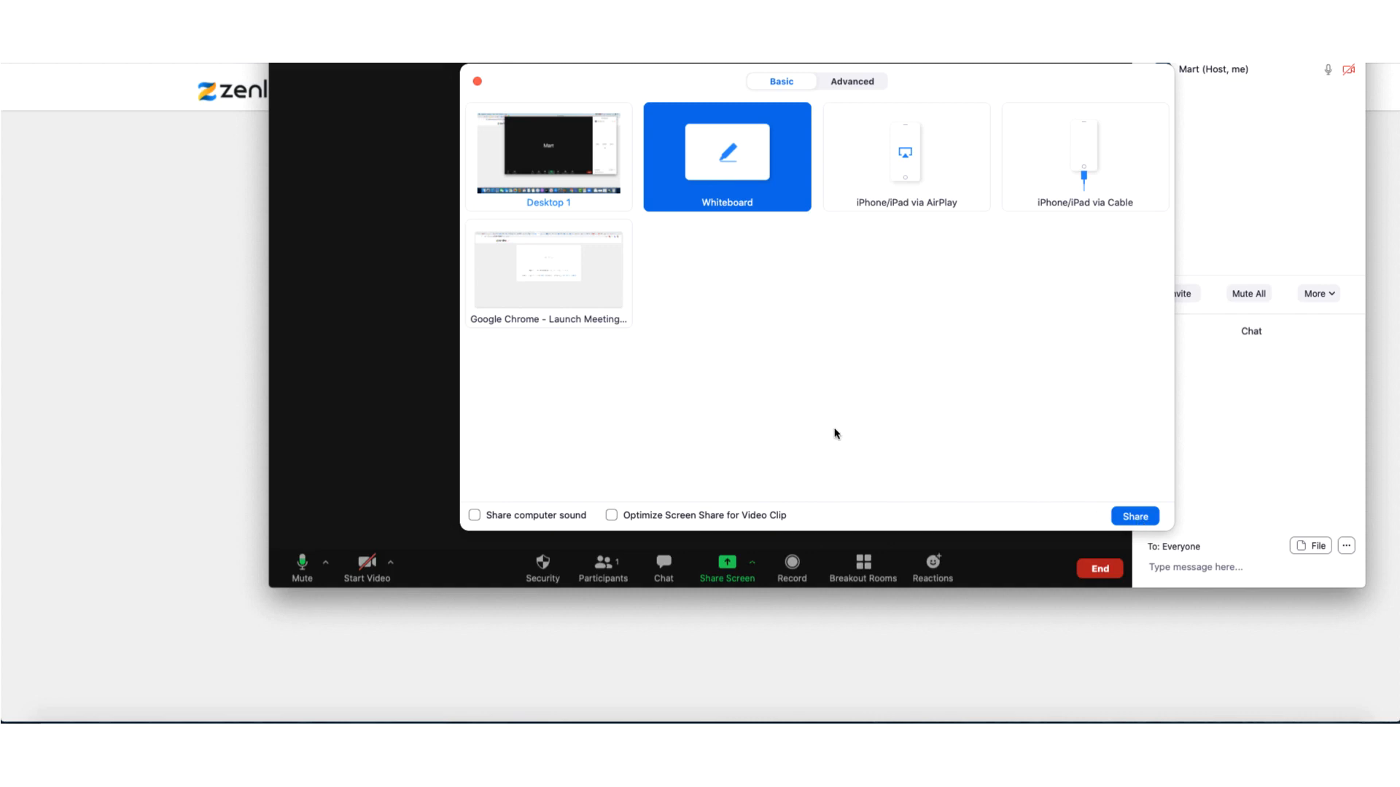
left_click(1134, 517)
type("hi there")
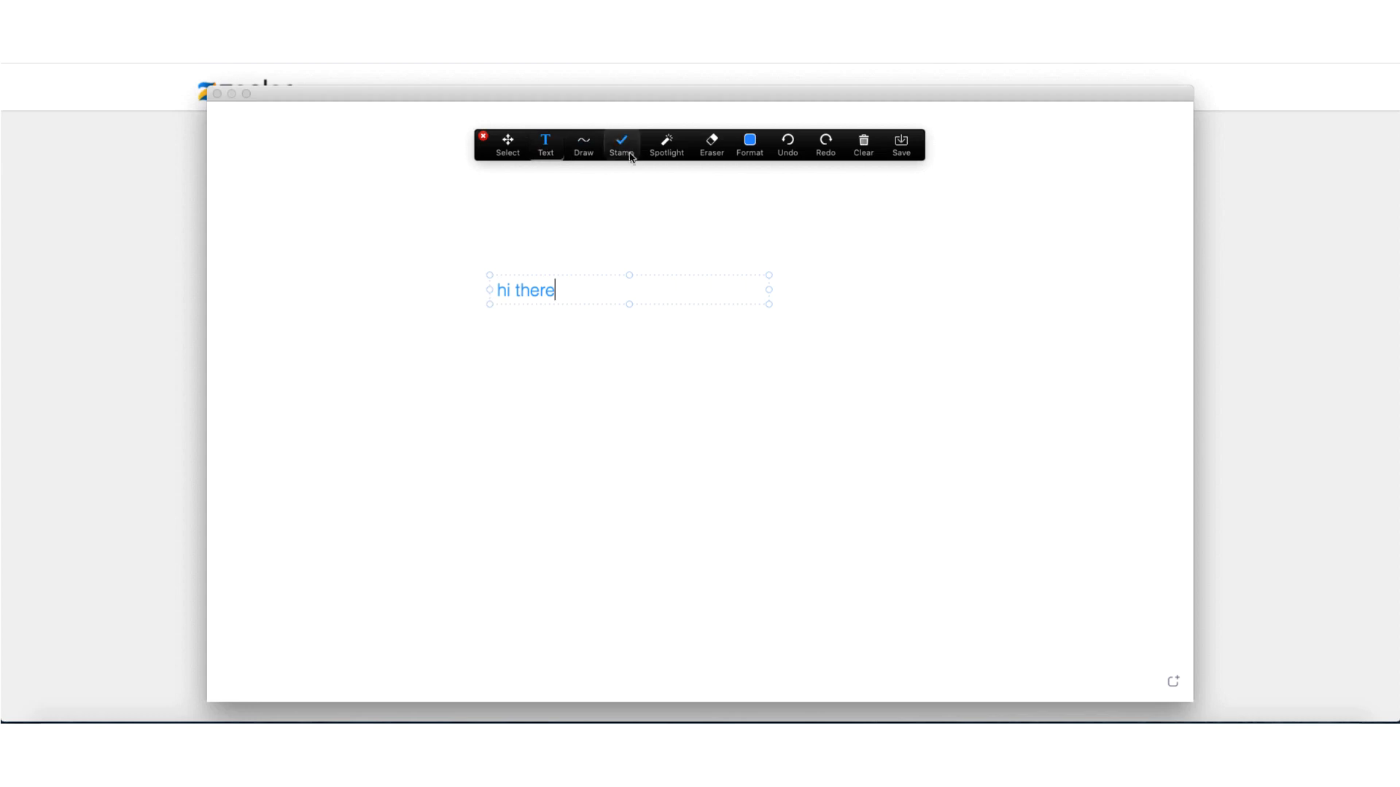
Finish the 'hi there' text box and view the whiteboard's Draw shape options.
left_click(576, 327)
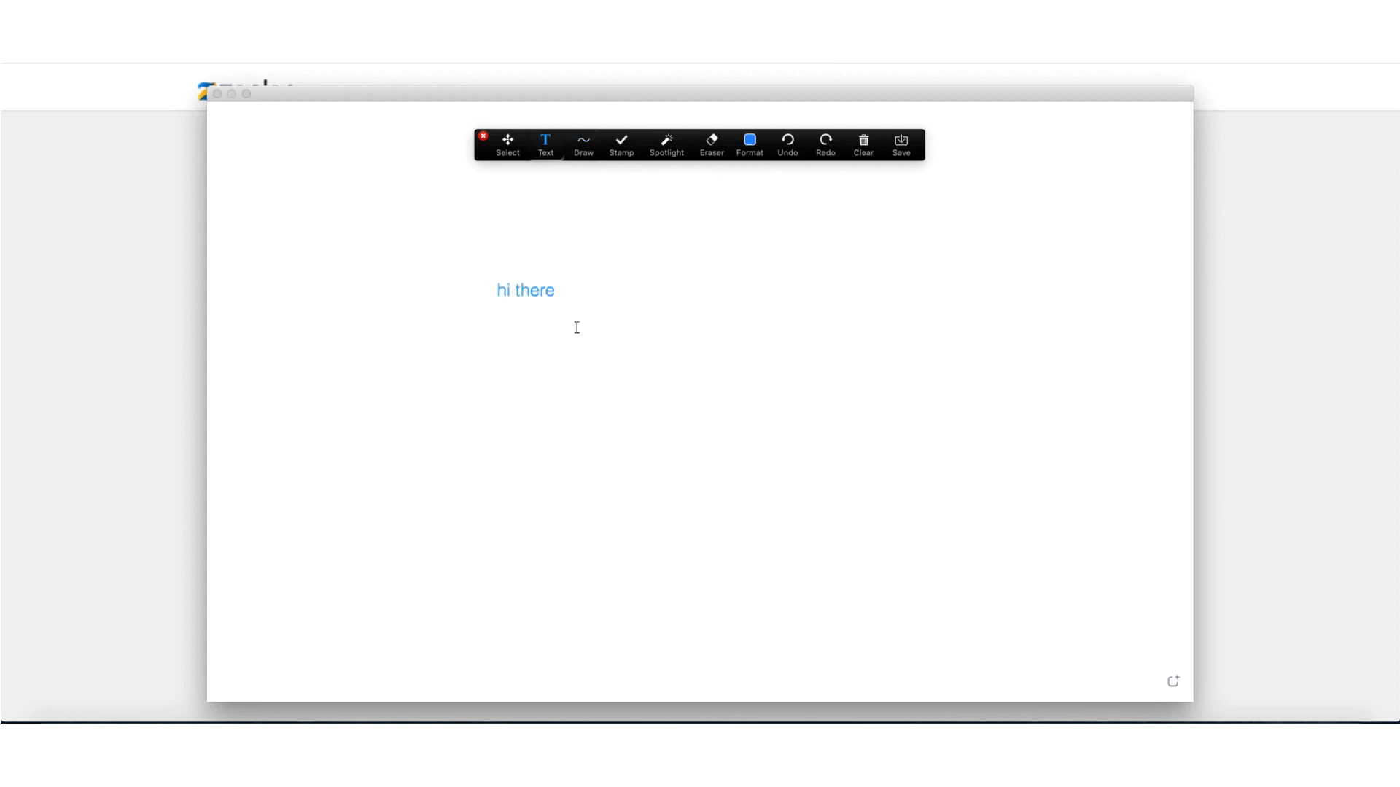
left_click(665, 144)
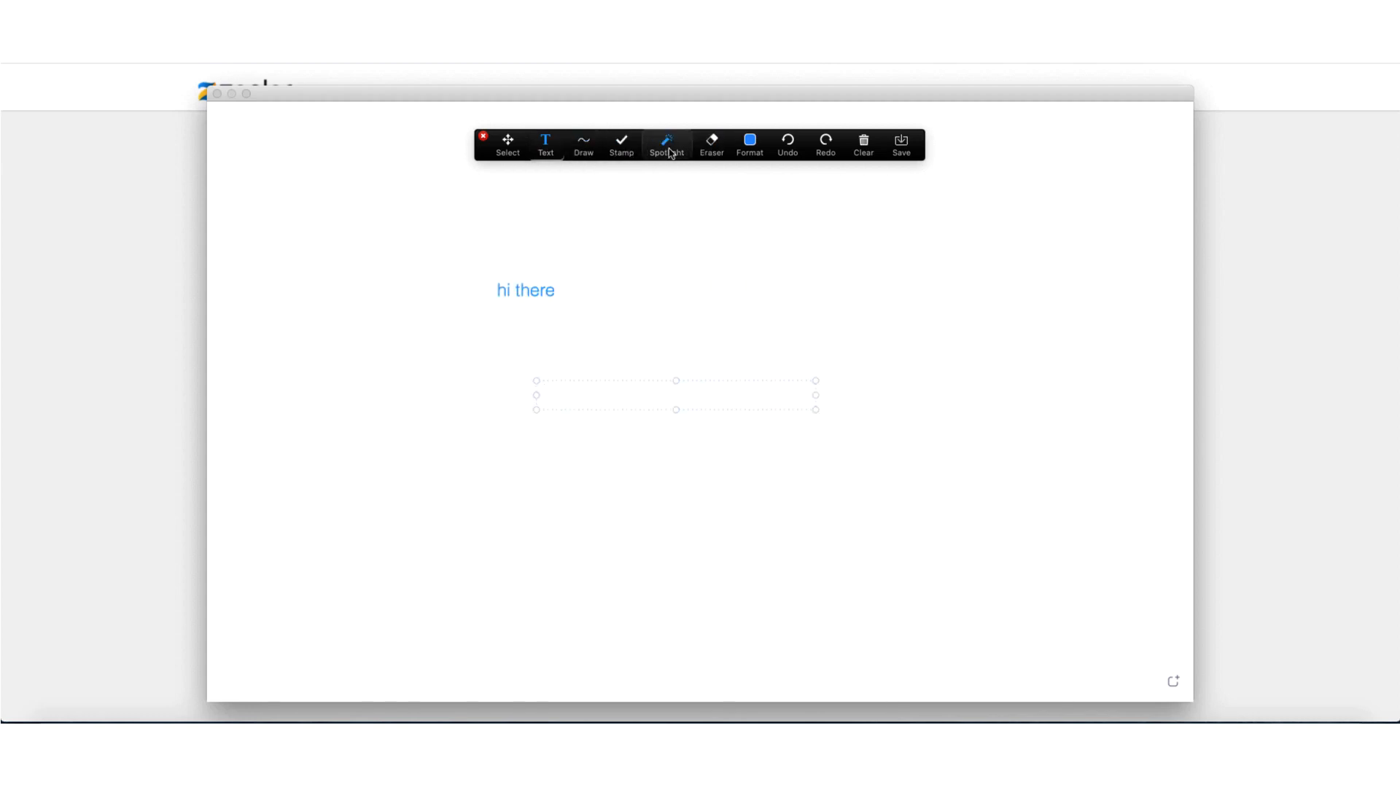
left_click(583, 144)
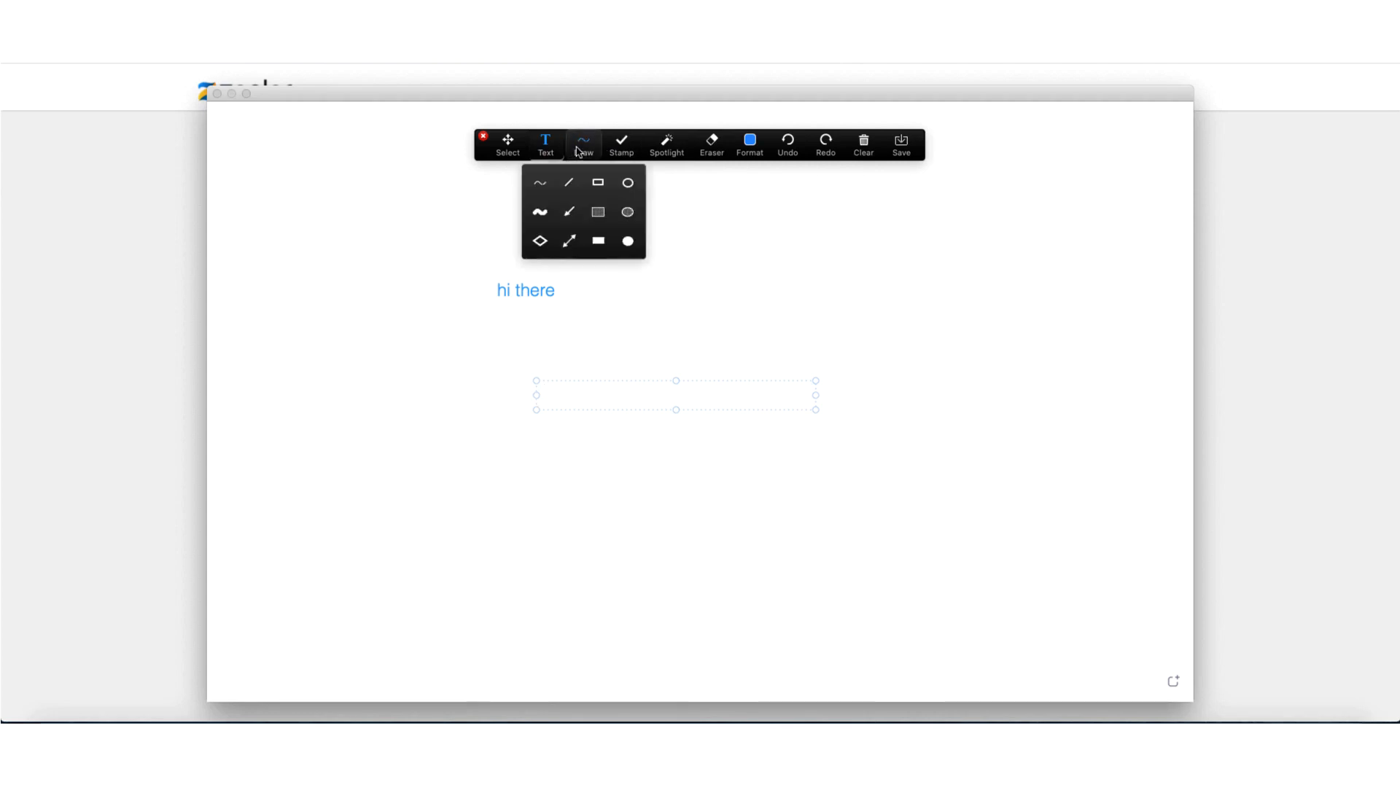
left_click(584, 145)
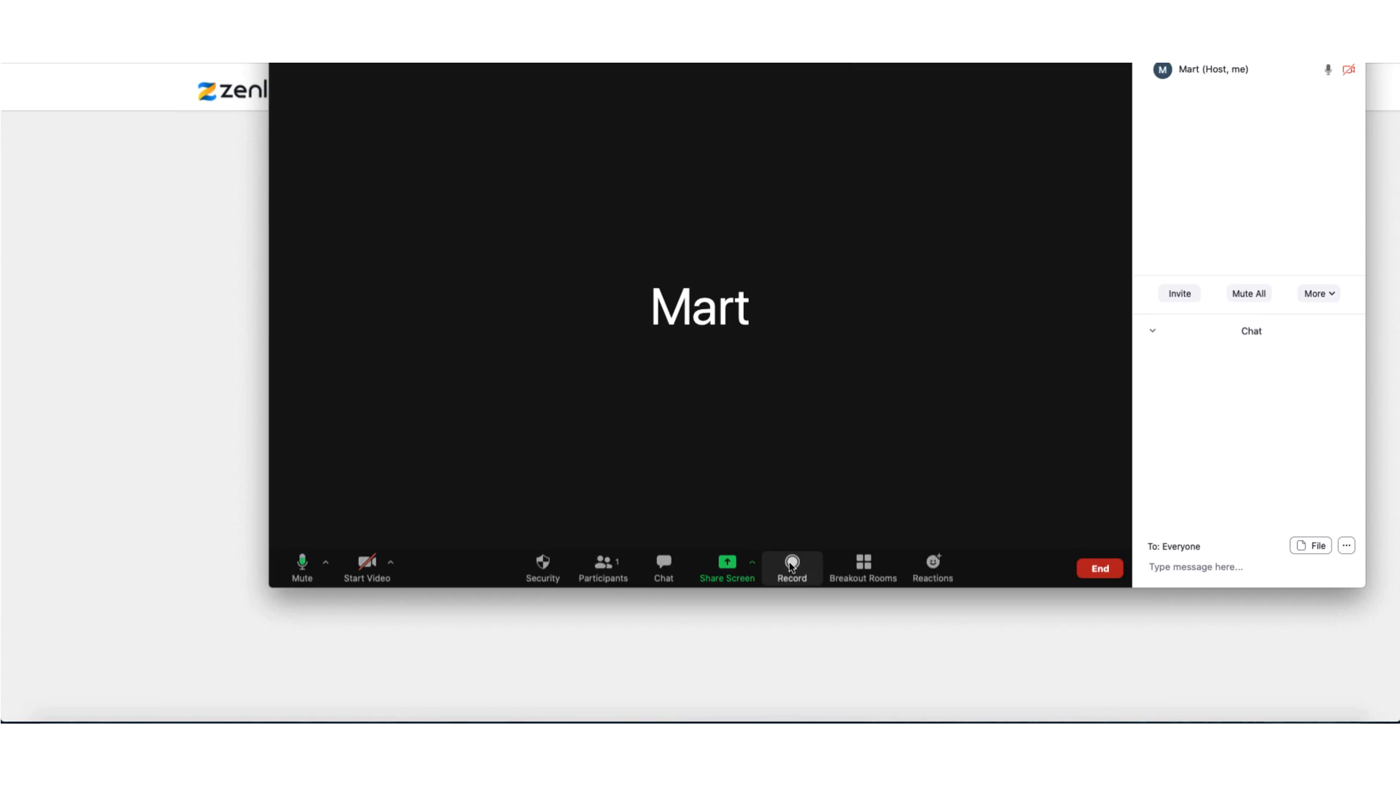
left_click(791, 567)
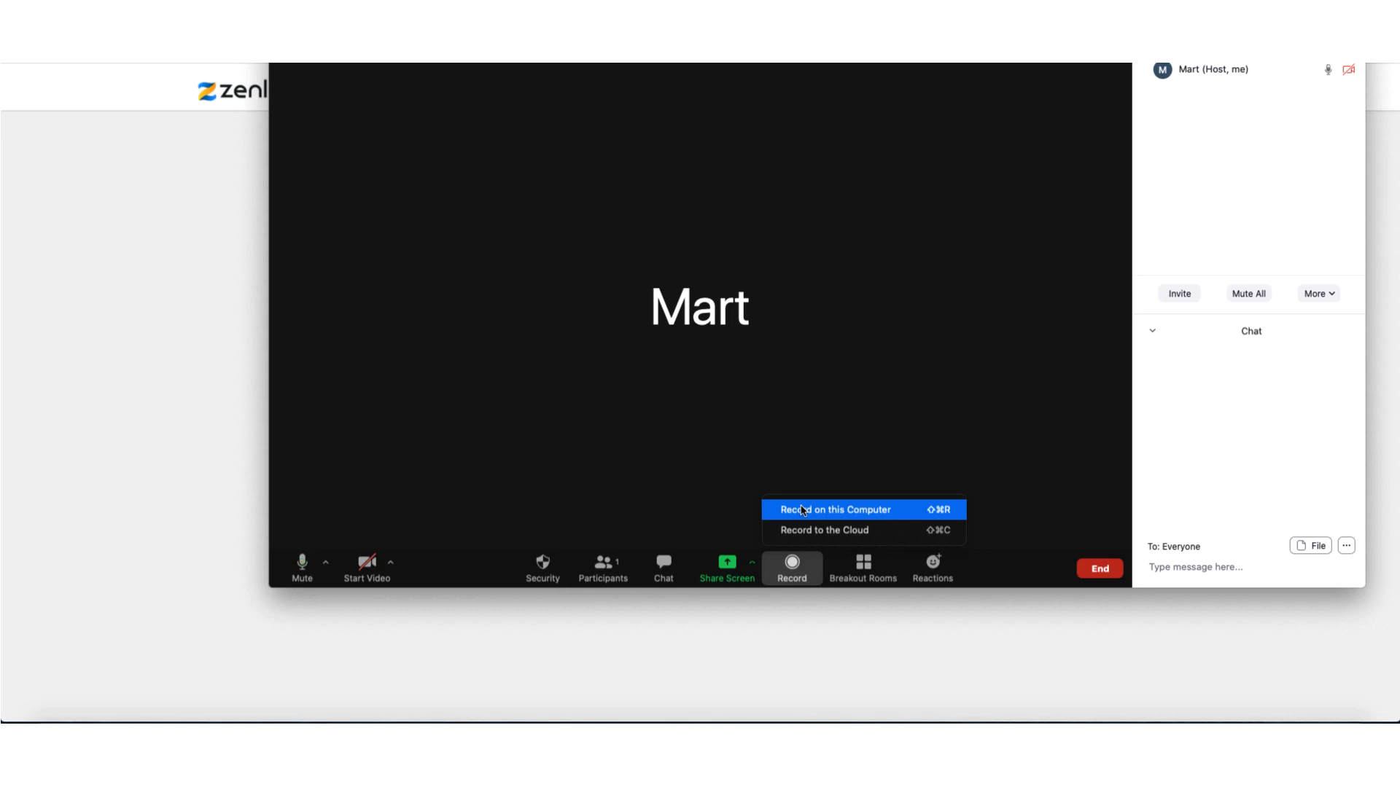
mouse_move(720, 492)
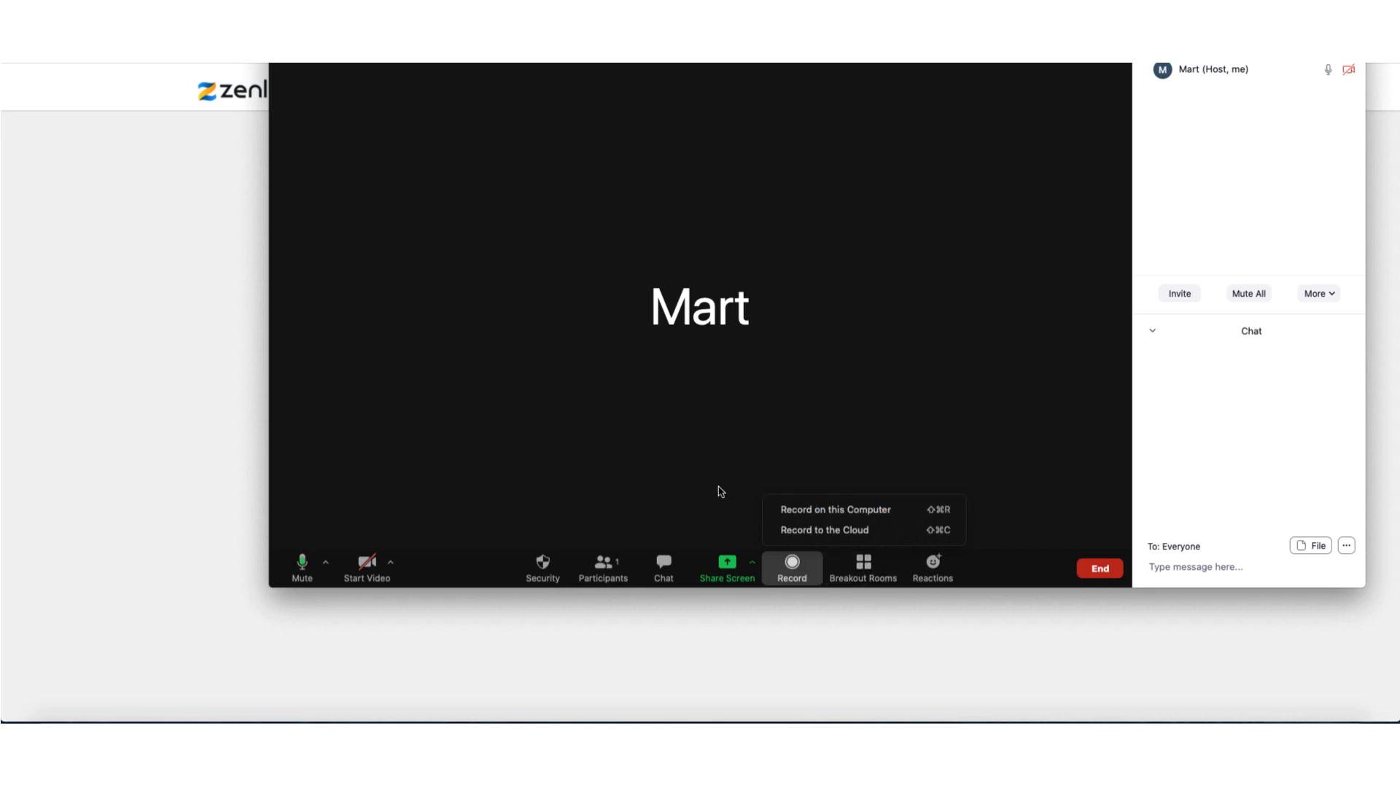
left_click(721, 490)
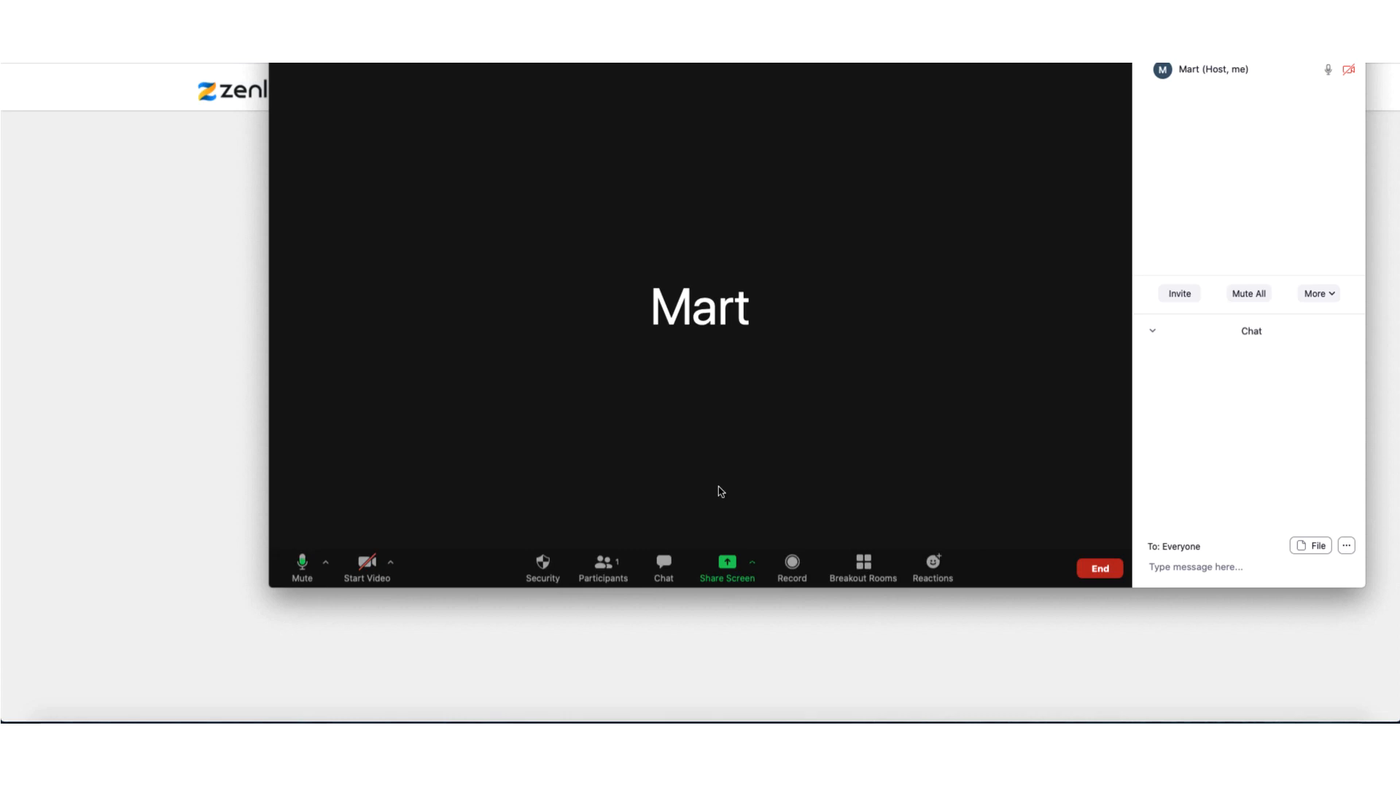
mouse_move(863, 569)
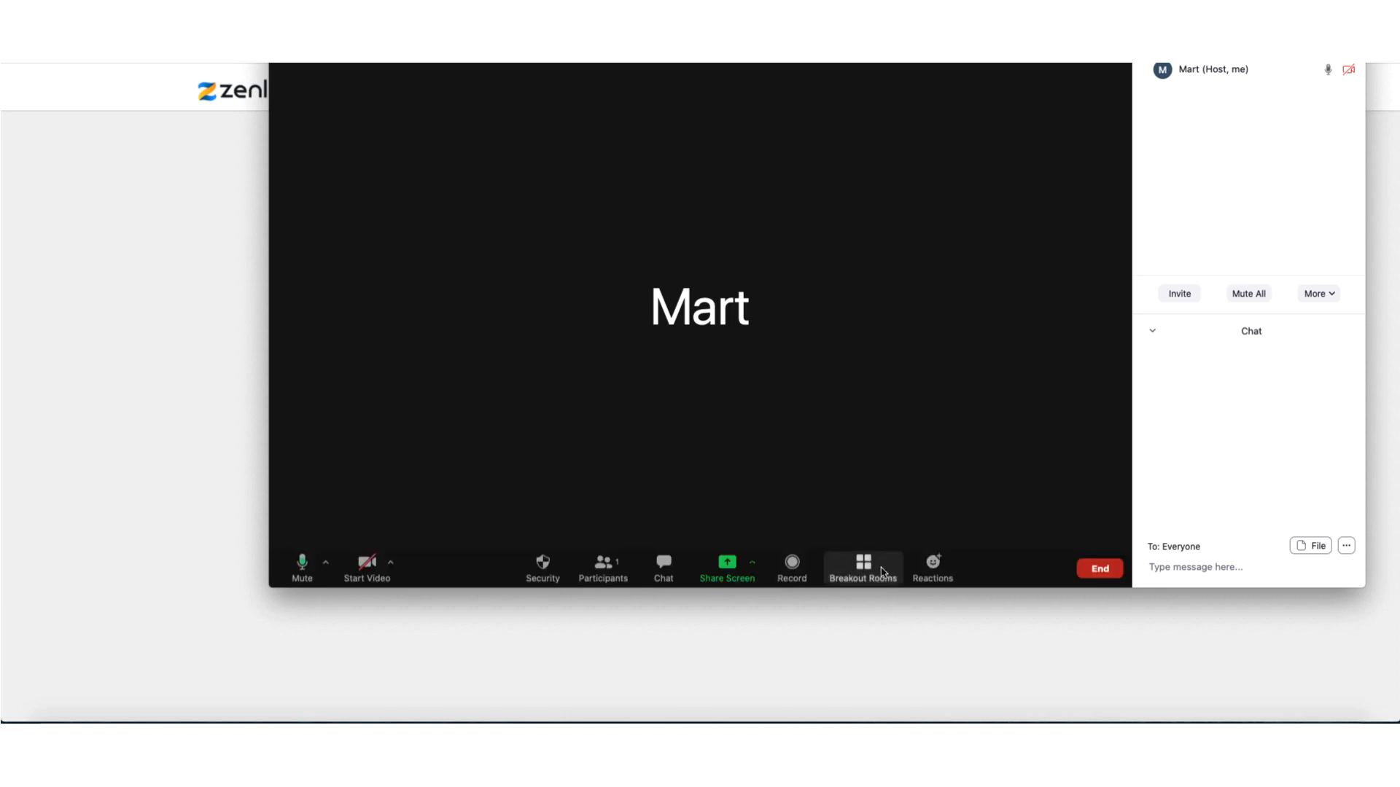
left_click(863, 567)
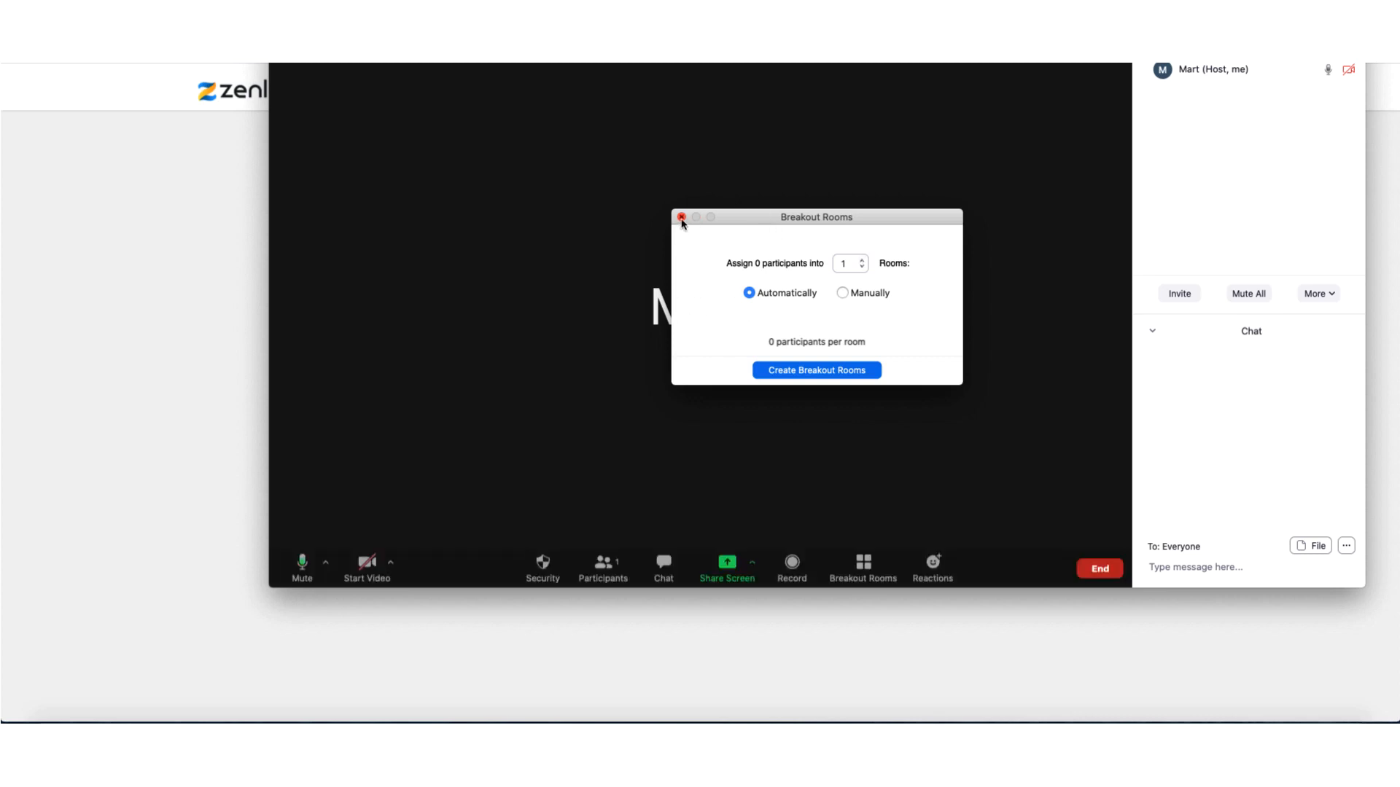
left_click(681, 217)
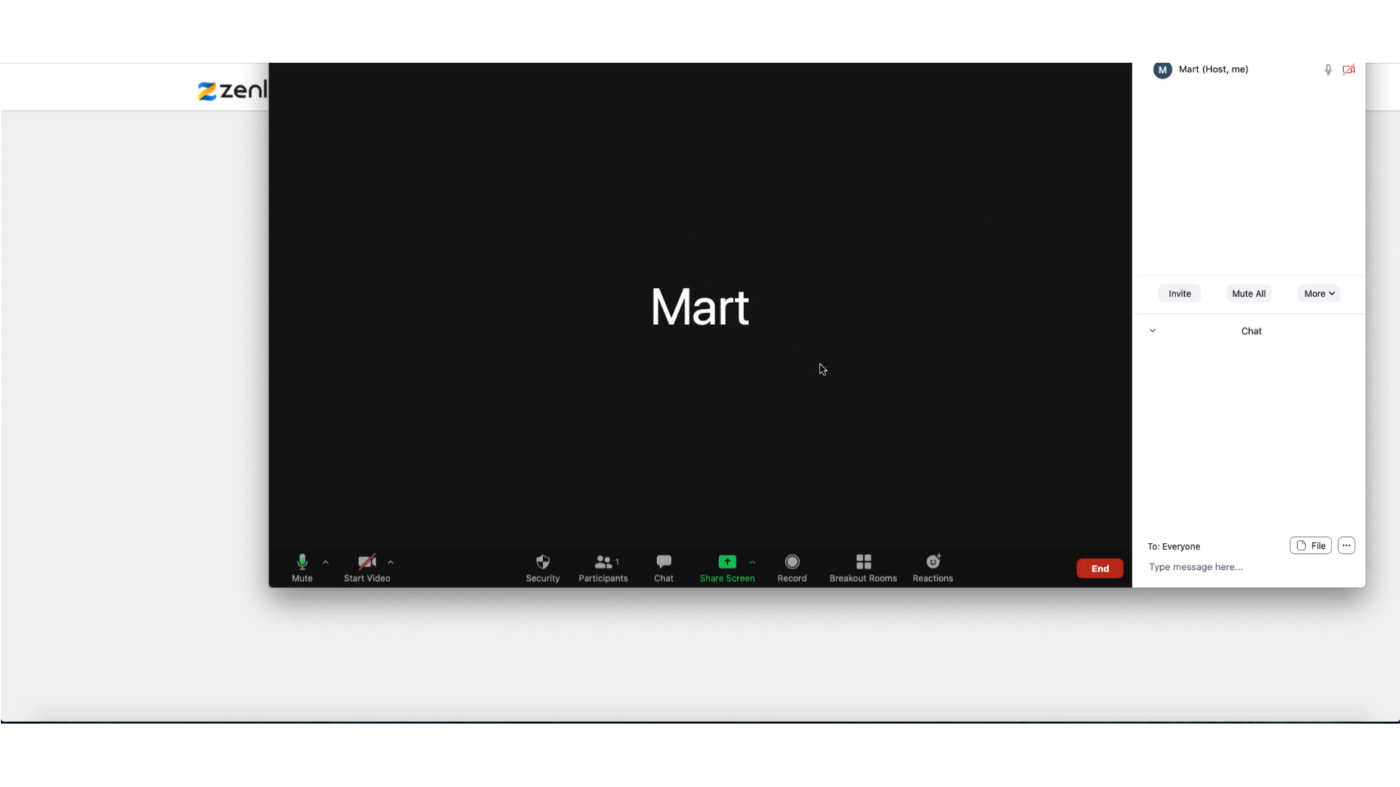
Show the Reactions choices (clap, thumbs-up) from the meeting toolbar.
left_click(931, 569)
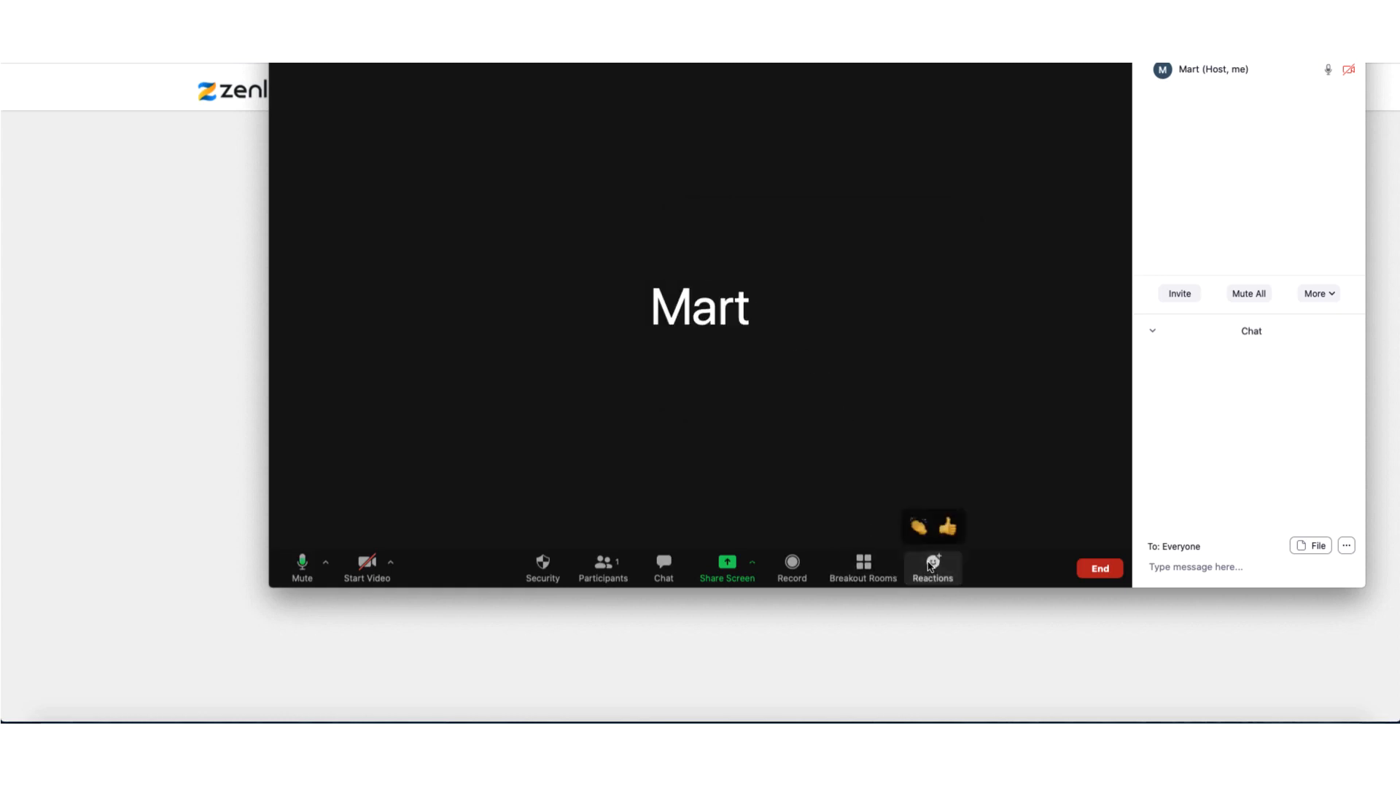
mouse_move(916, 514)
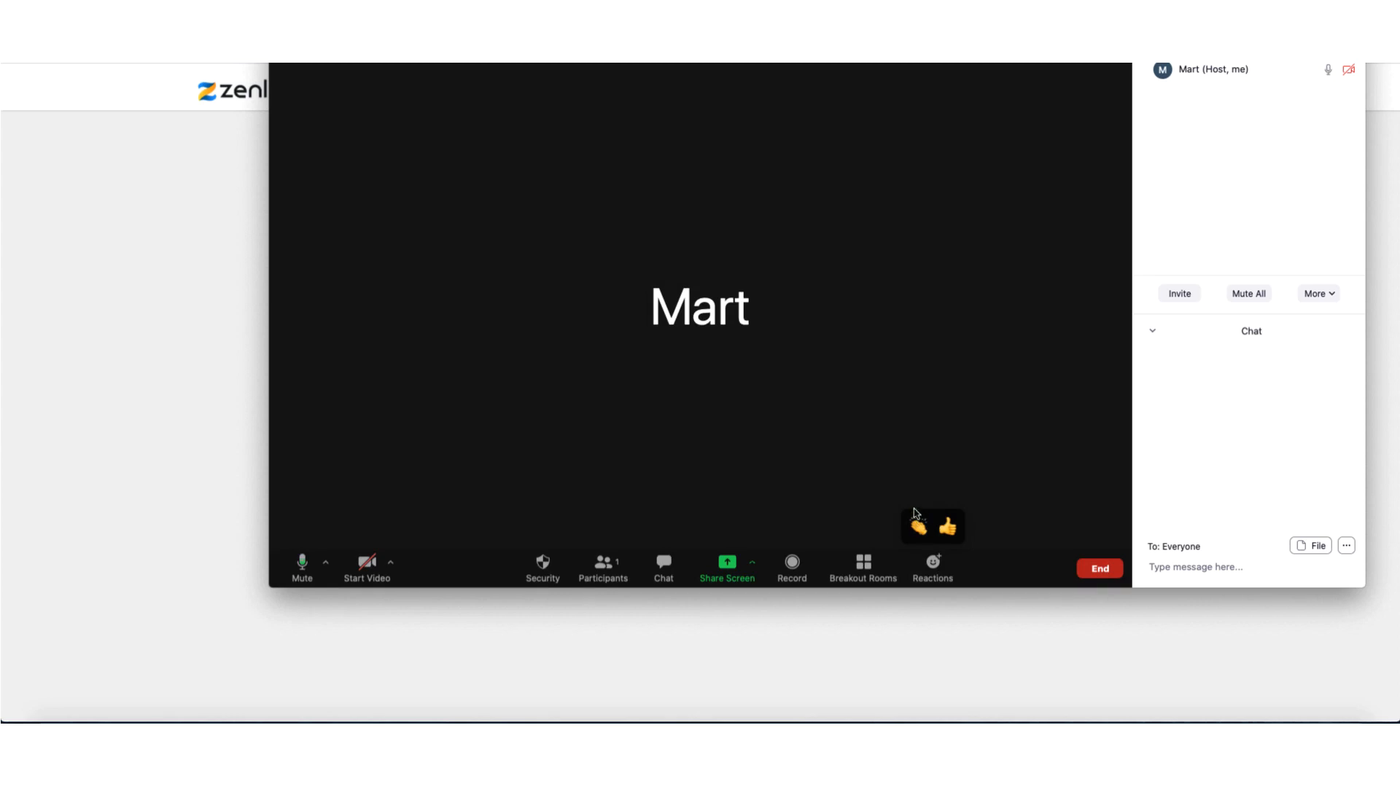
mouse_move(803, 444)
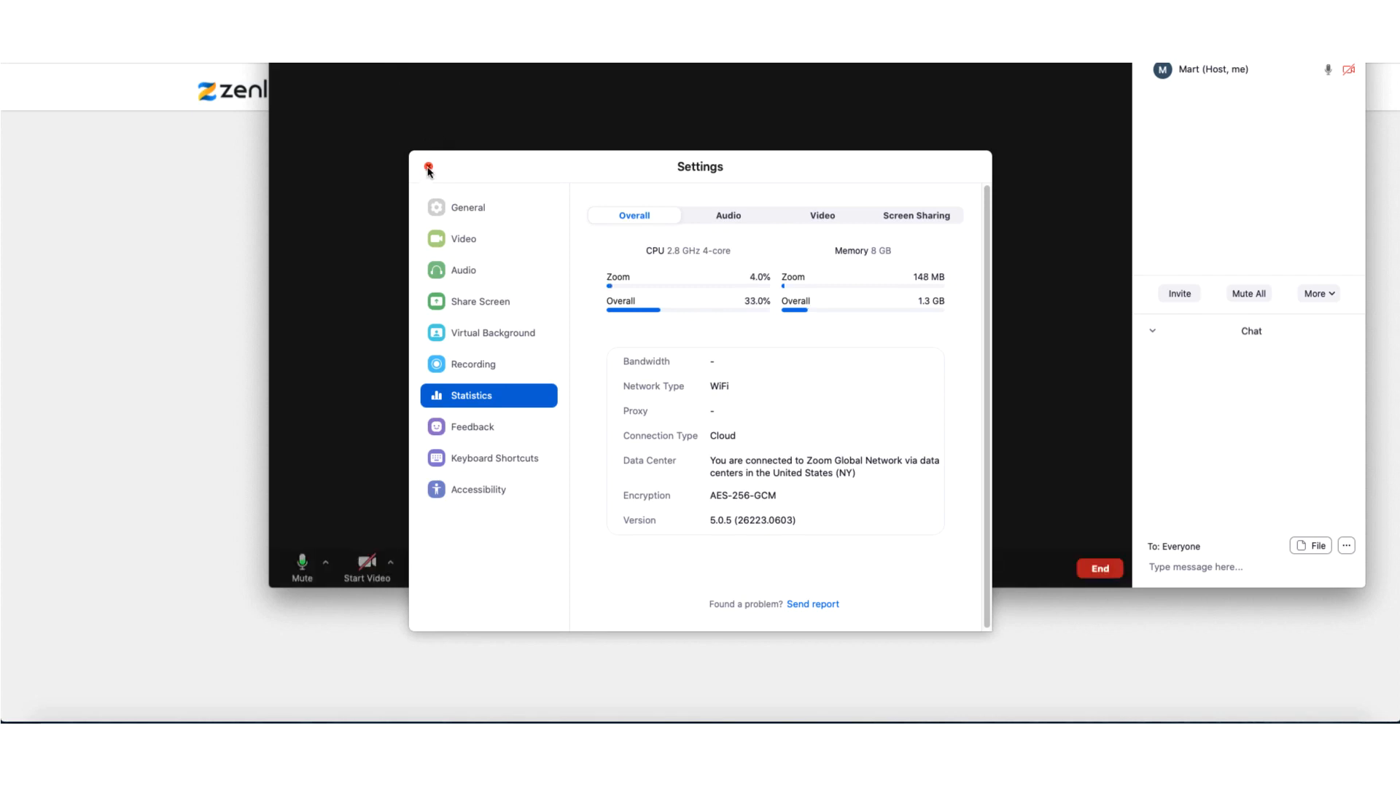
Close the Settings window on its Statistics page and return to the meeting.
left_click(428, 169)
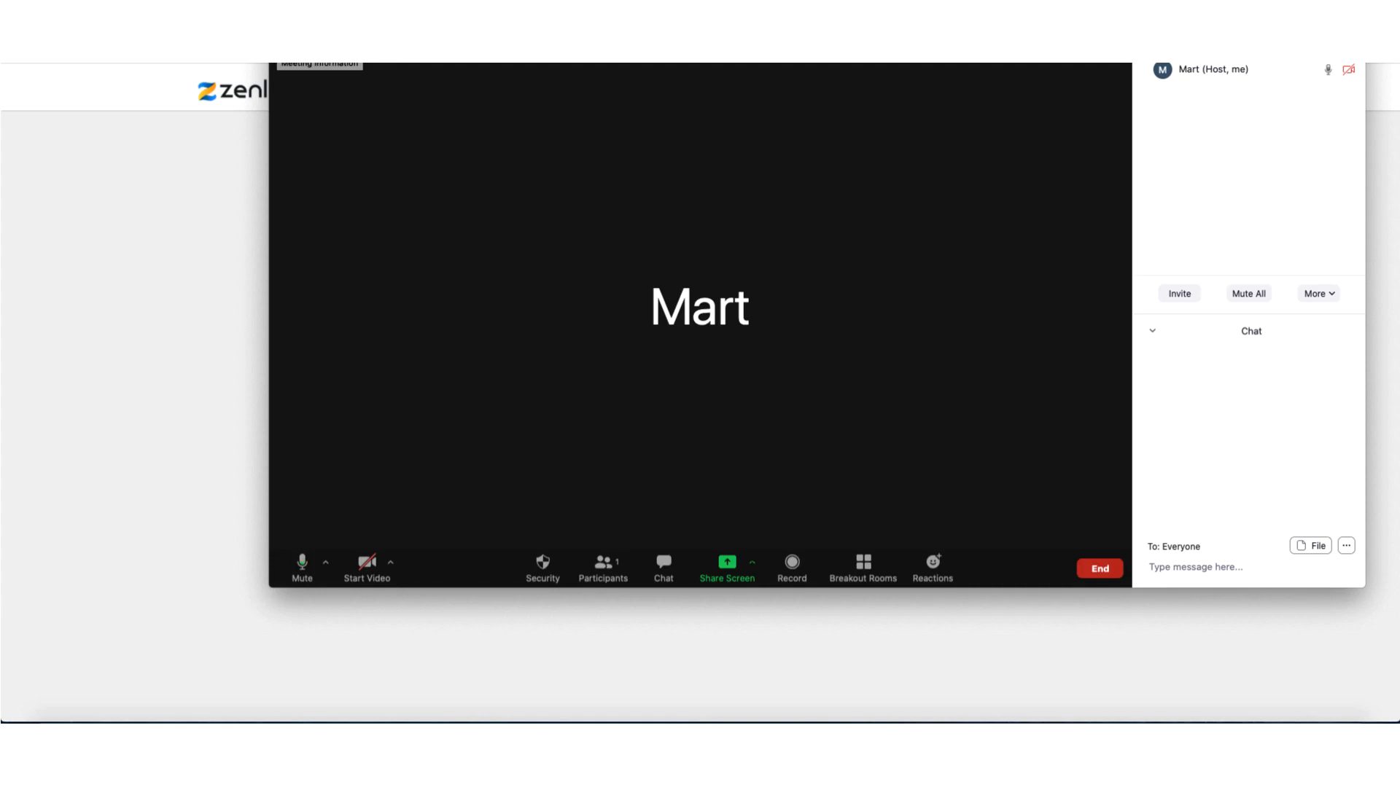
mouse_move(486, 202)
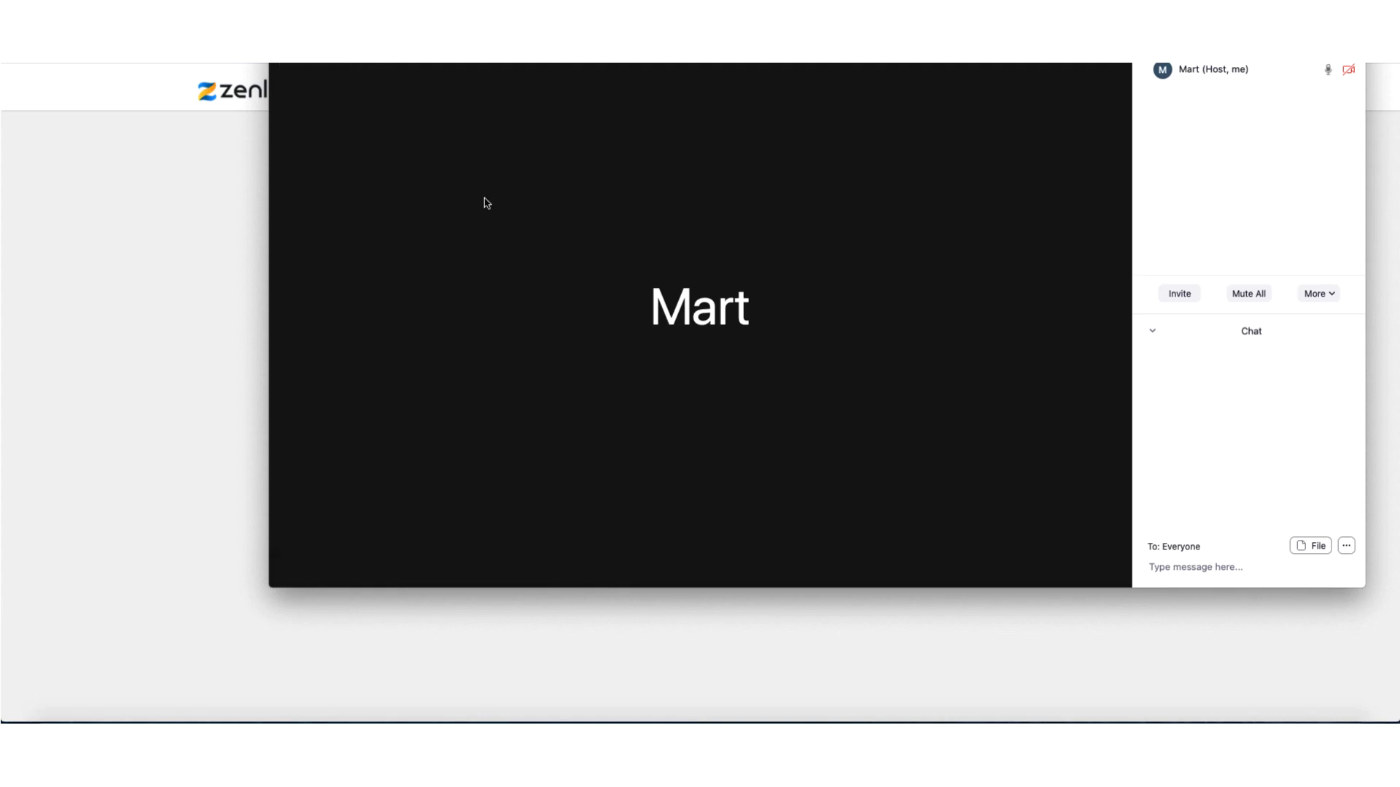
mouse_move(498, 248)
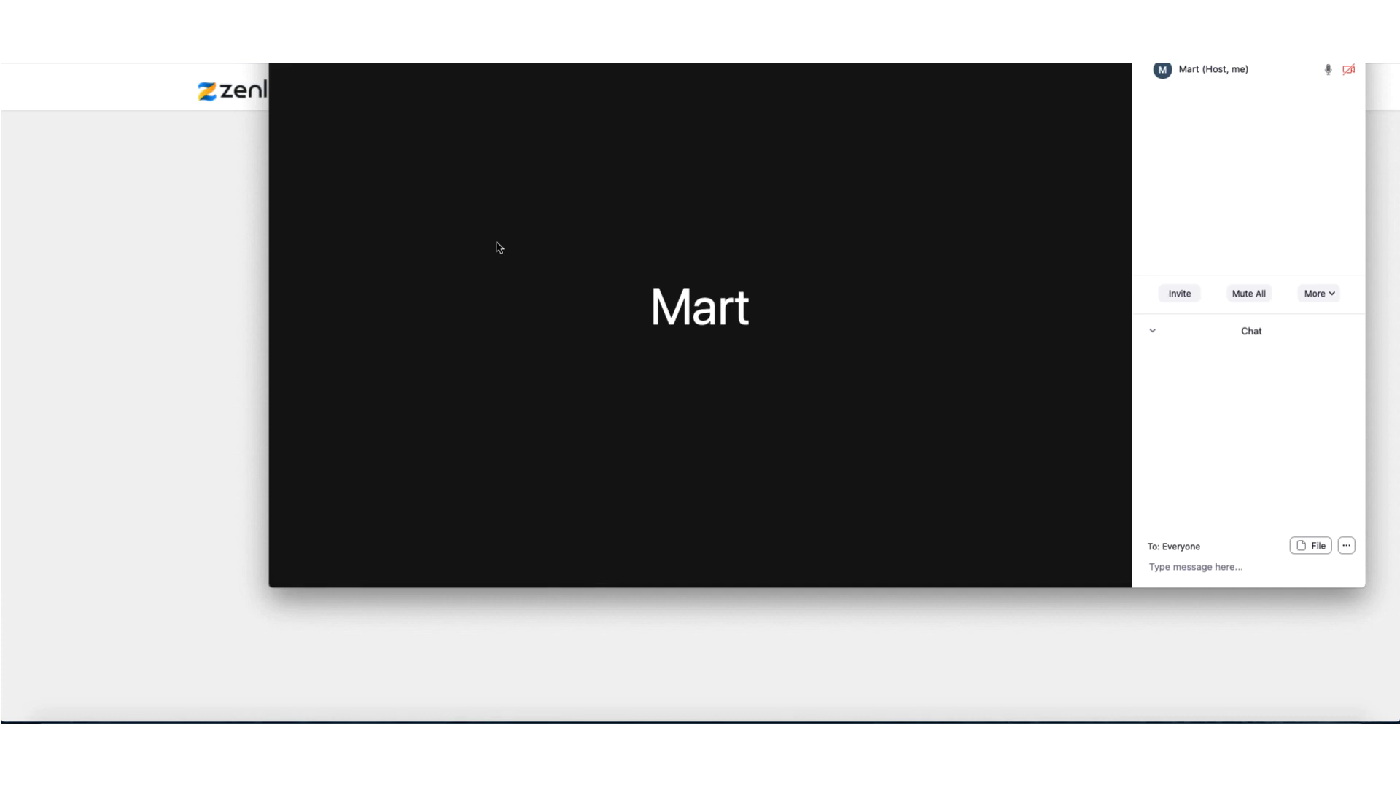
mouse_move(474, 333)
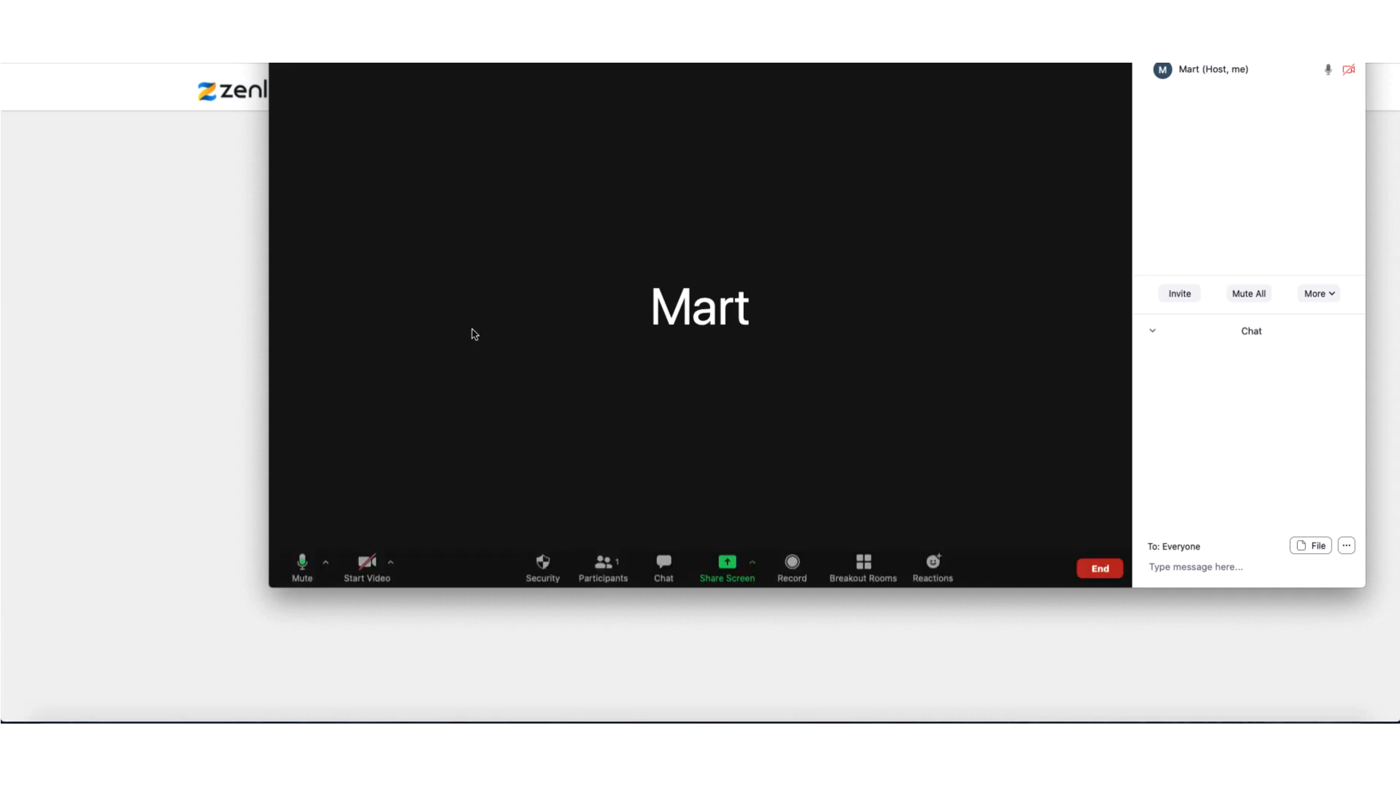
mouse_move(398, 508)
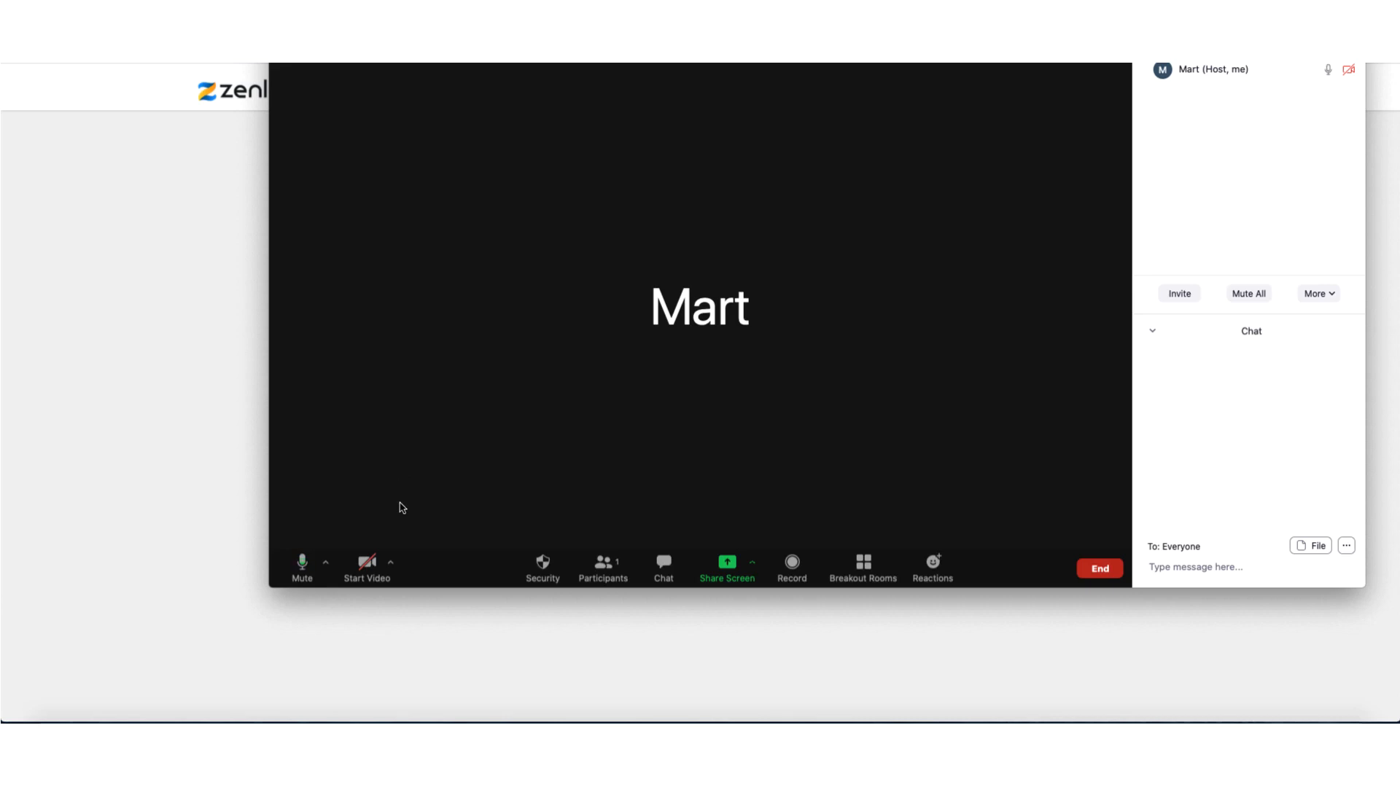
mouse_move(400, 507)
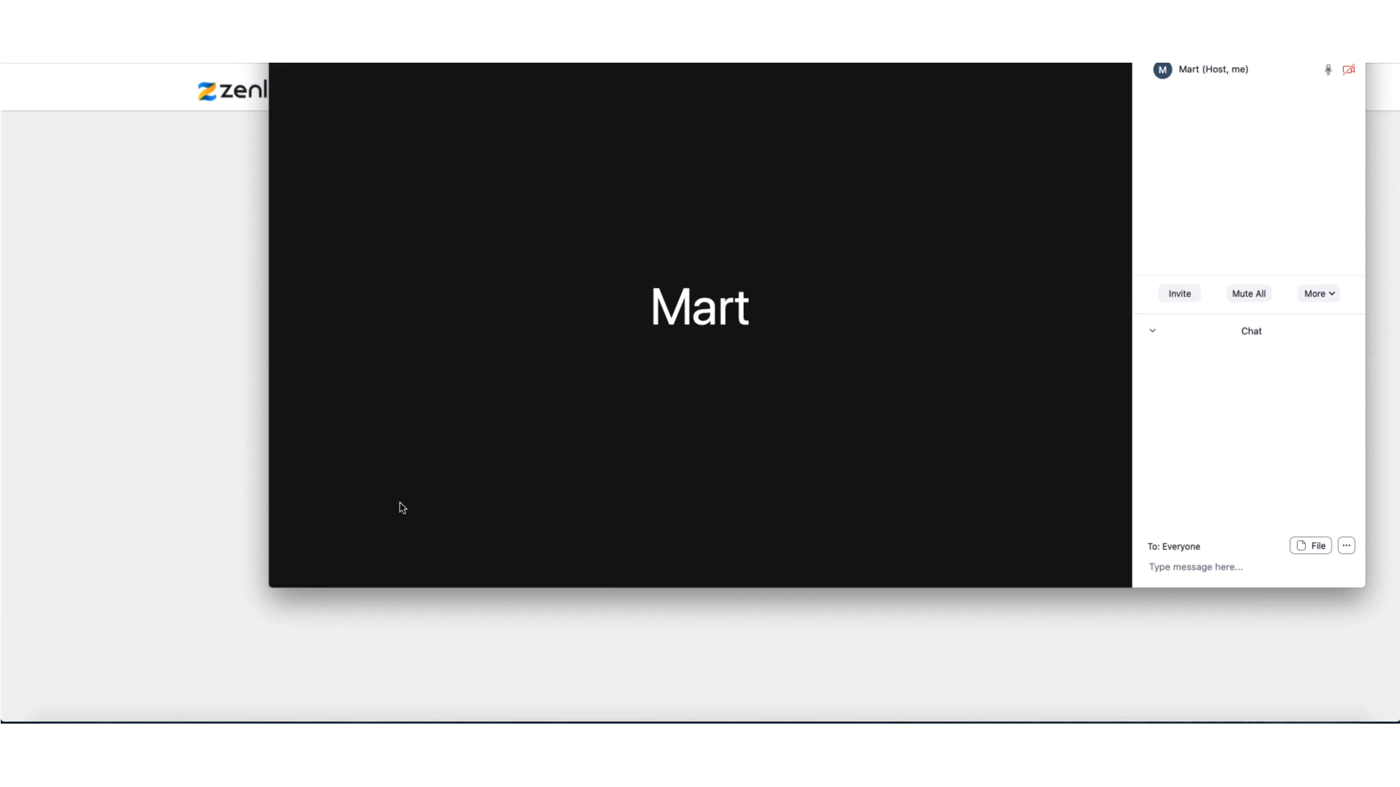
mouse_move(638, 447)
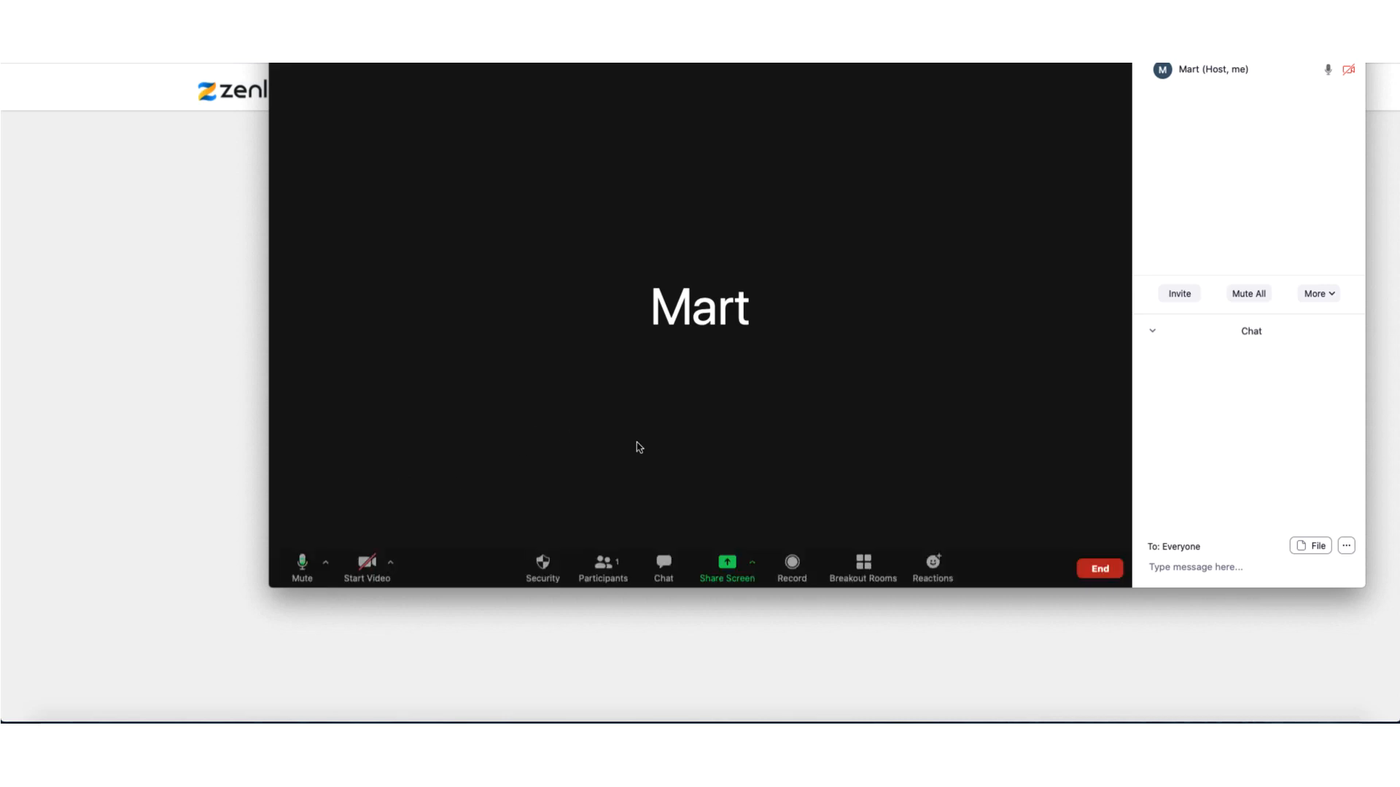
mouse_move(719, 483)
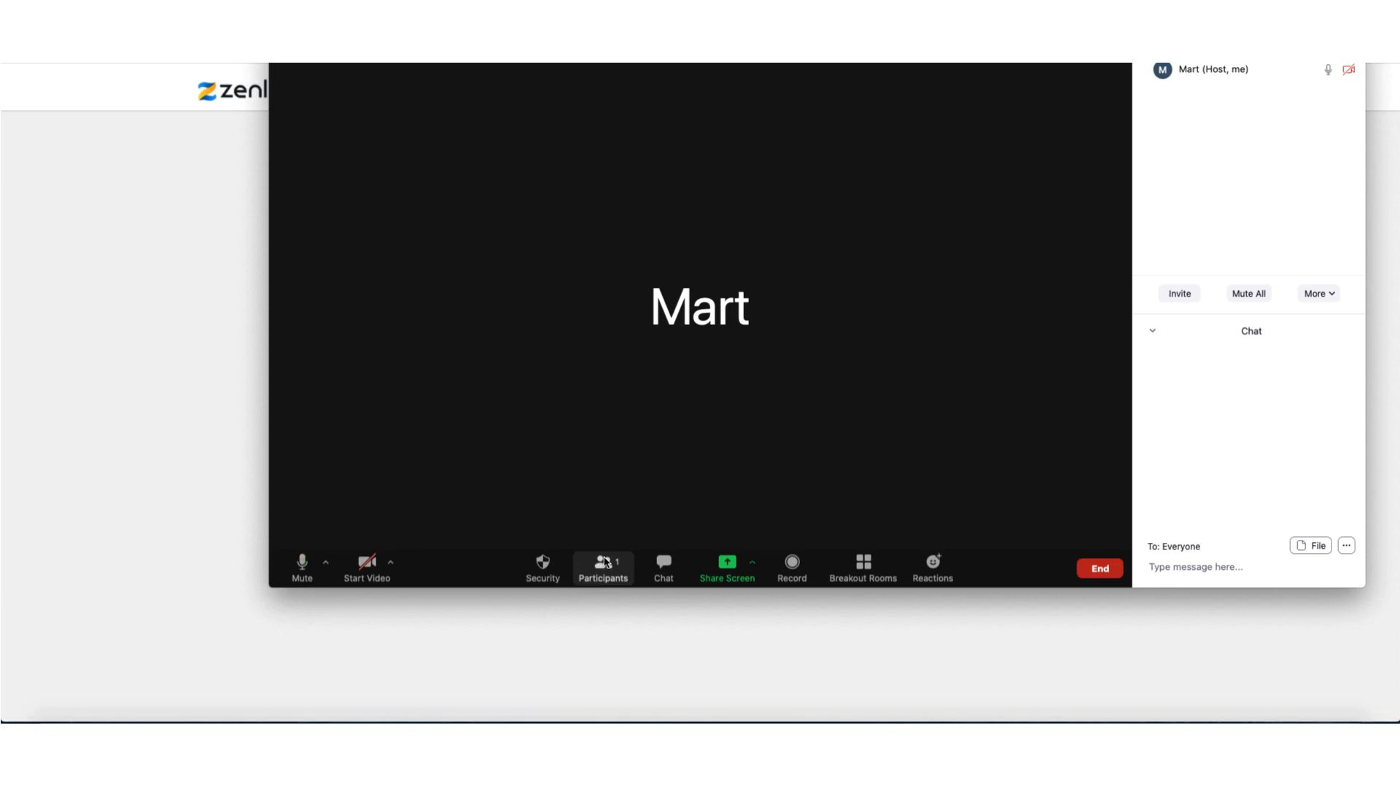
left_click(1099, 568)
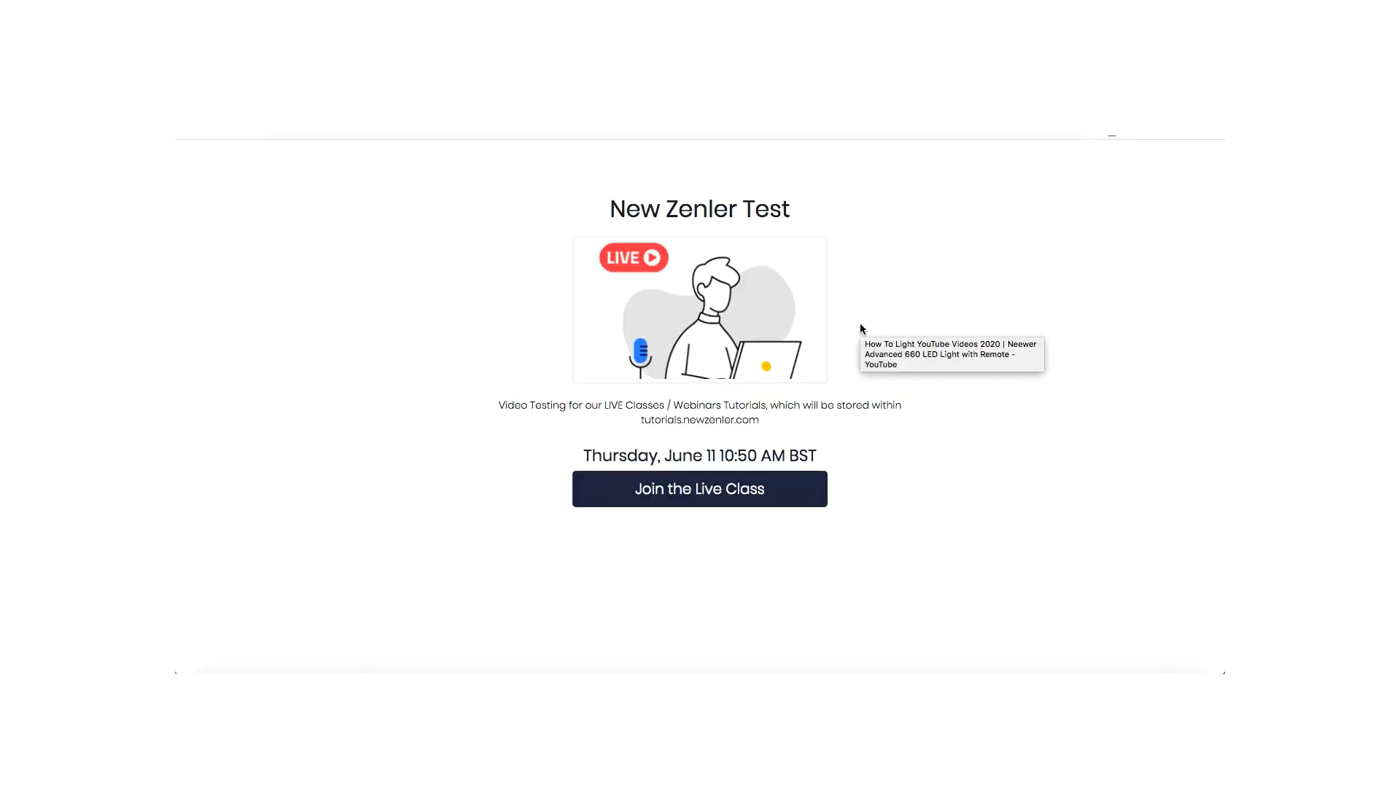
mouse_move(675, 492)
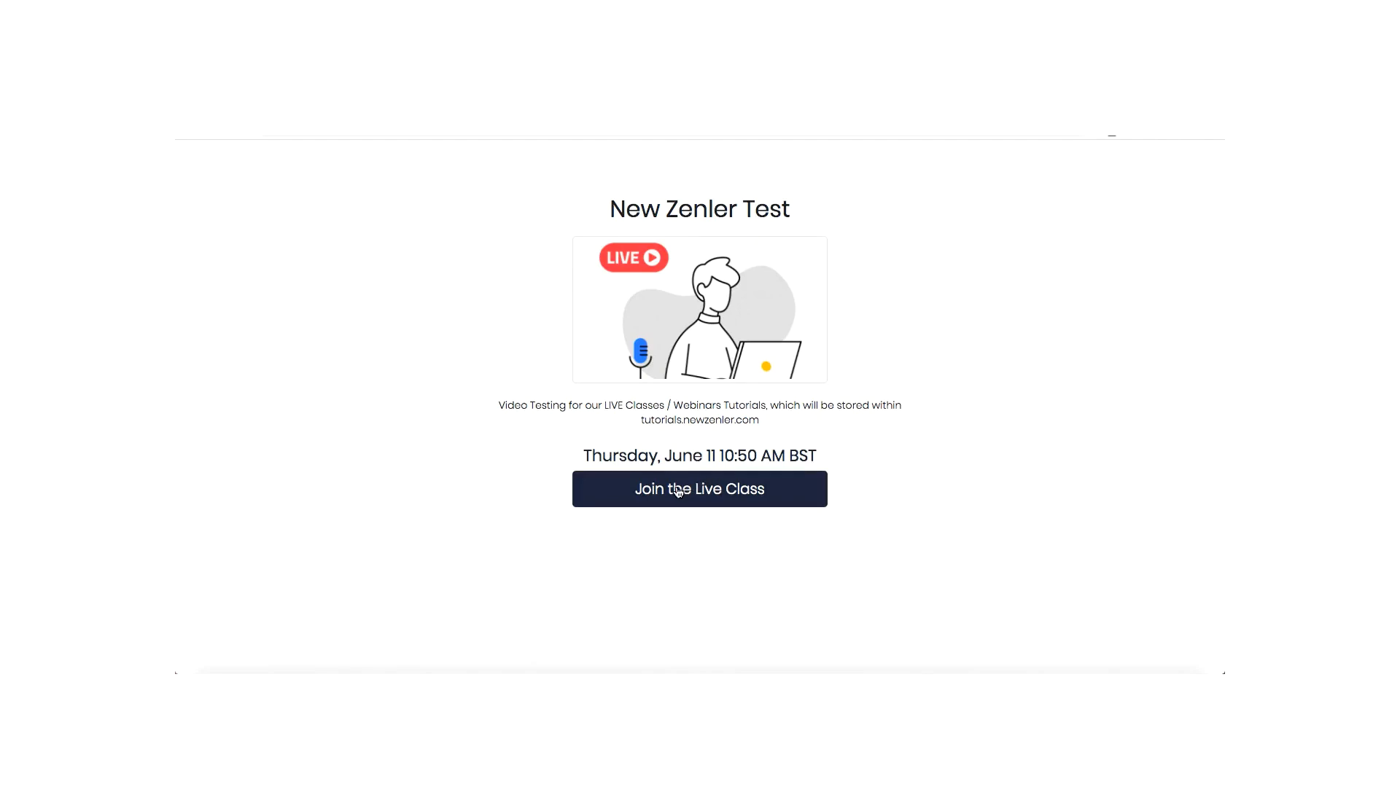
Join the New Zenler Test live class and let the browser launch zoom.us.
left_click(699, 490)
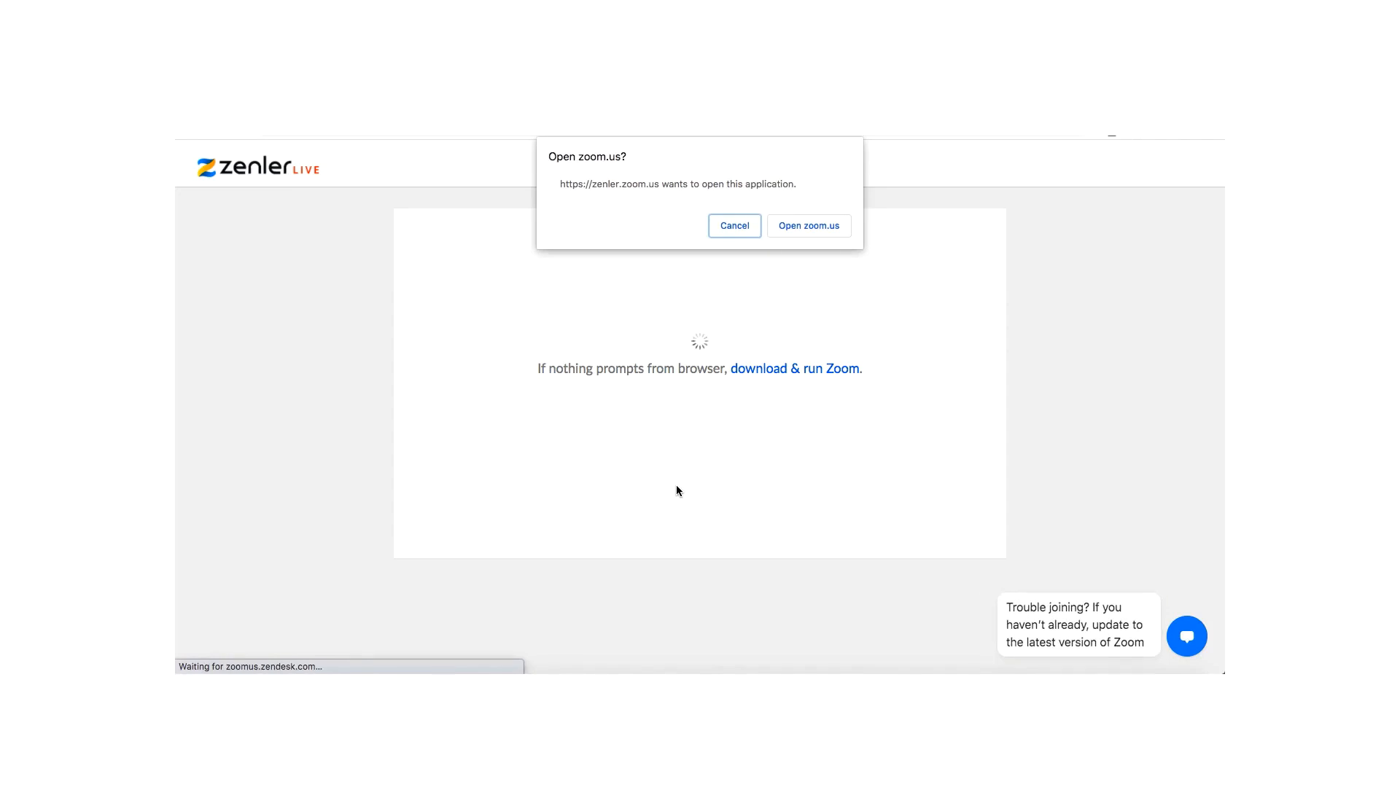
left_click(808, 225)
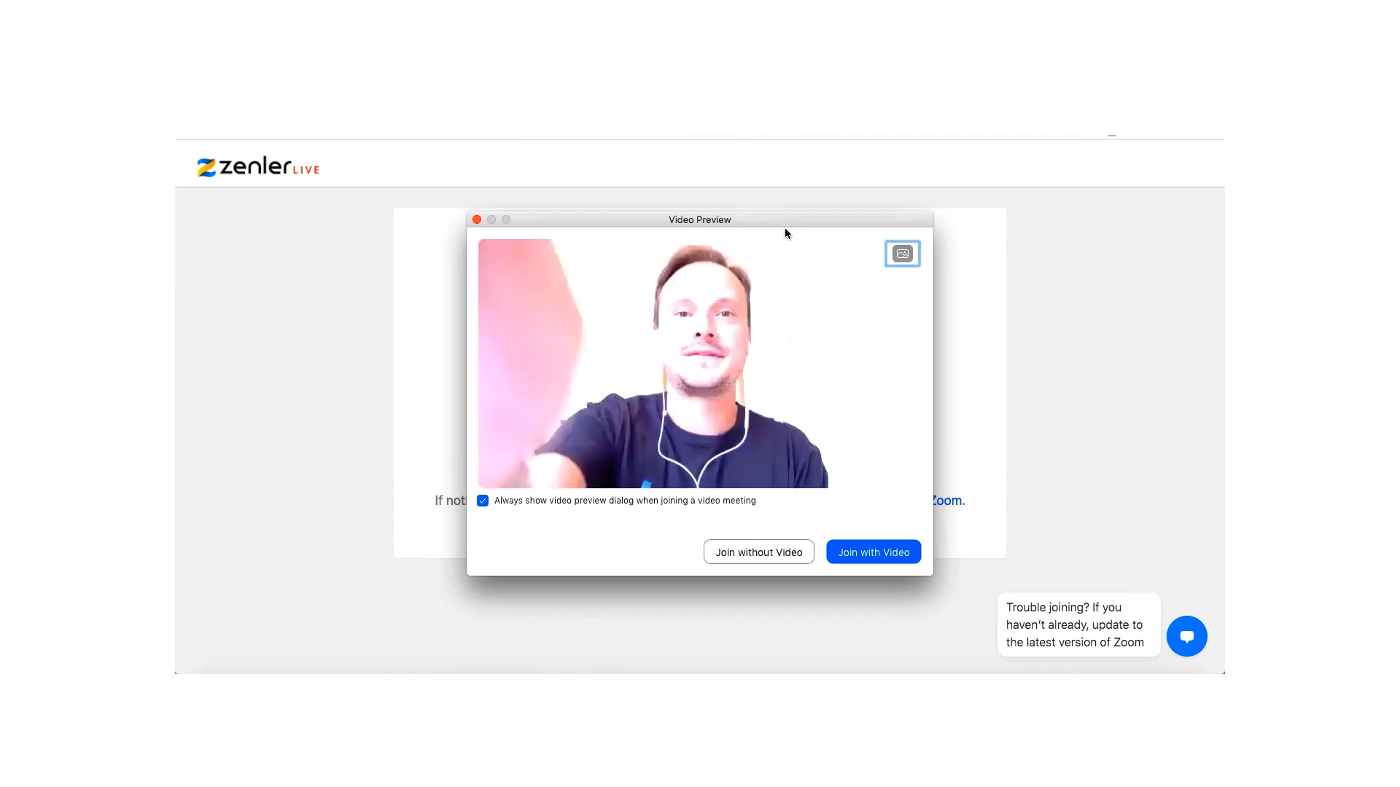
Join the New Zenler Test meeting from the Video Preview with video on.
left_click(901, 254)
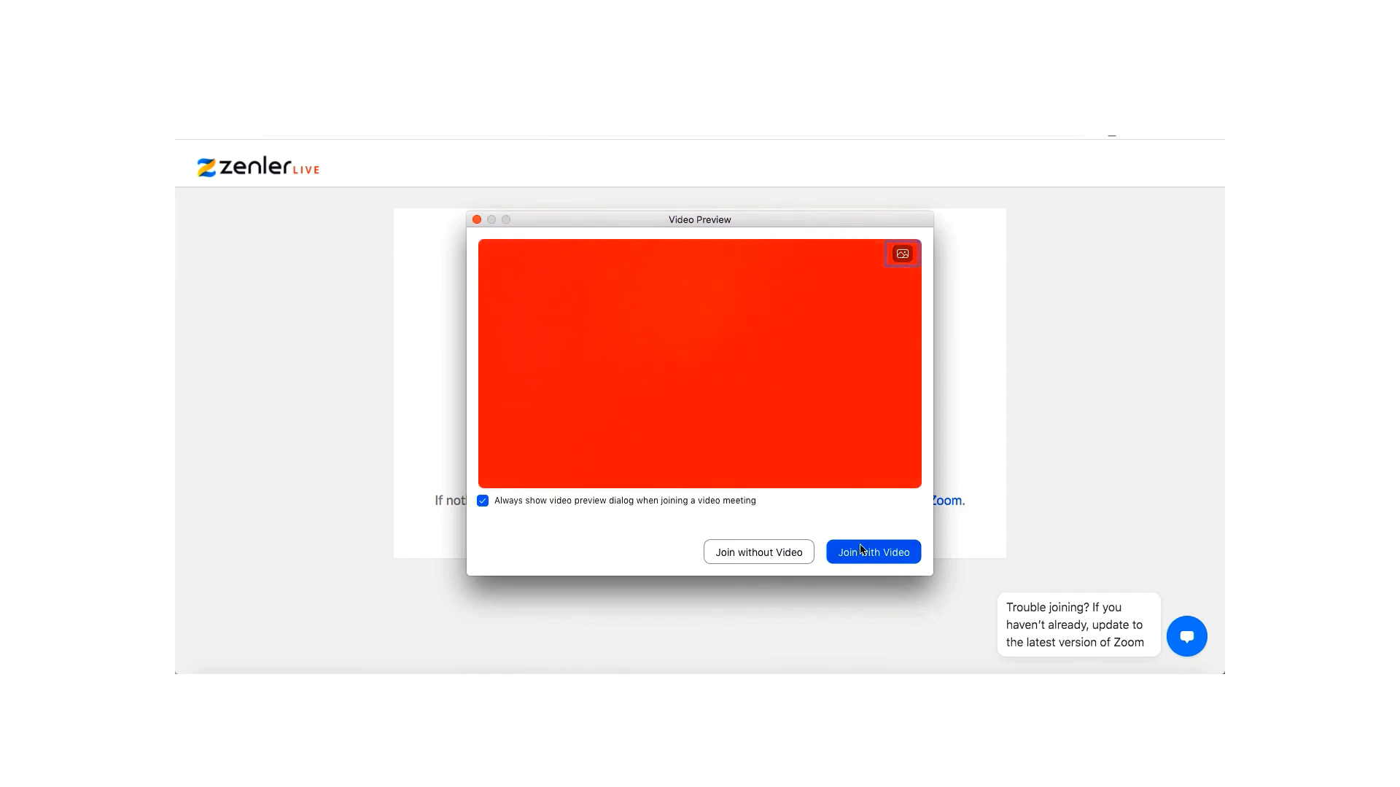
left_click(872, 552)
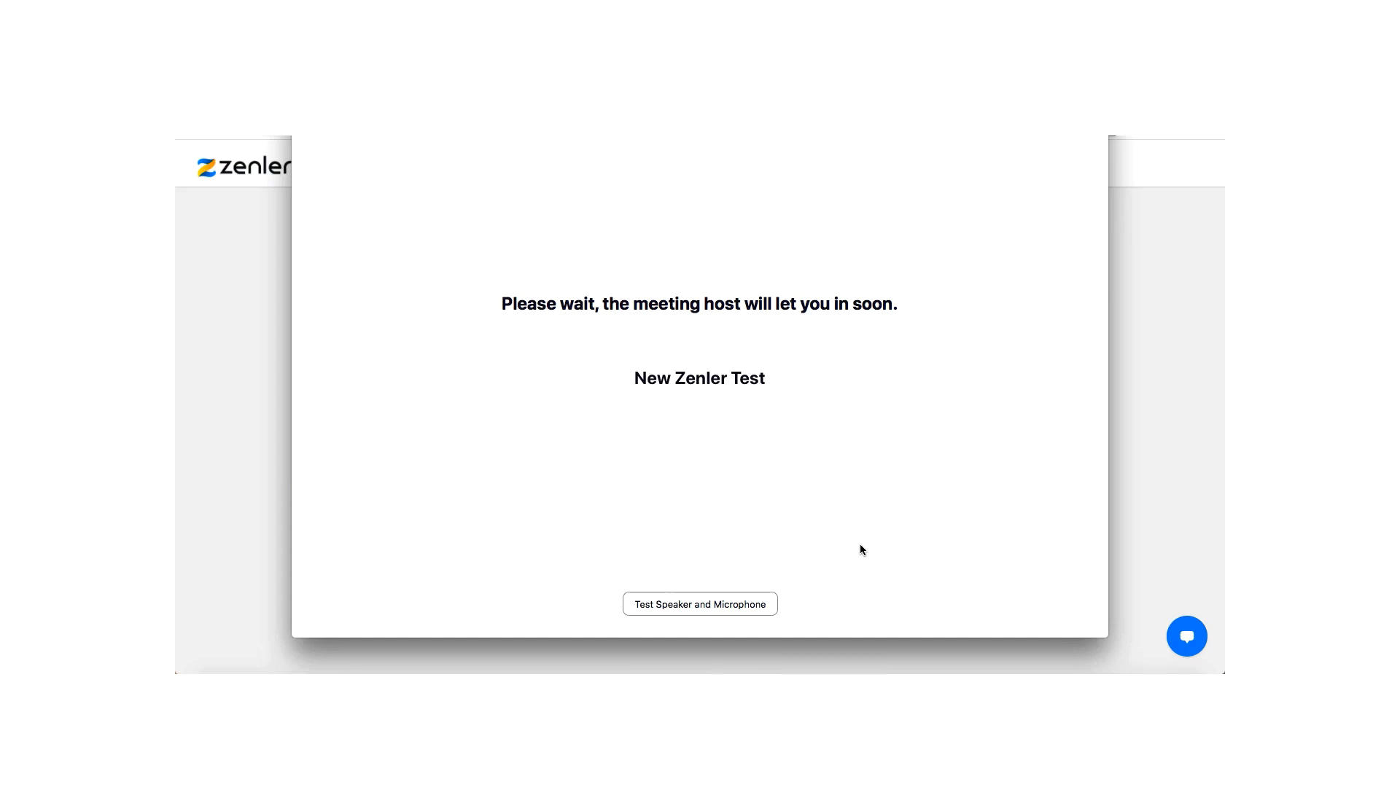
mouse_move(798, 490)
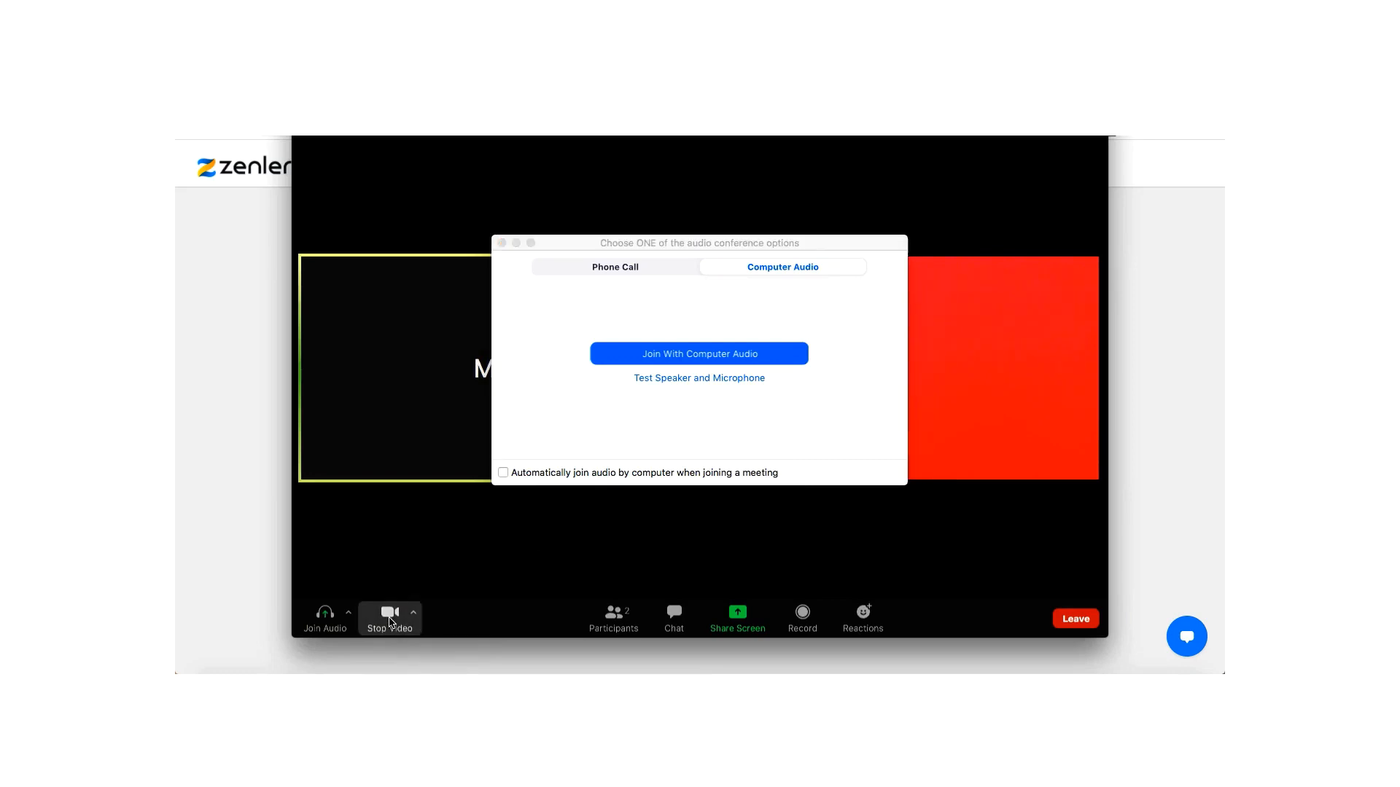
Stop the camera and join the meeting with computer audio.
left_click(388, 616)
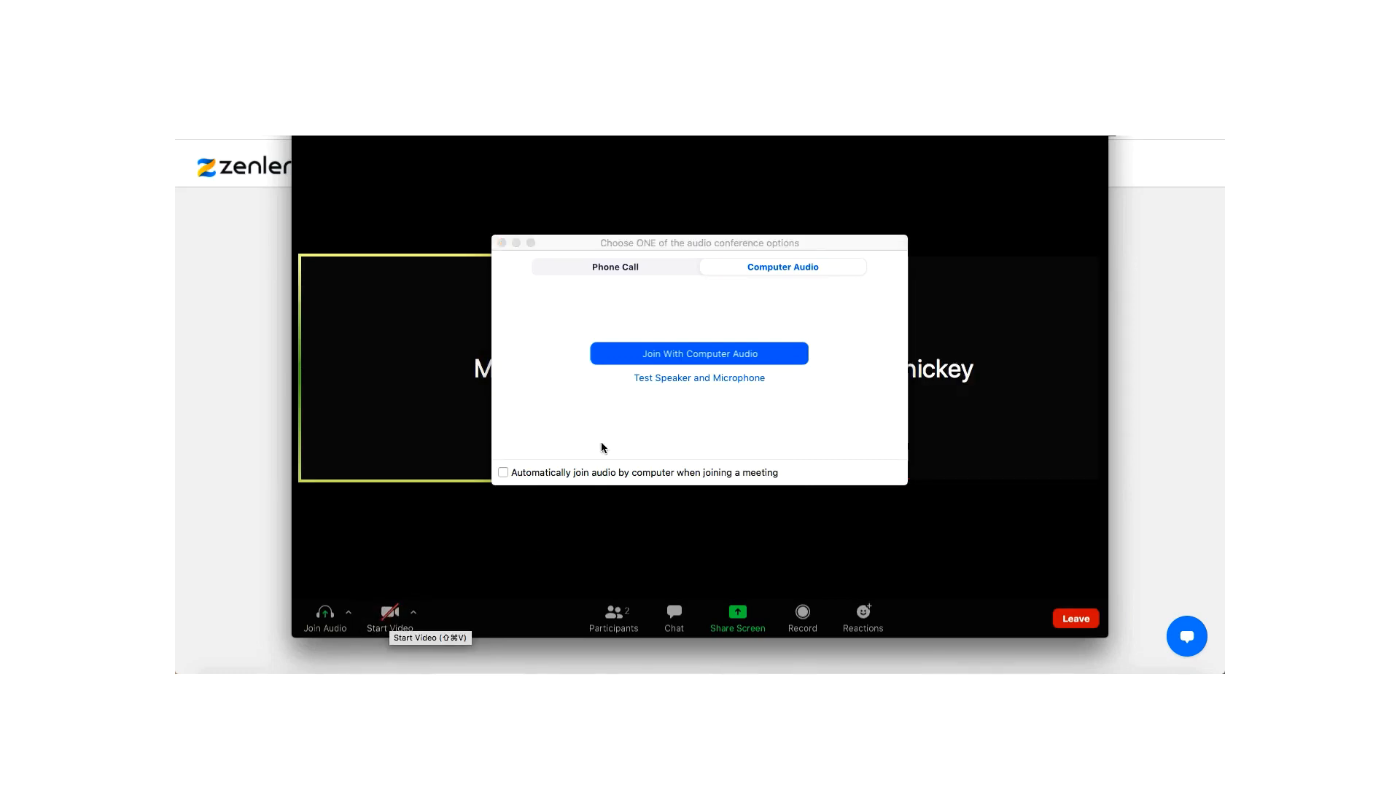
left_click(699, 353)
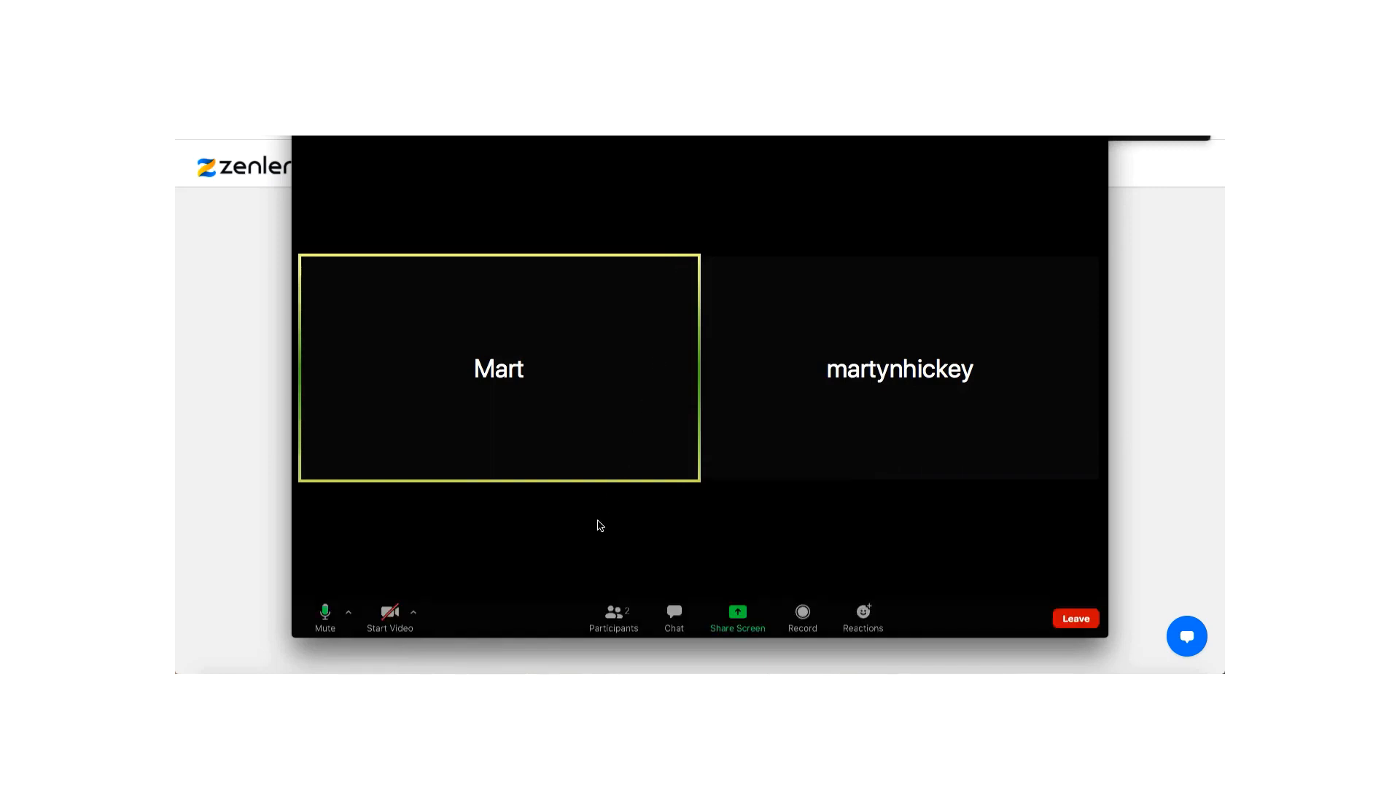
mouse_move(323, 616)
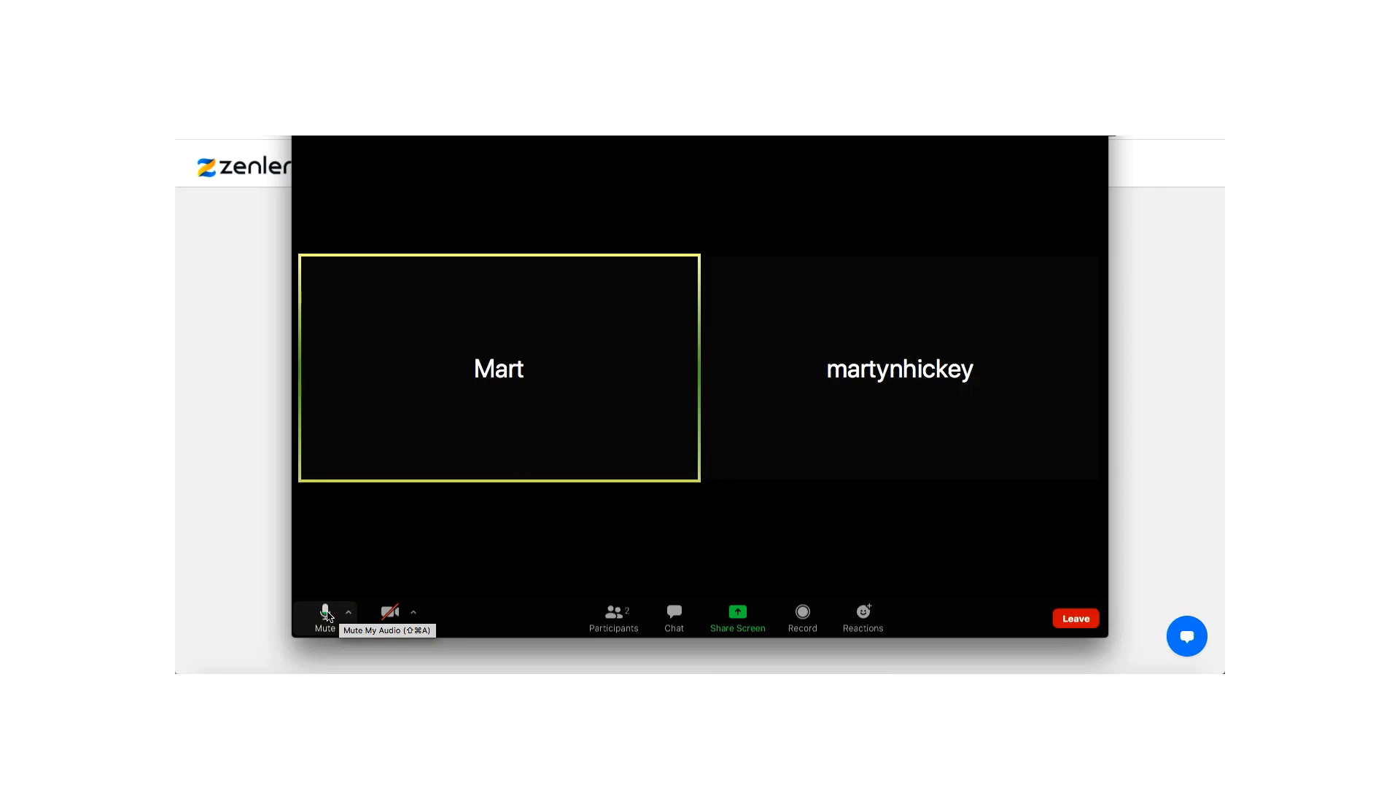
mouse_move(357, 612)
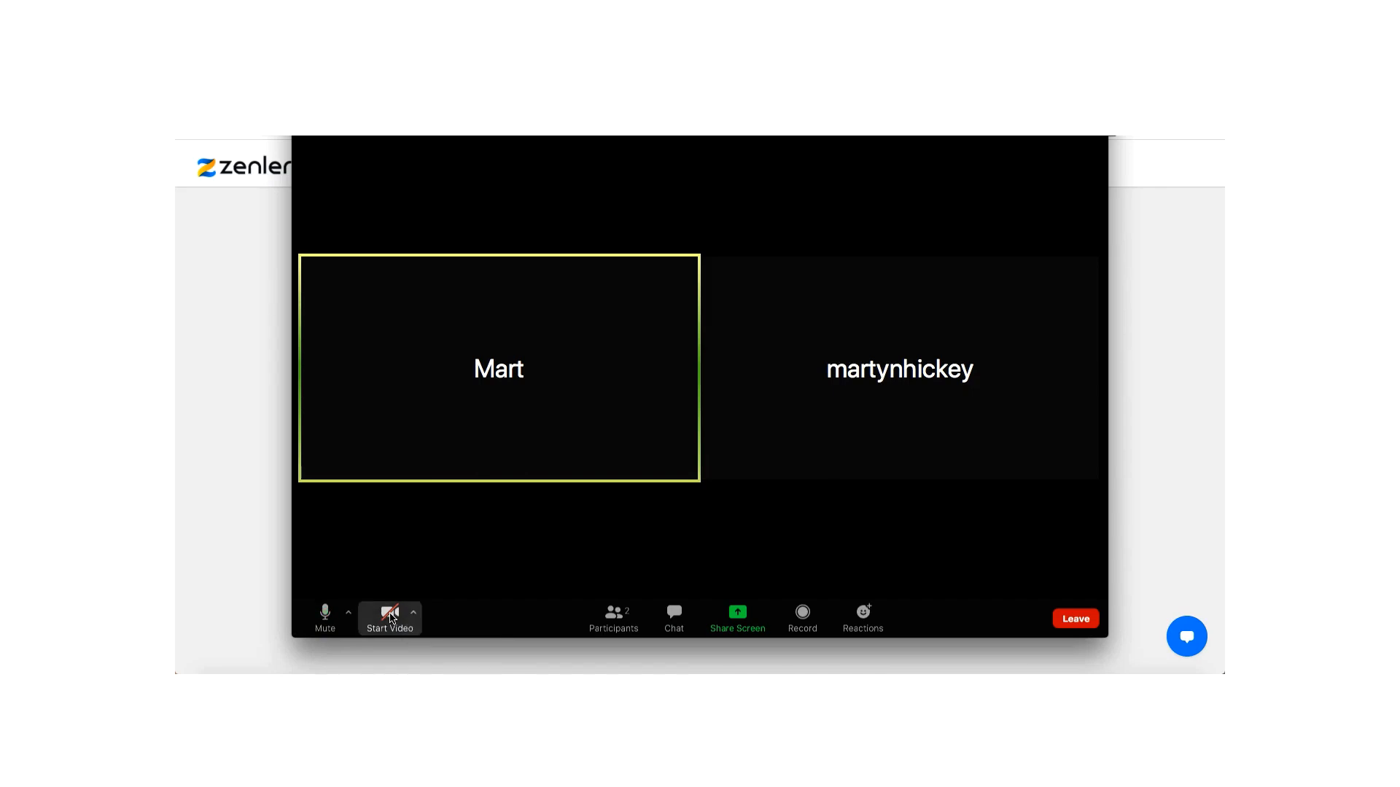
mouse_move(613, 619)
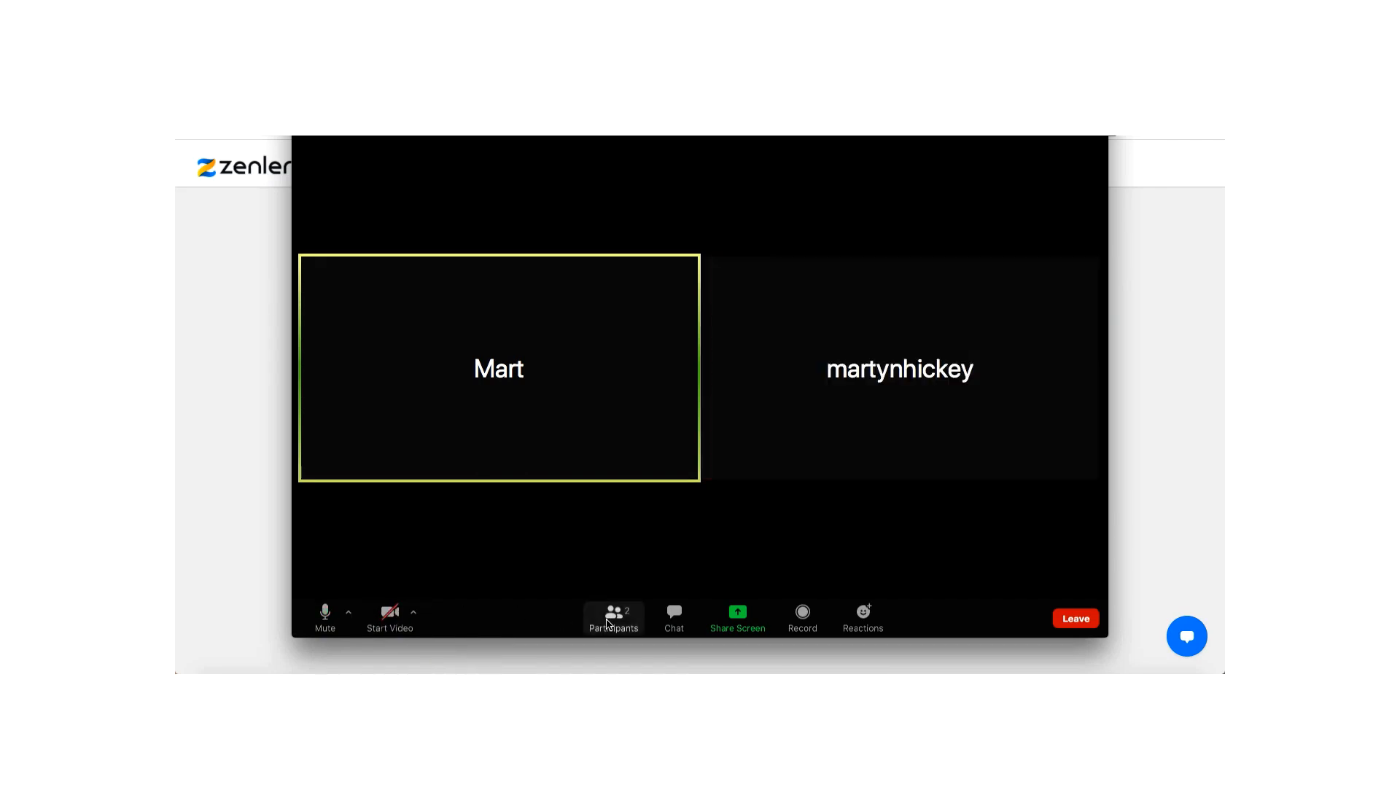
Show the participant list with martynhickey and host Mart.
left_click(612, 616)
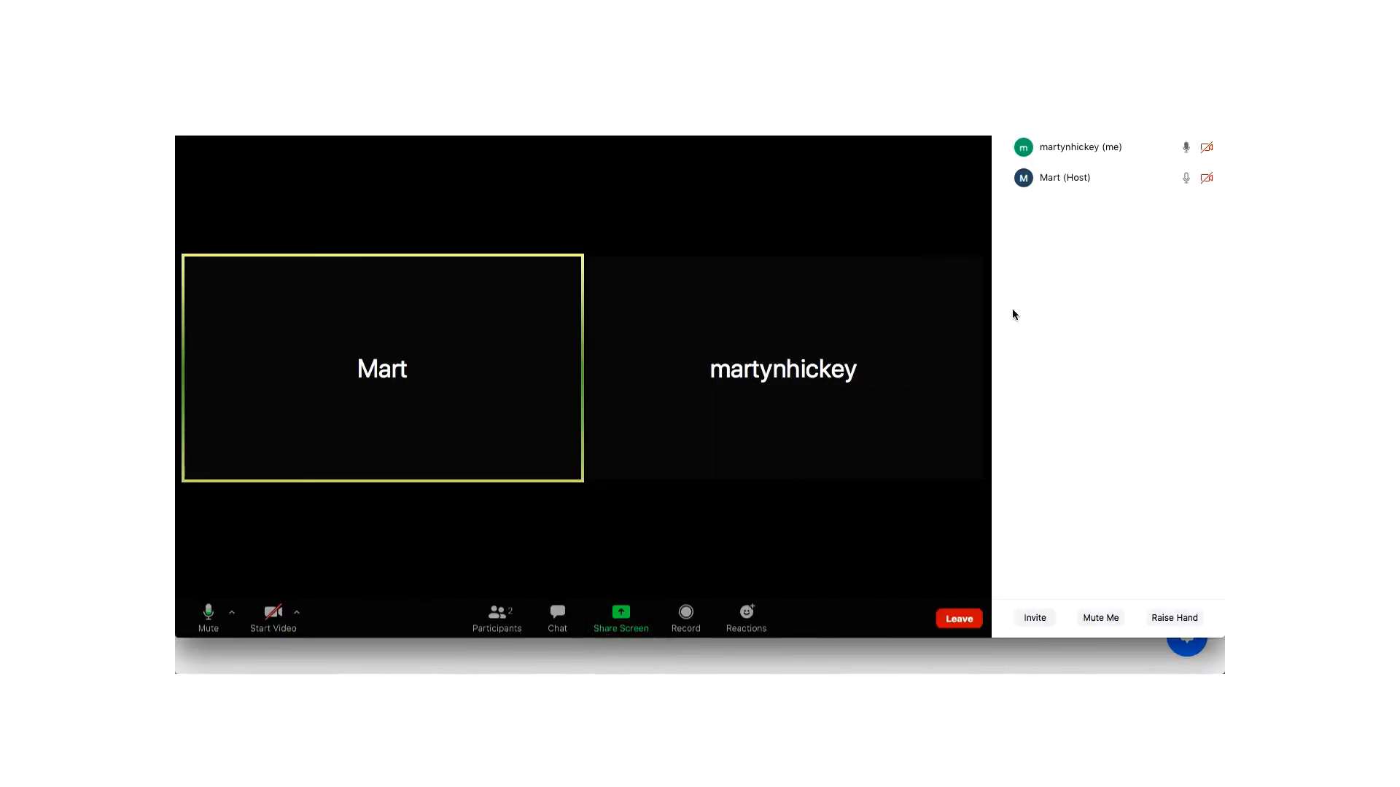
mouse_move(1081, 147)
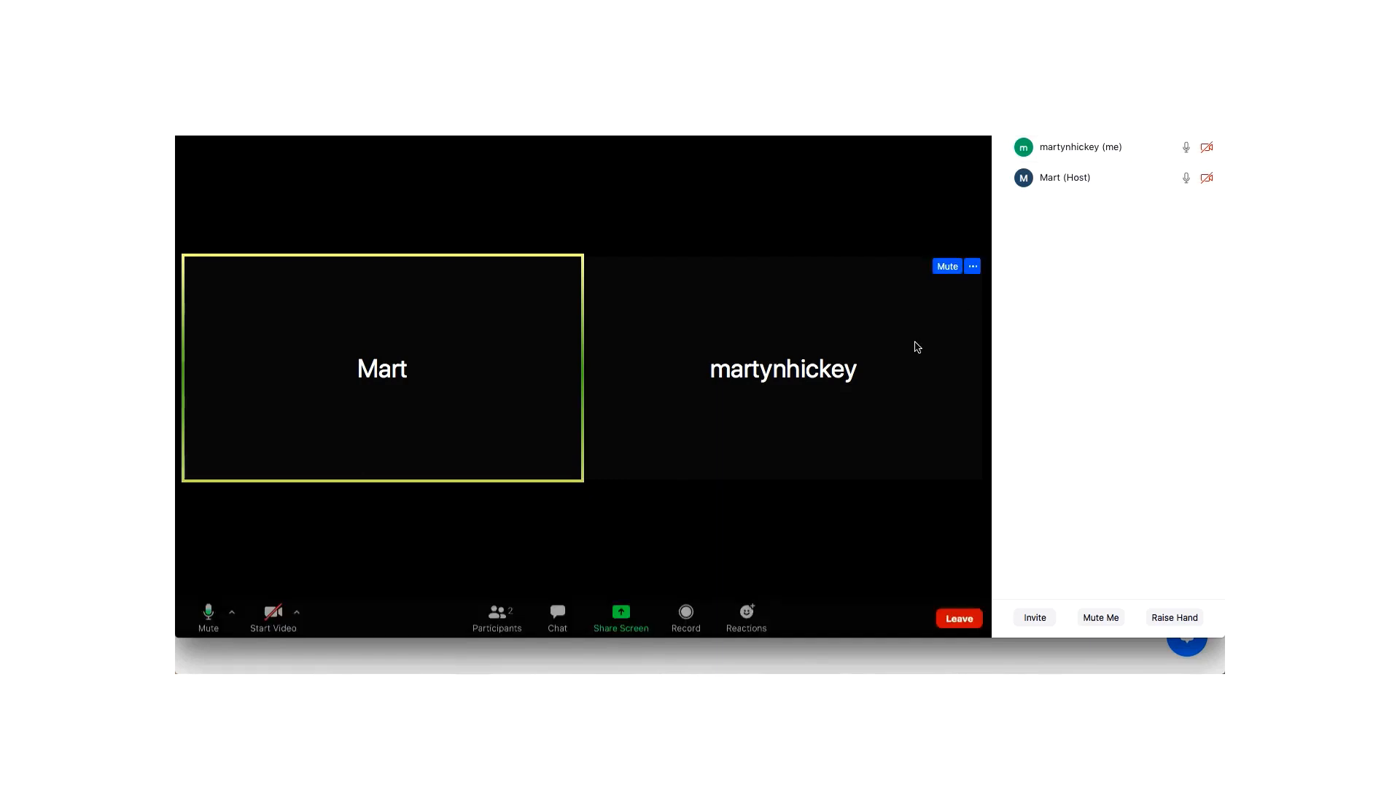
mouse_move(731, 490)
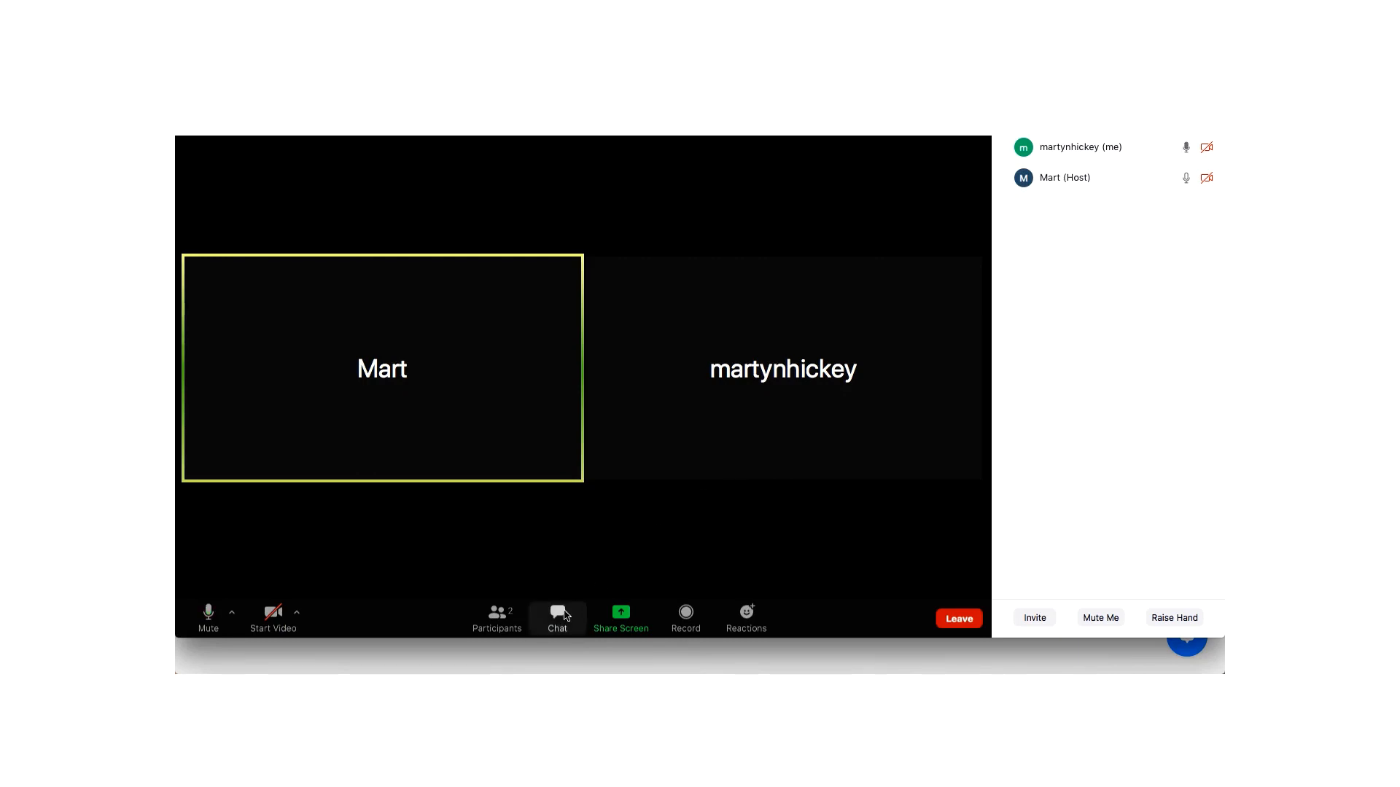
Send 'Hi Mart' to Everyone in the meeting chat.
left_click(556, 617)
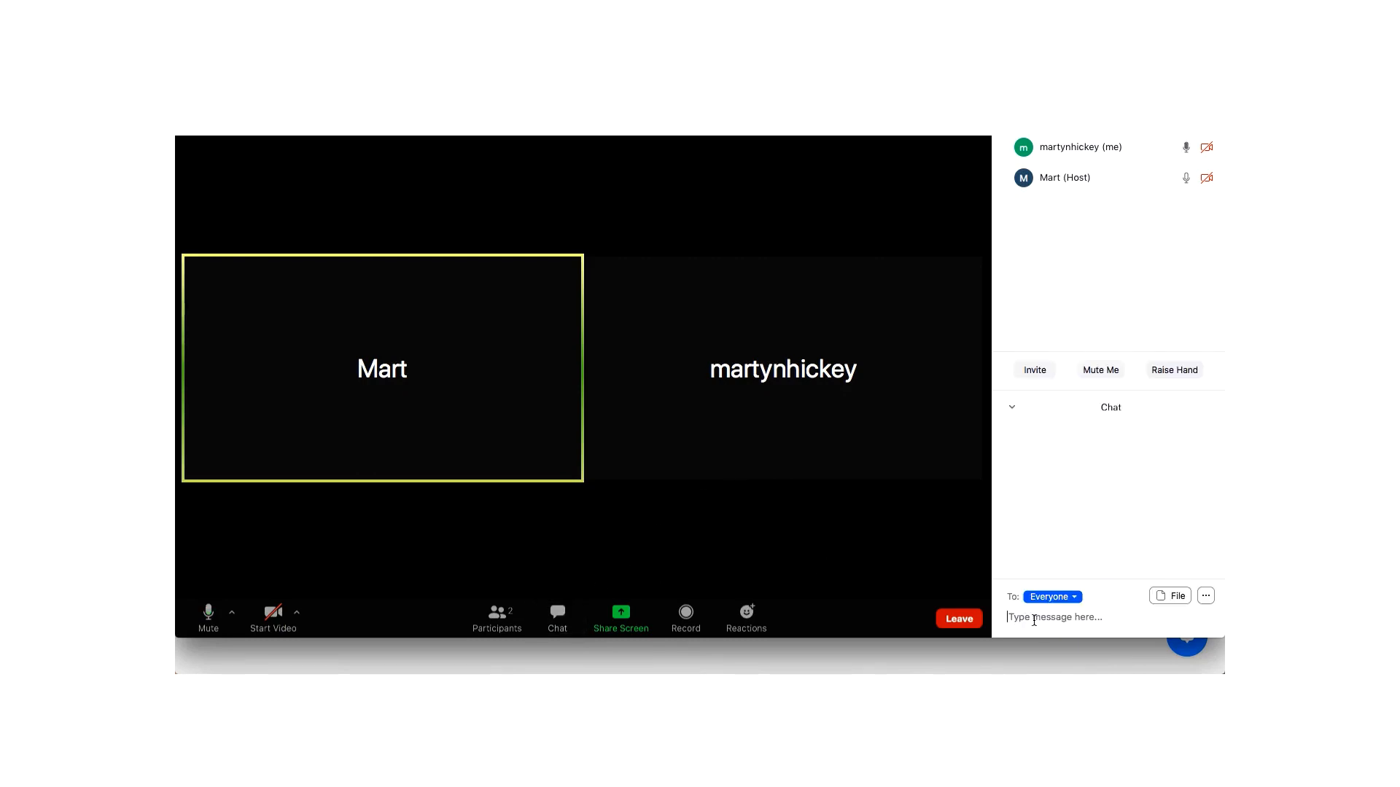
type("Hi Mart!")
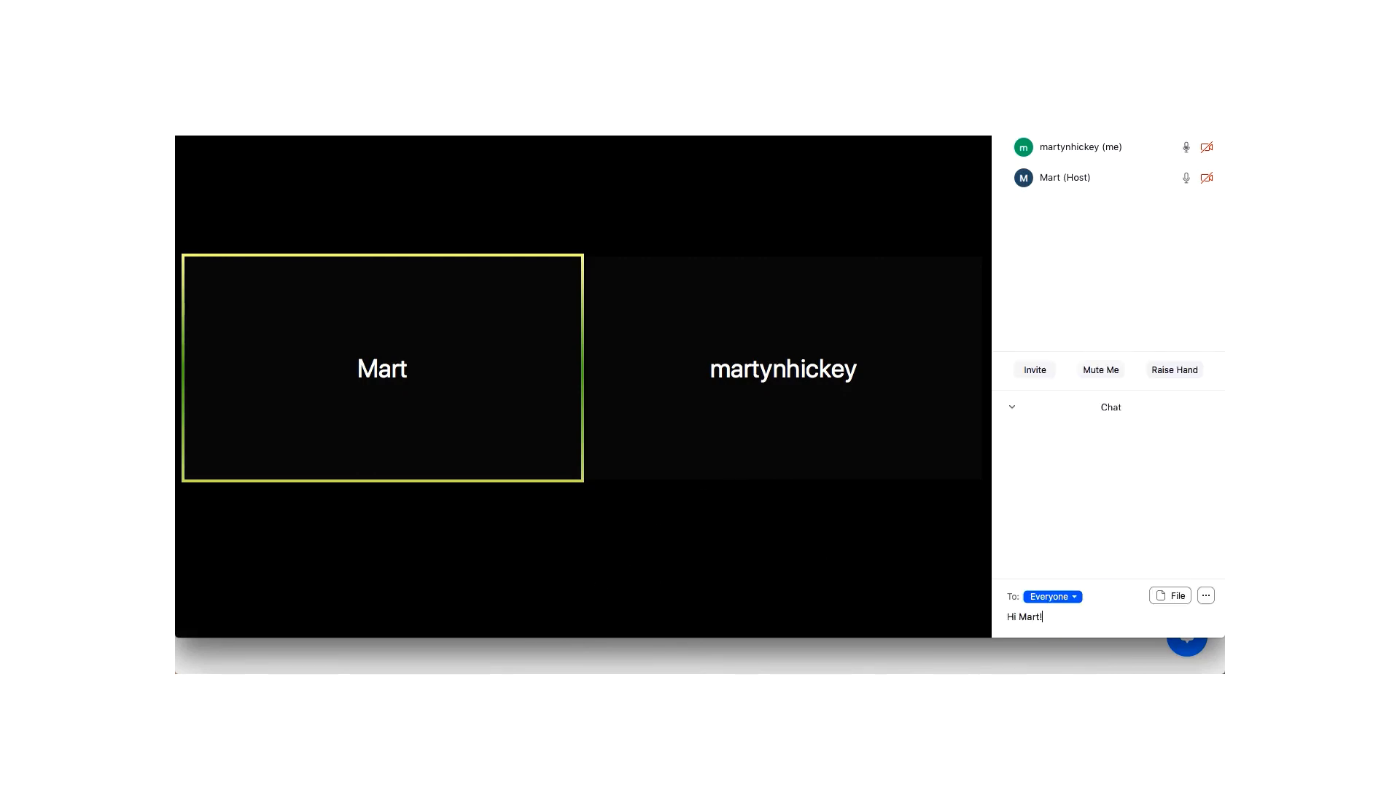
key("Return")
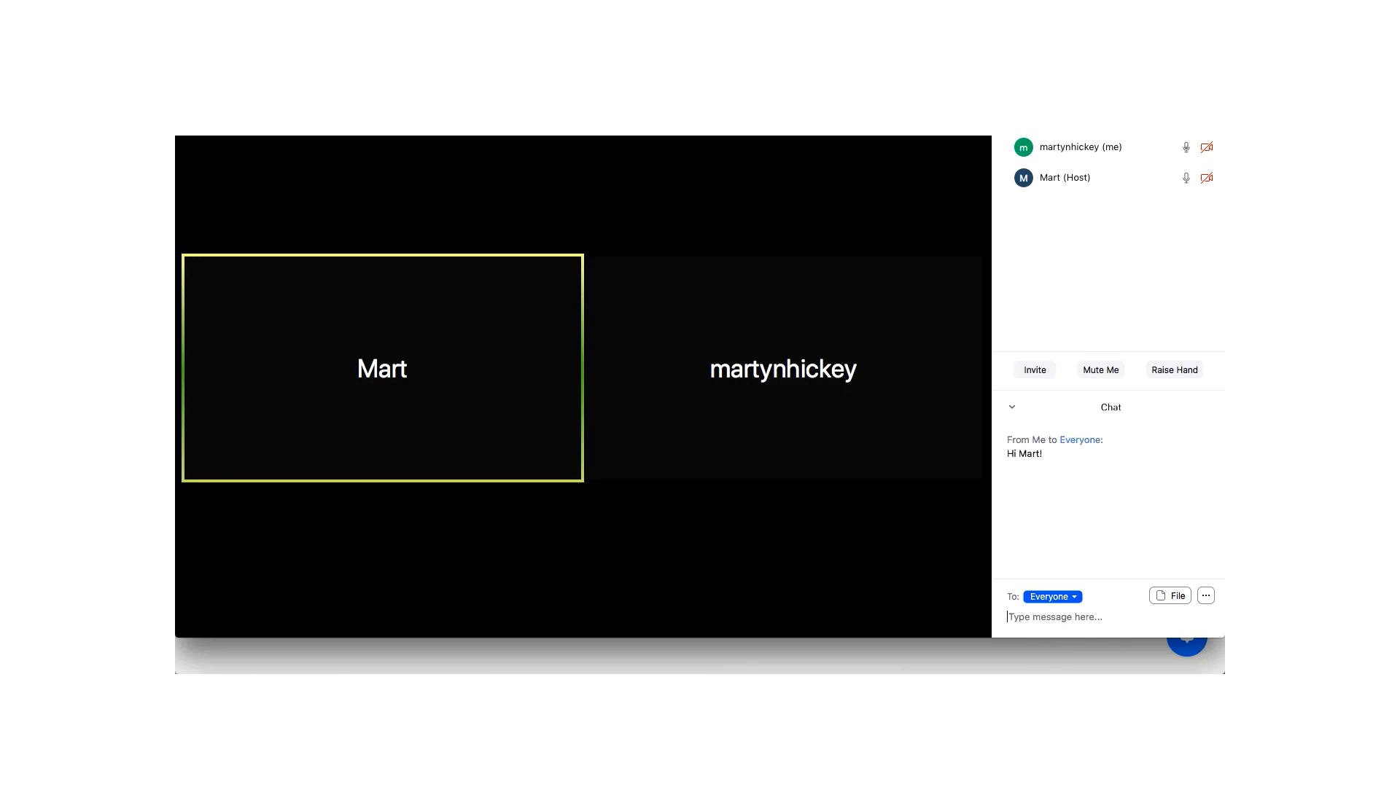
mouse_move(647, 570)
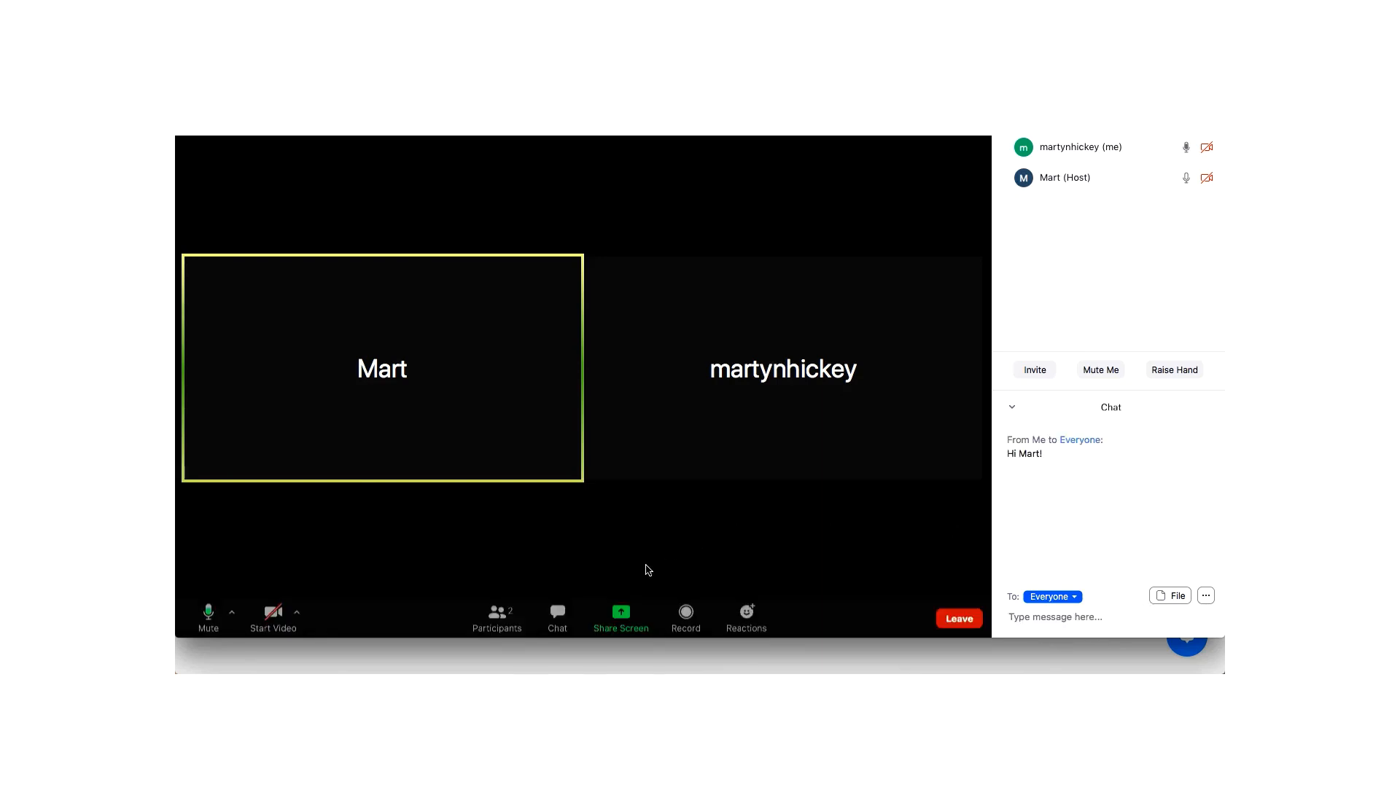
mouse_move(620, 616)
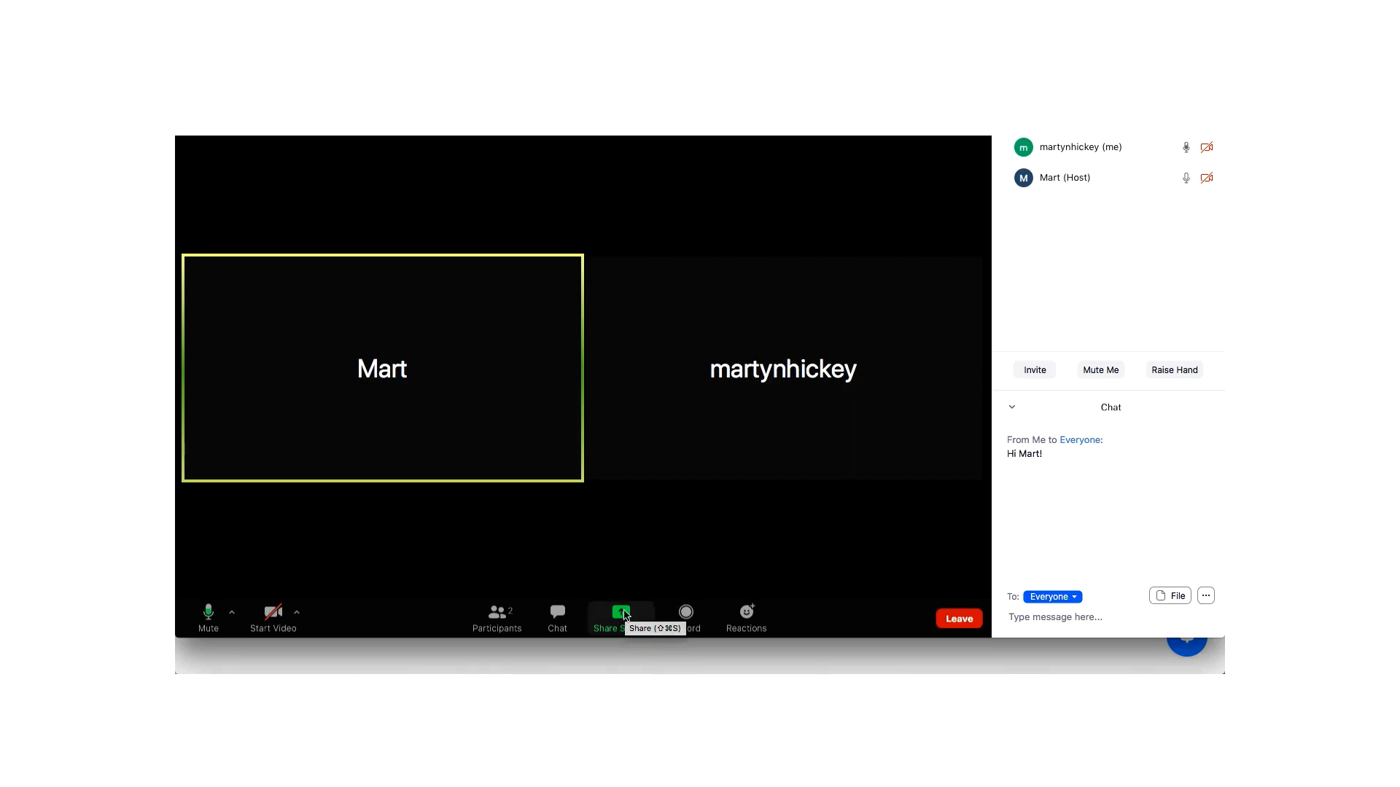
mouse_move(672, 556)
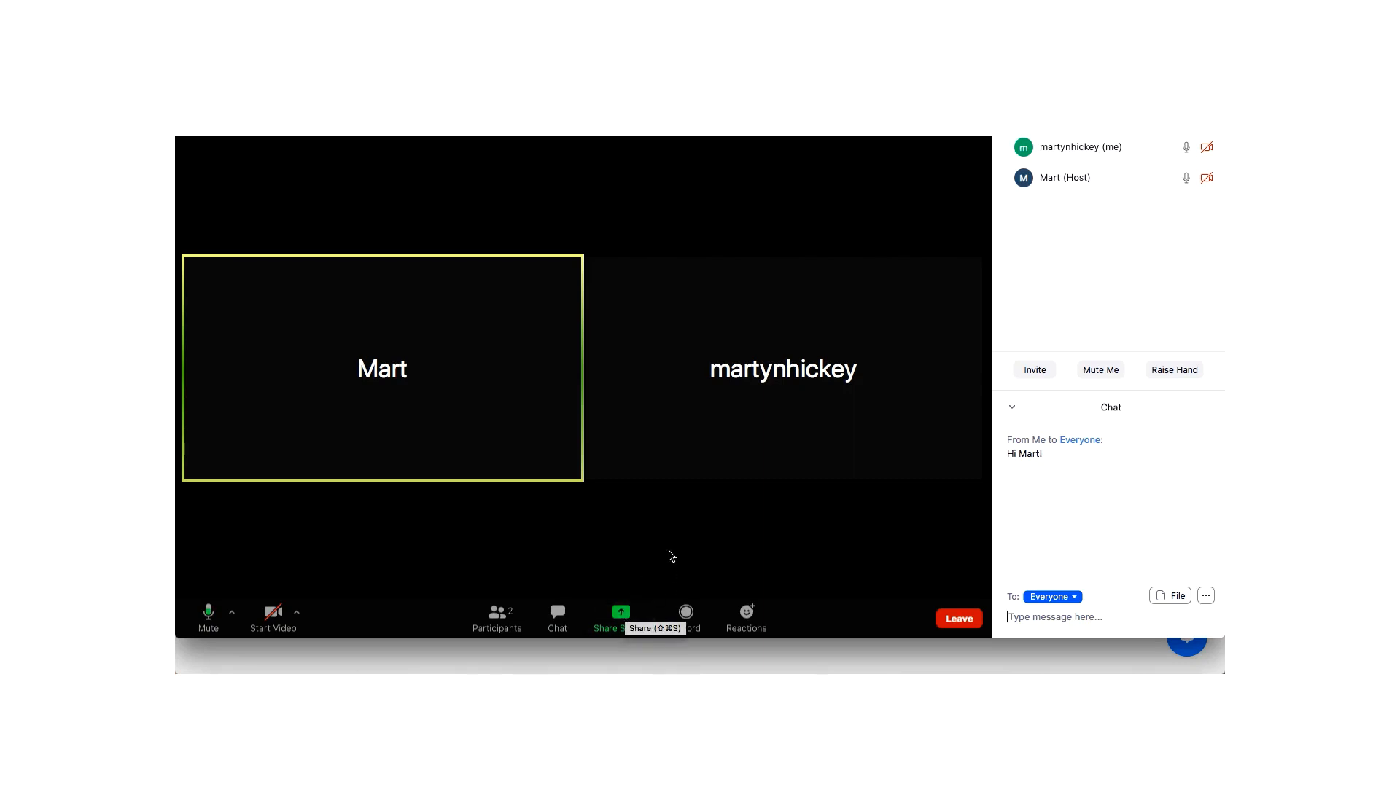
mouse_move(664, 549)
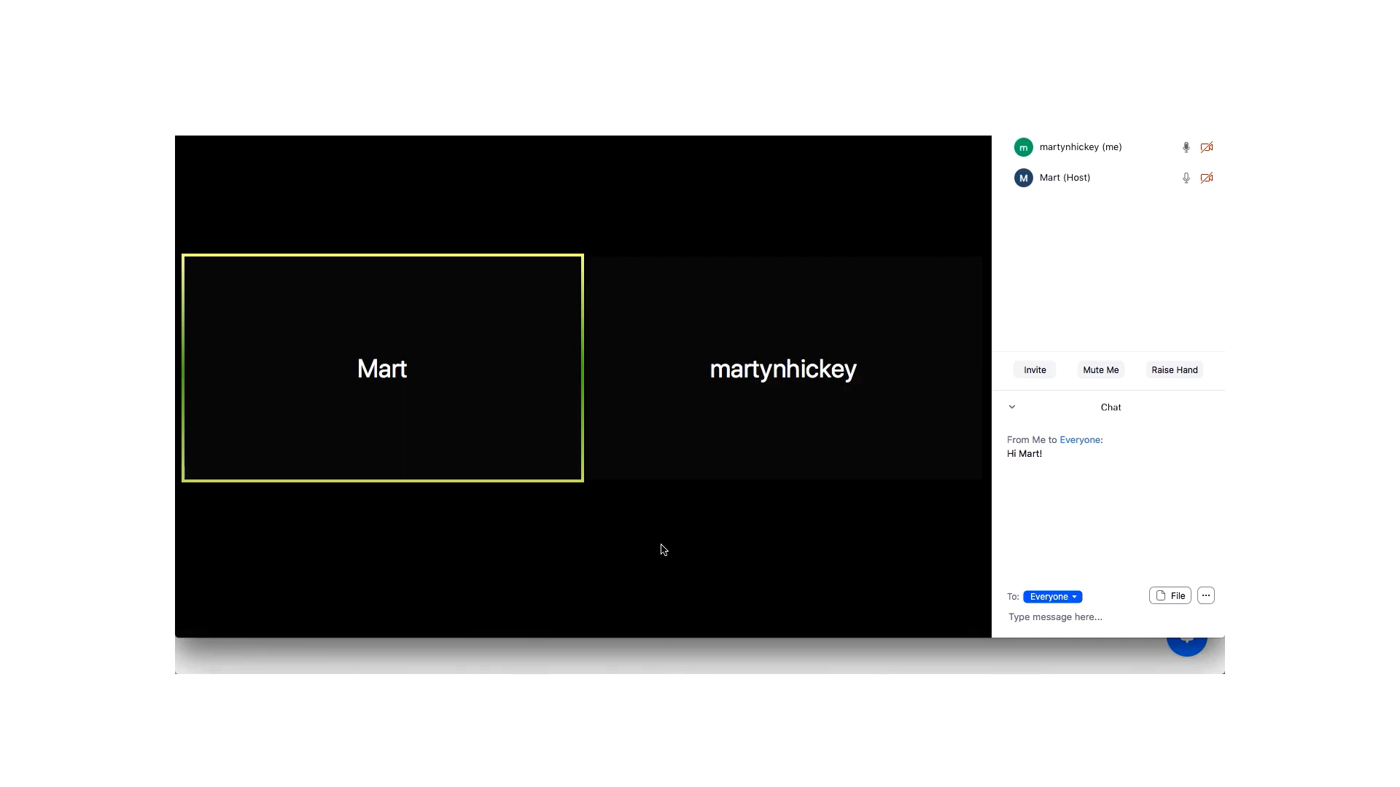
left_click(1054, 617)
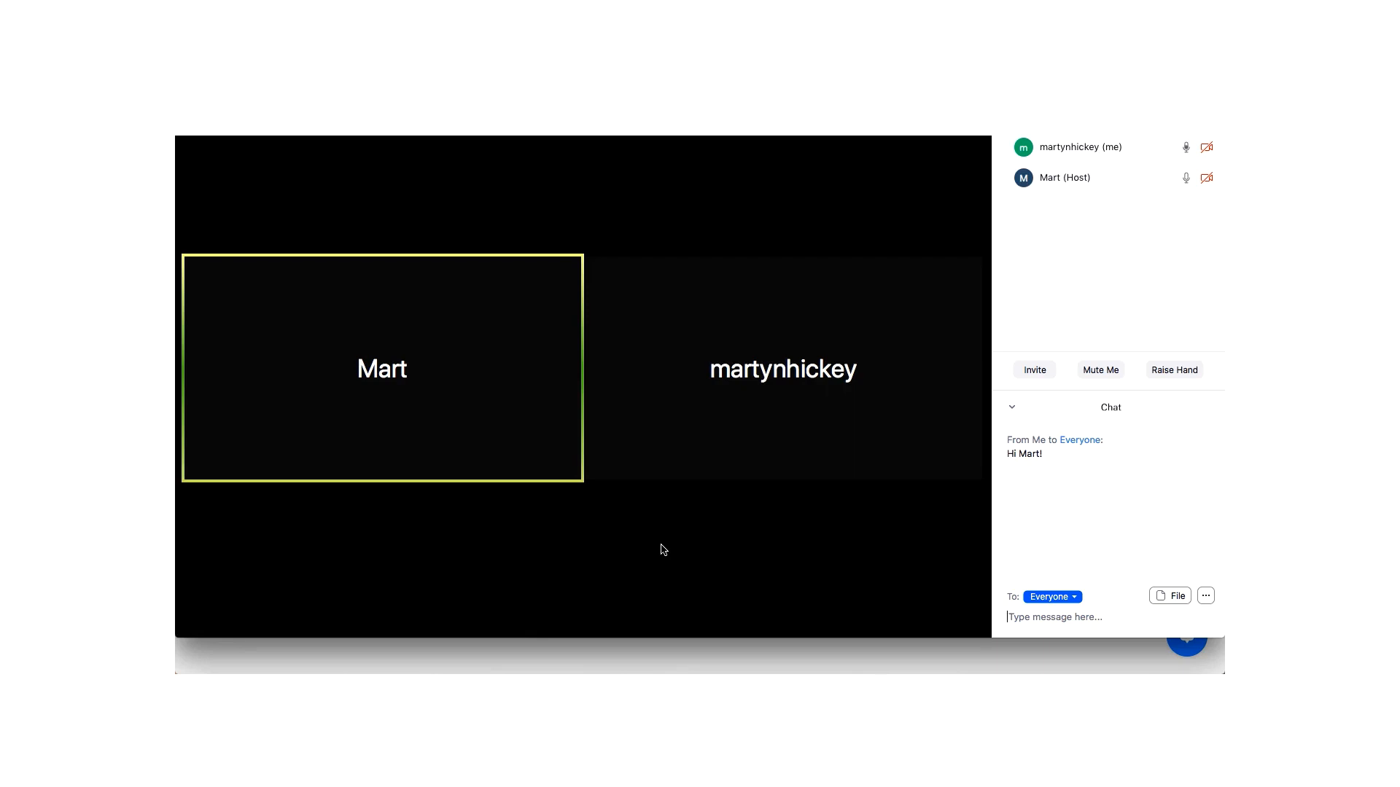
mouse_move(670, 511)
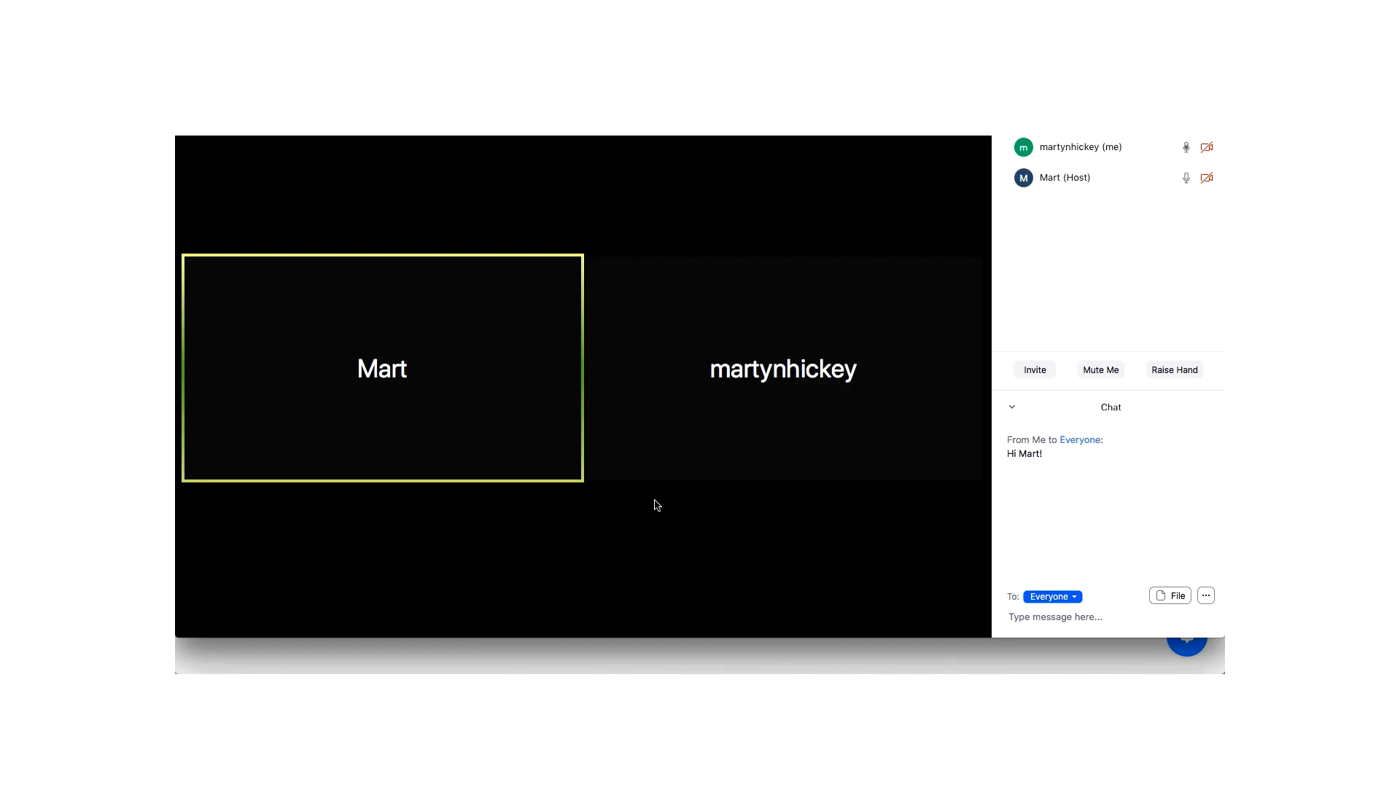
left_click(1053, 617)
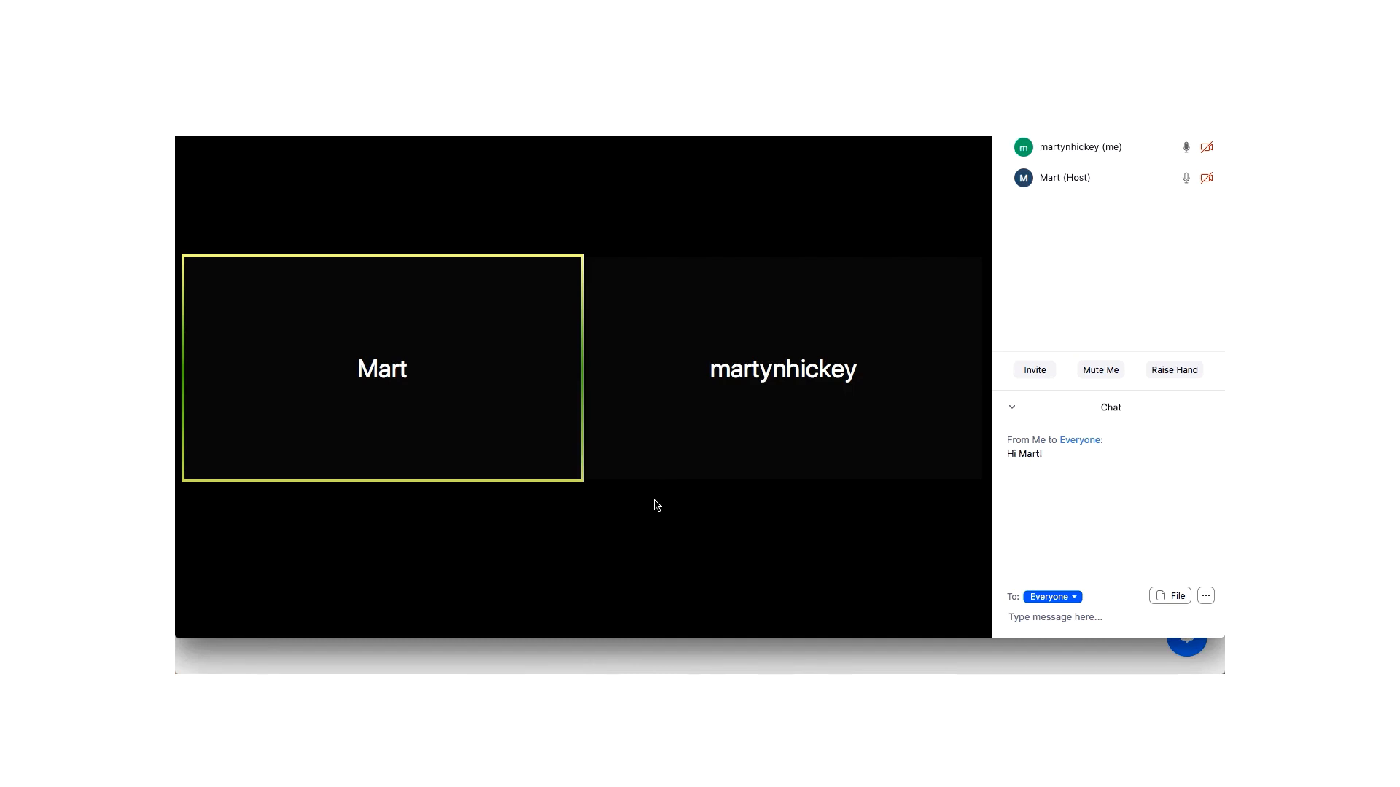
left_click(1055, 617)
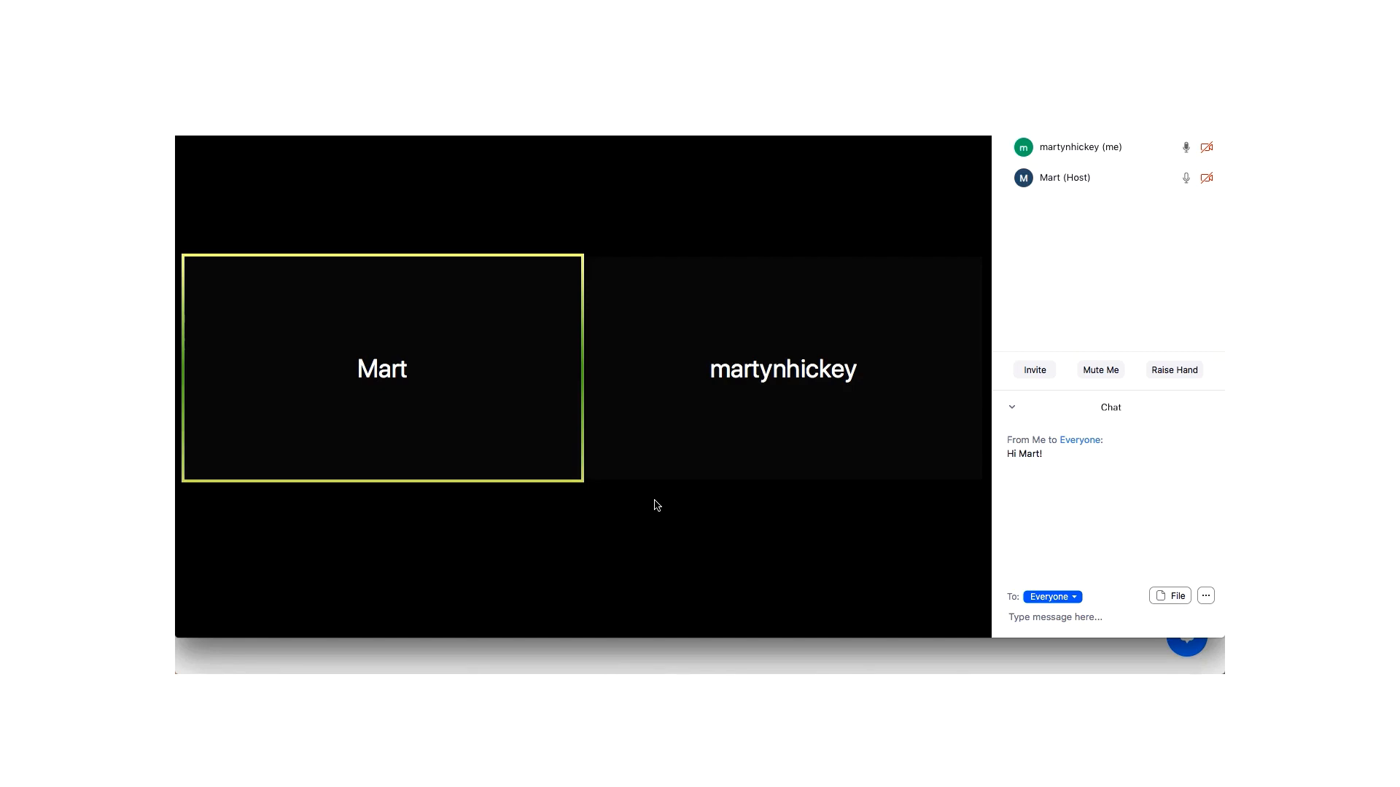
left_click(1055, 617)
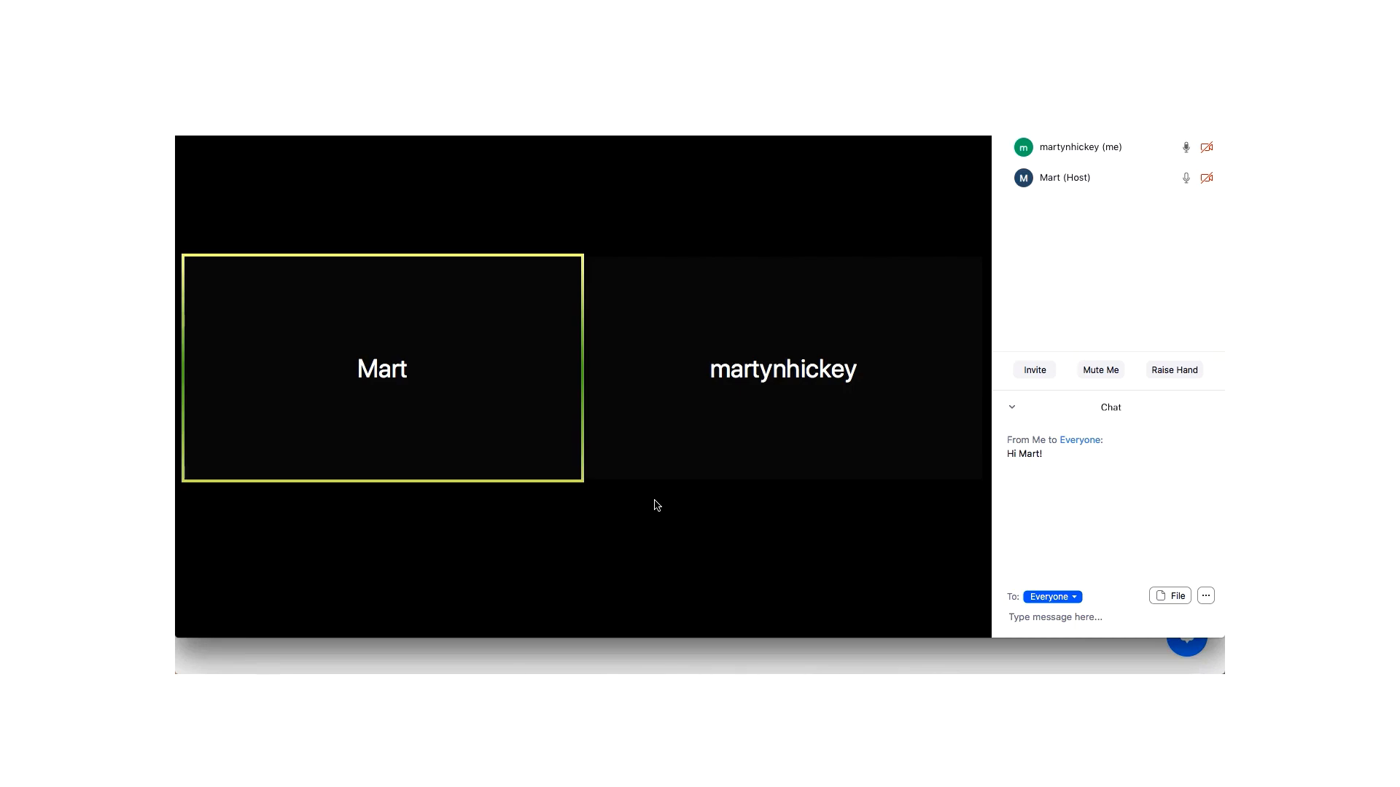
left_click(1054, 617)
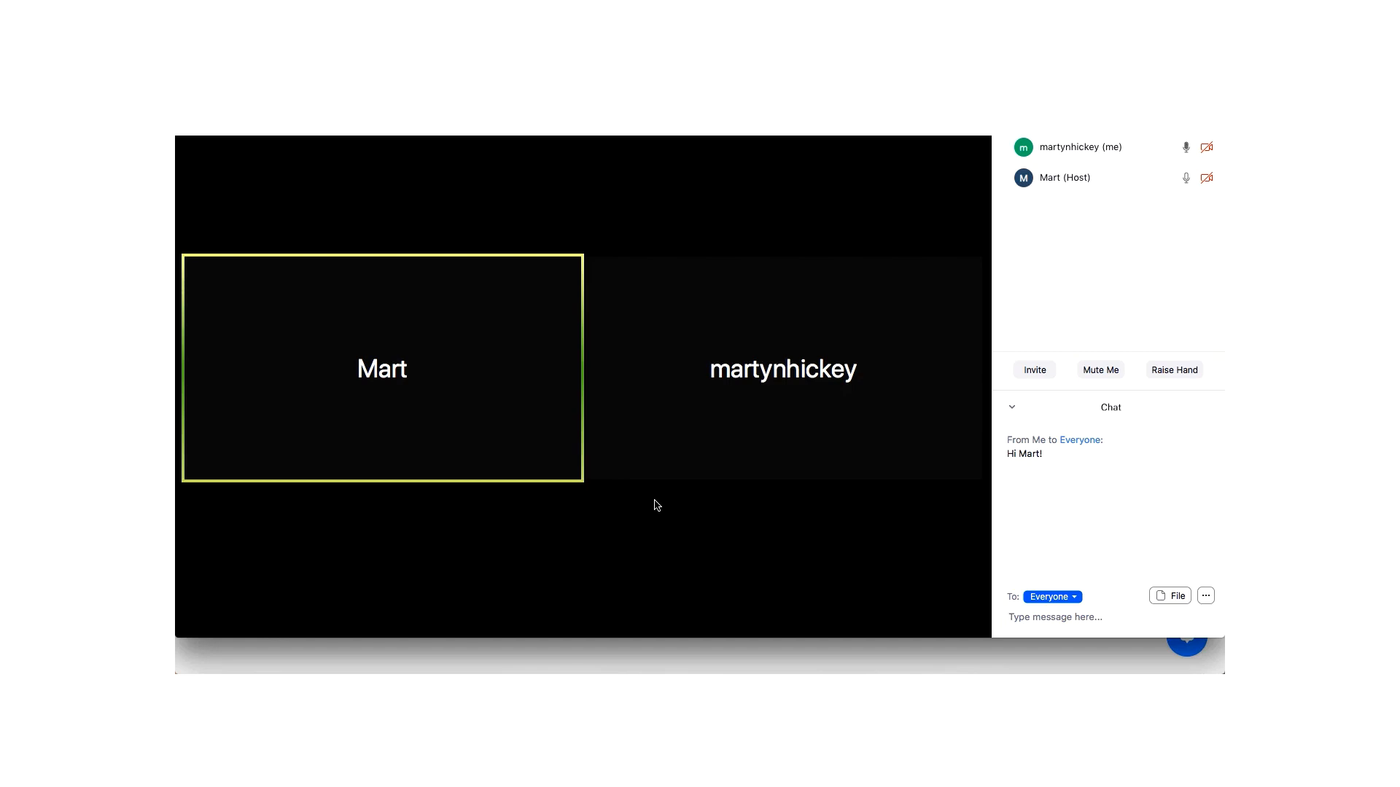
left_click(1055, 617)
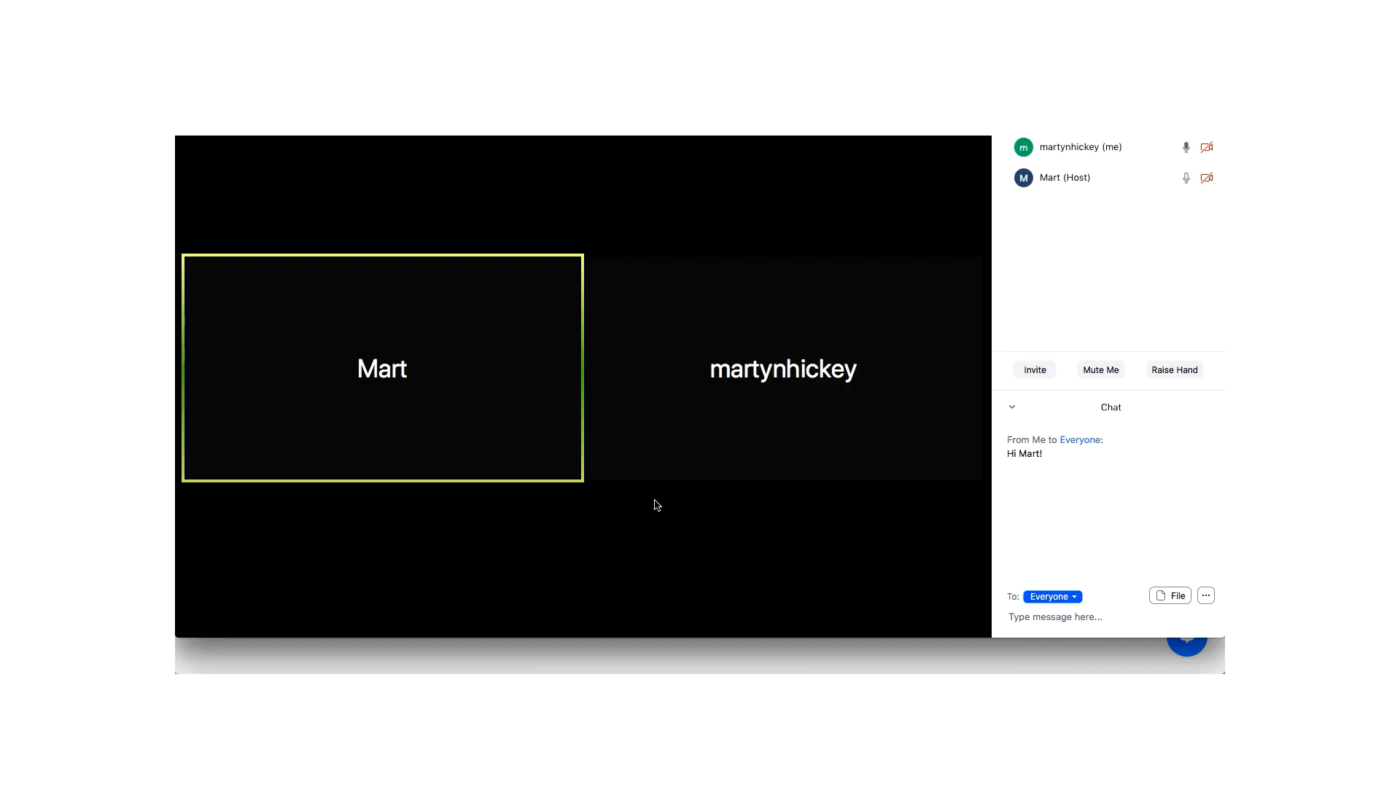
left_click(1055, 617)
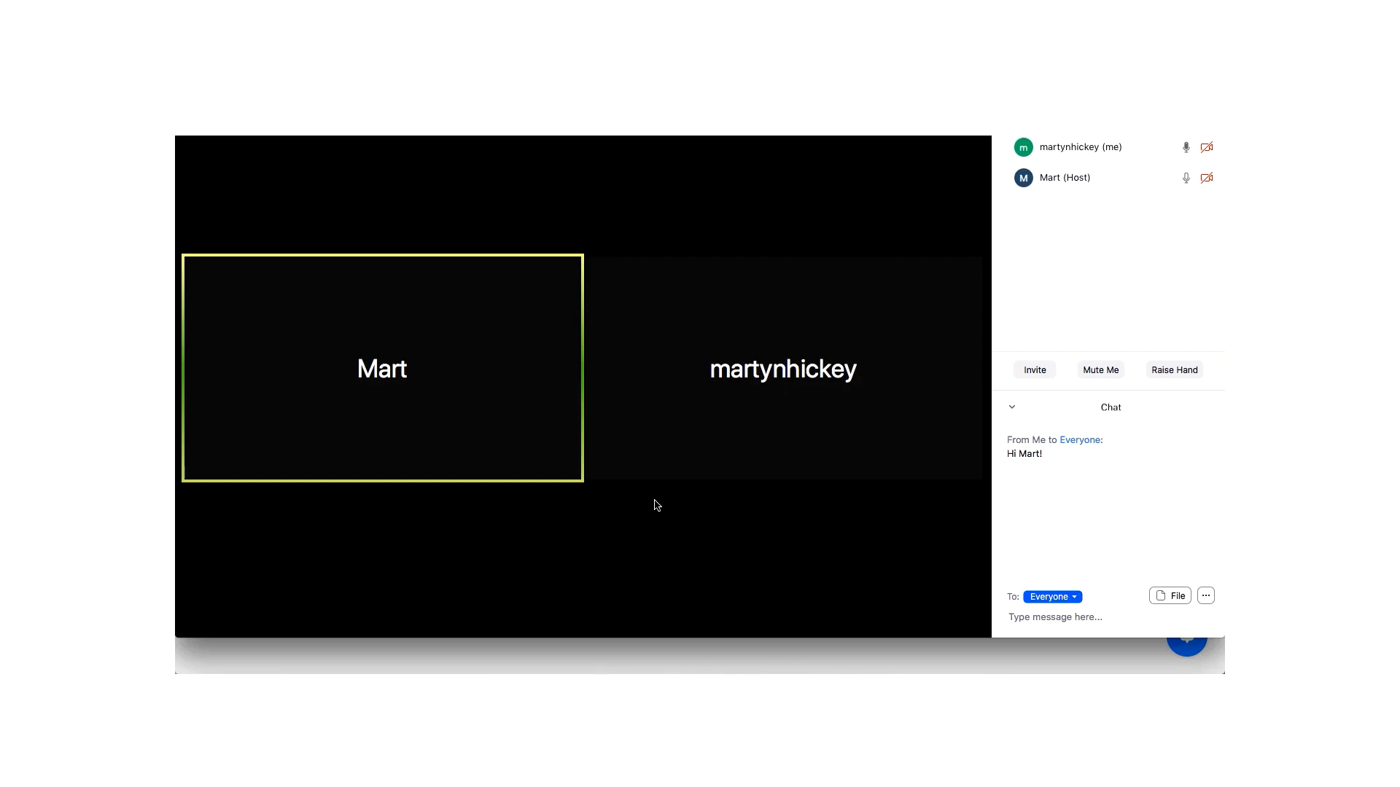
left_click(1055, 617)
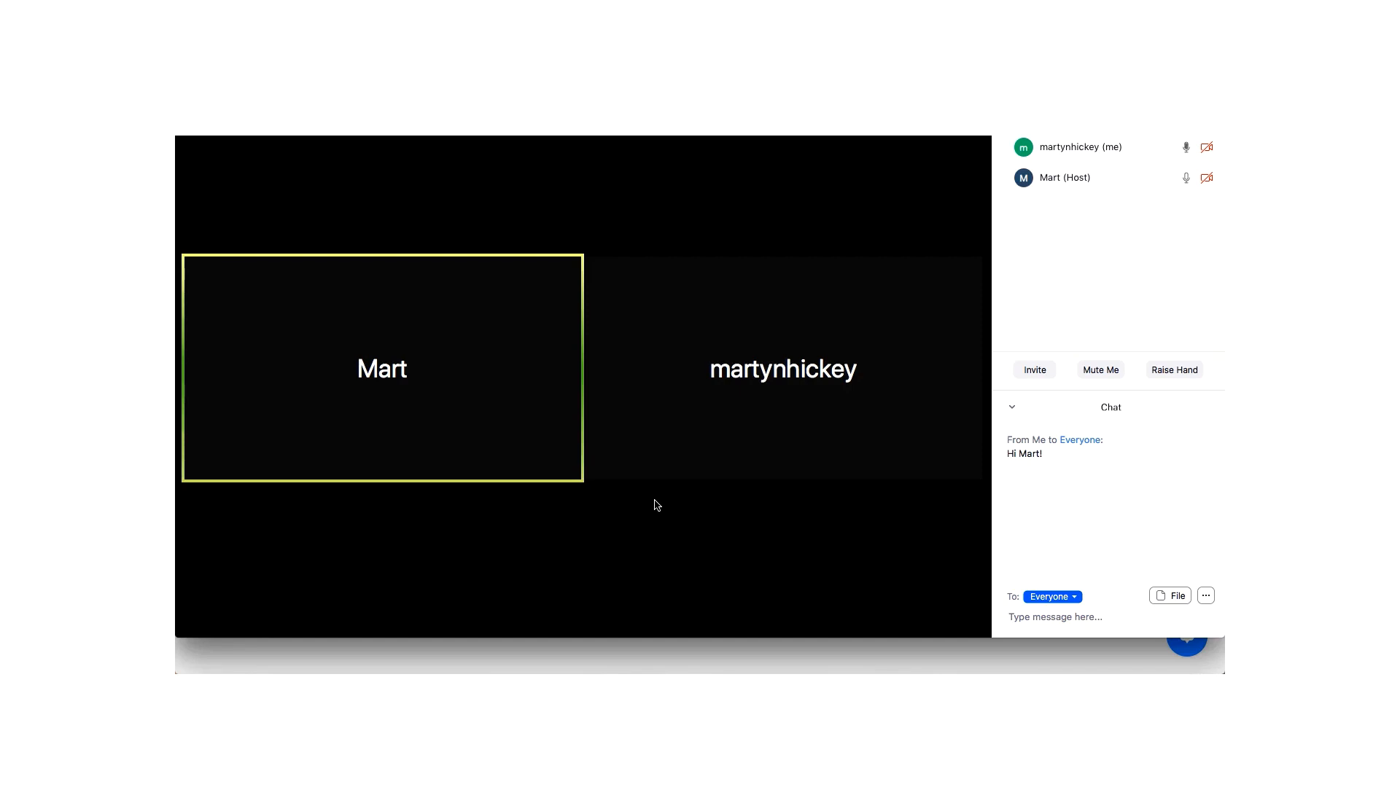
left_click(1055, 617)
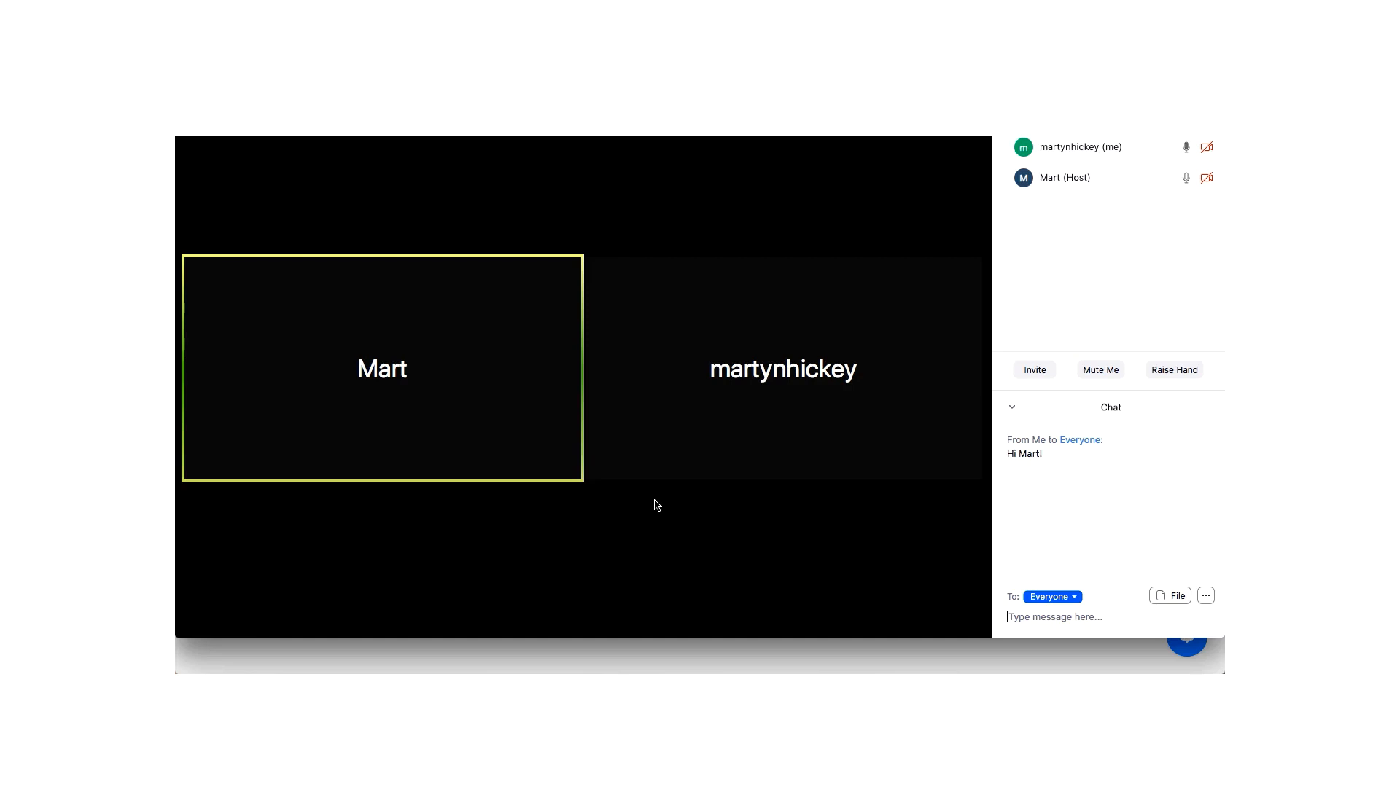